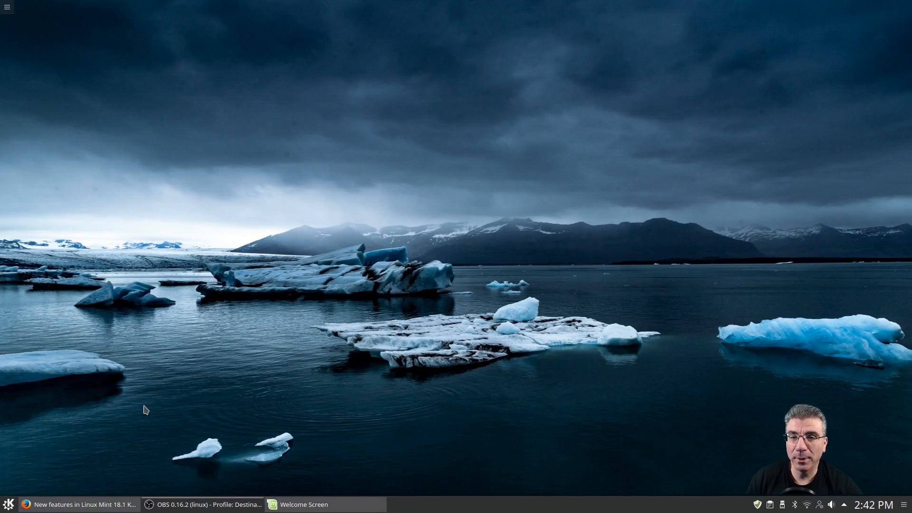
Restore the Linux Mint 18.1 release notes and read the update, software-source and artwork sections
left_click(78, 504)
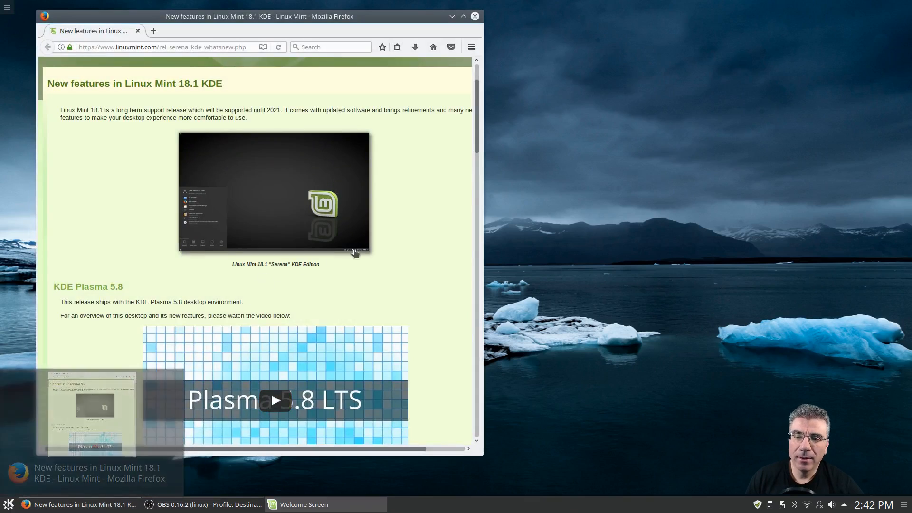
mouse_move(407, 243)
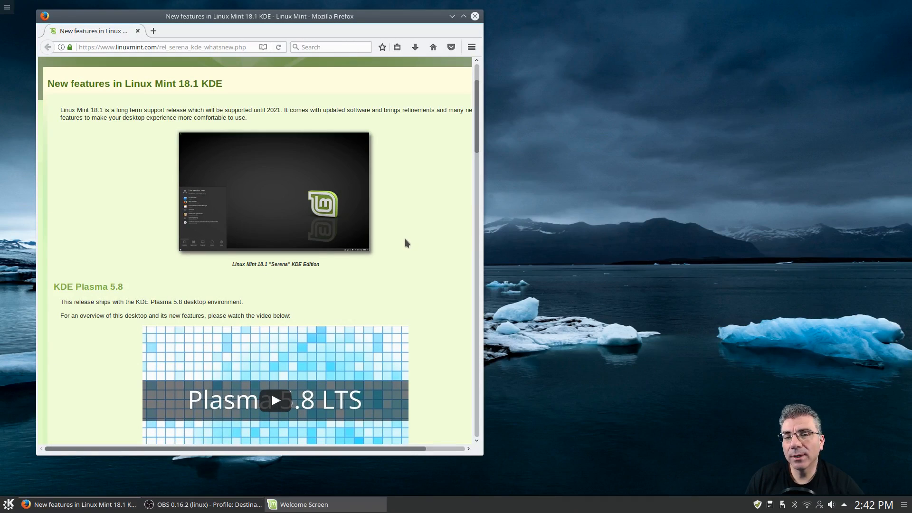
scroll("down", 3)
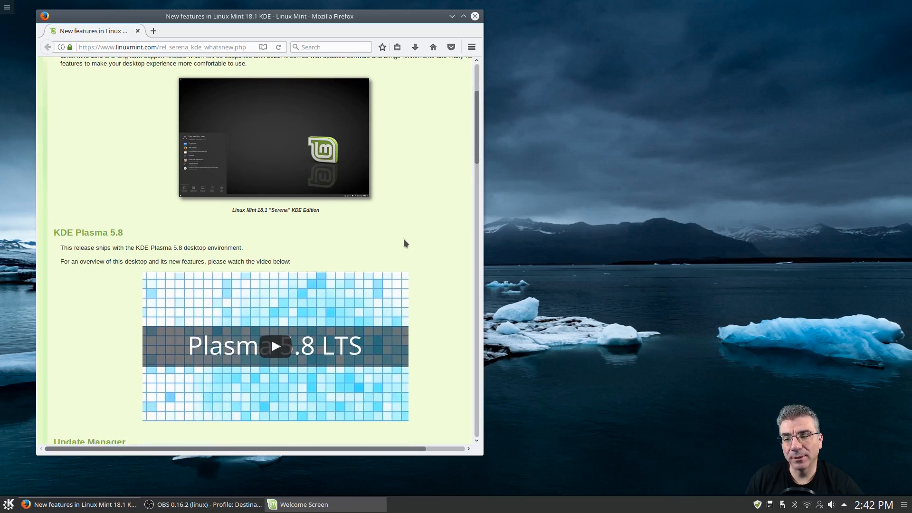
scroll("down", 3)
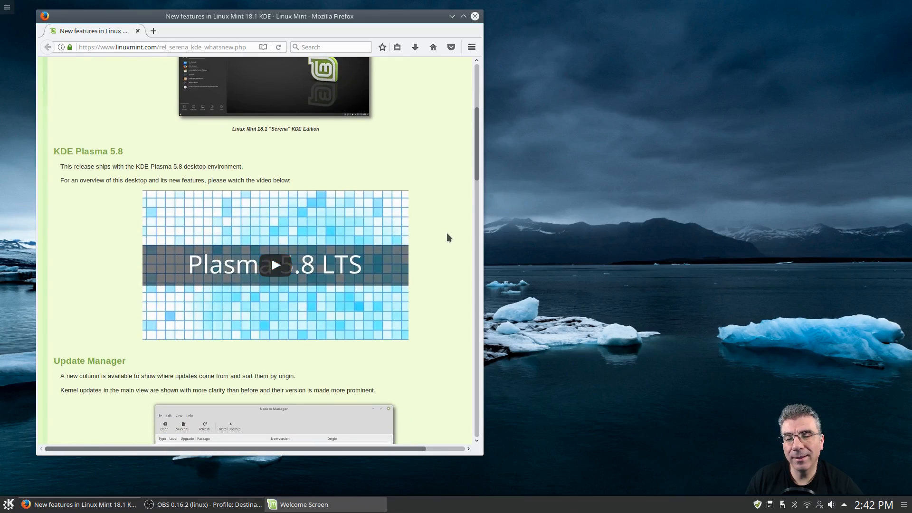
mouse_move(439, 236)
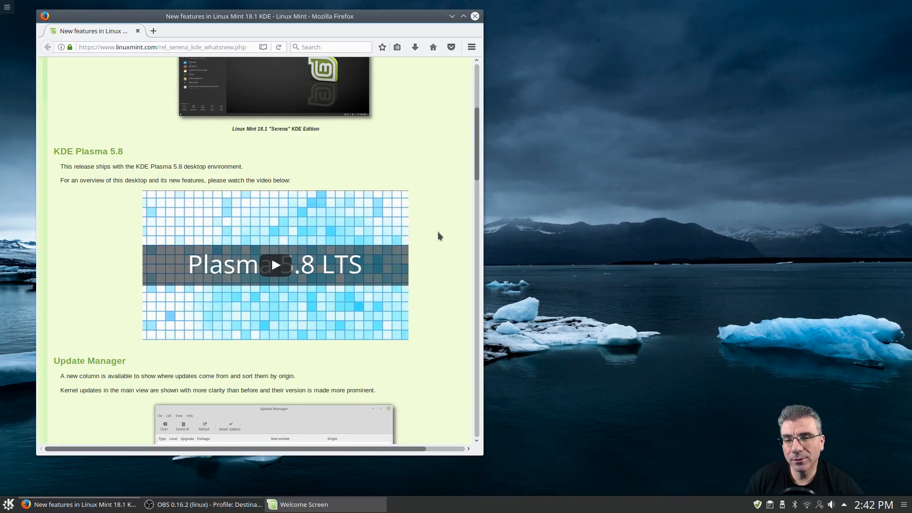
mouse_move(435, 233)
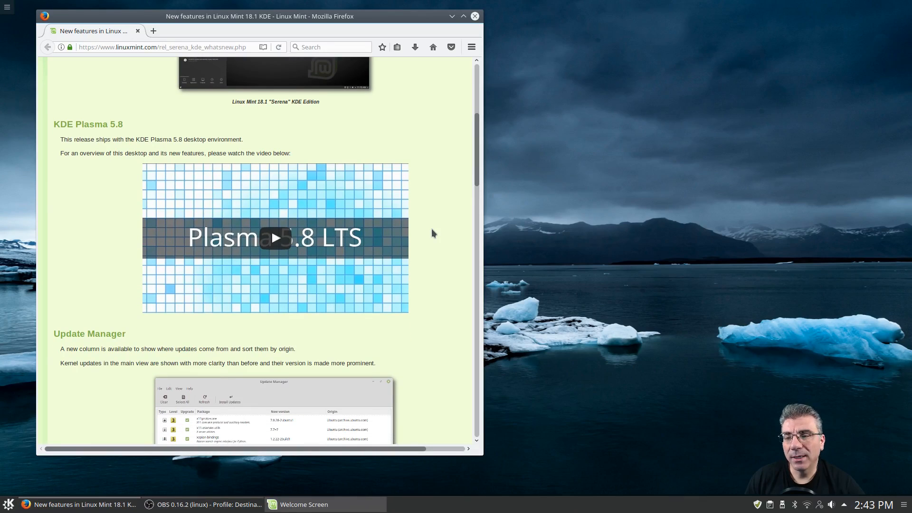
scroll("down", 3)
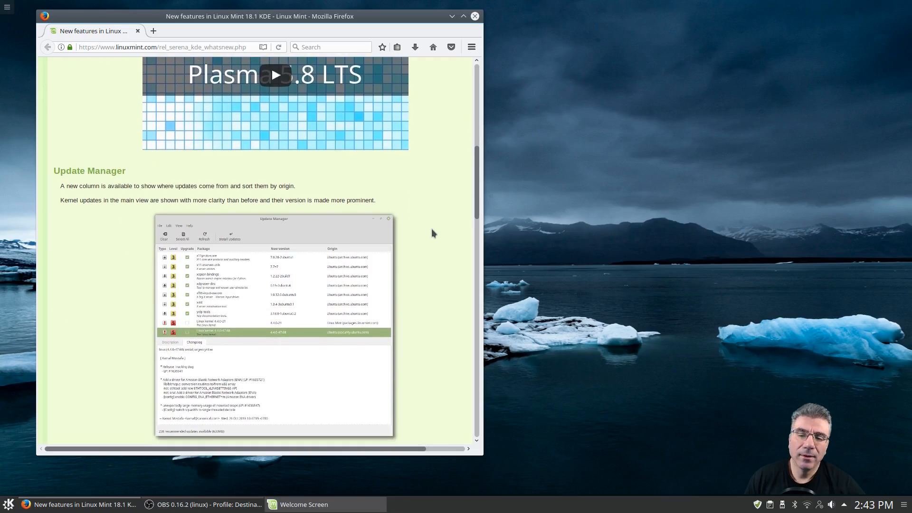
scroll("down", 3)
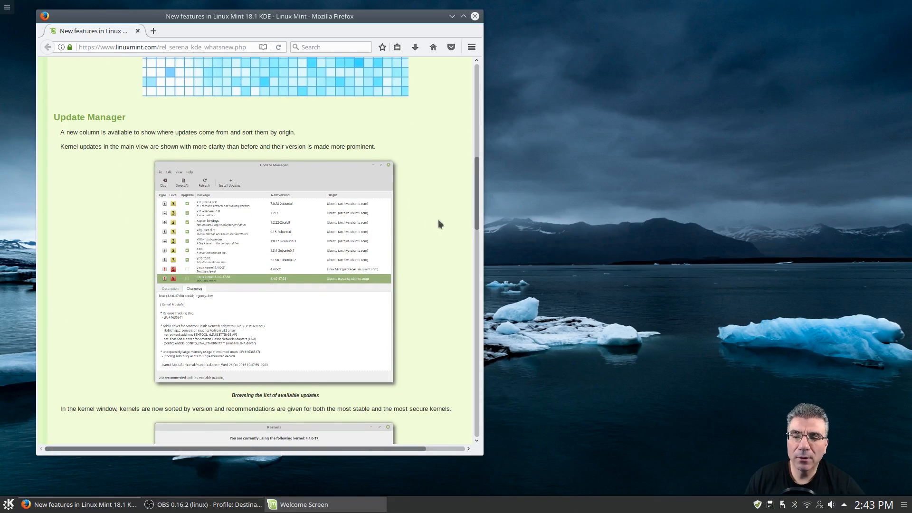
scroll("down", 3)
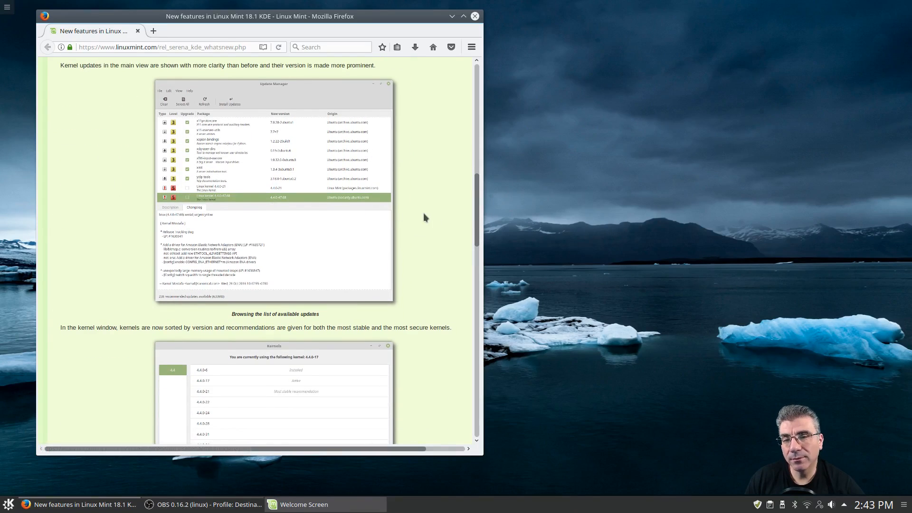
scroll("down", 3)
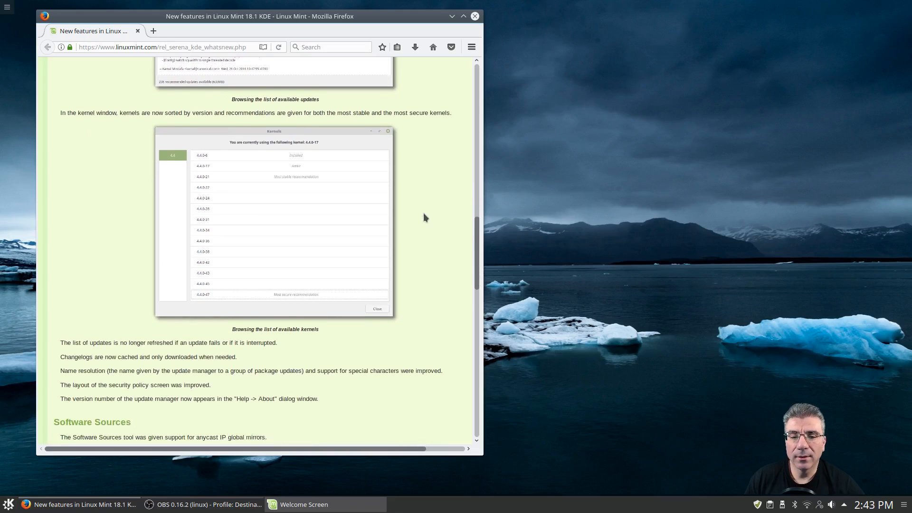
scroll("down", 3)
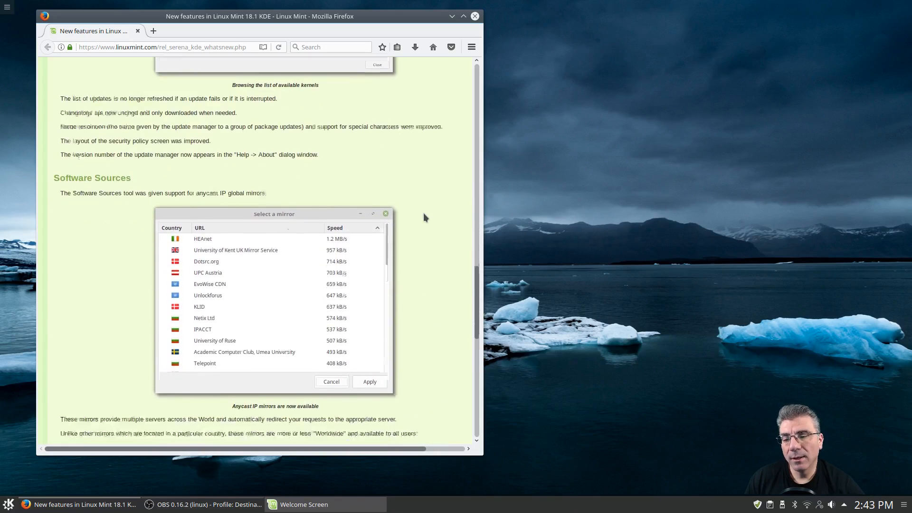
scroll("down", 3)
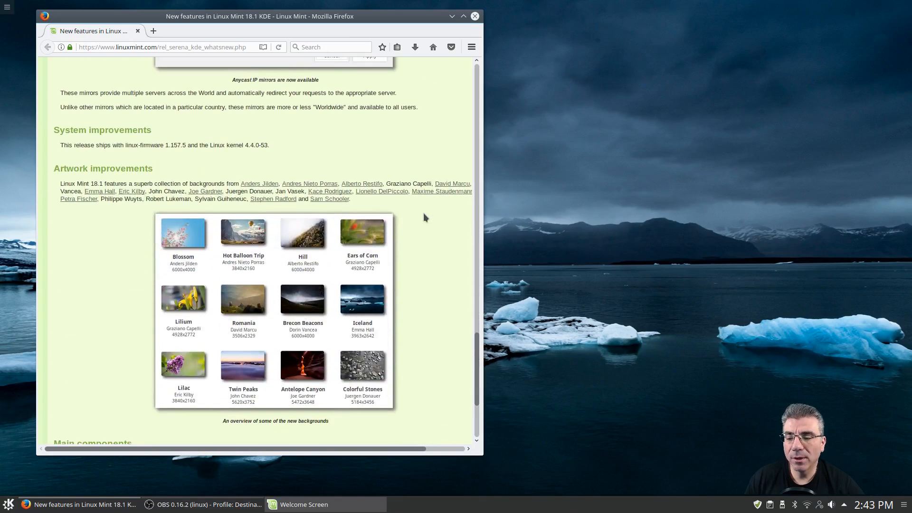
mouse_move(388, 169)
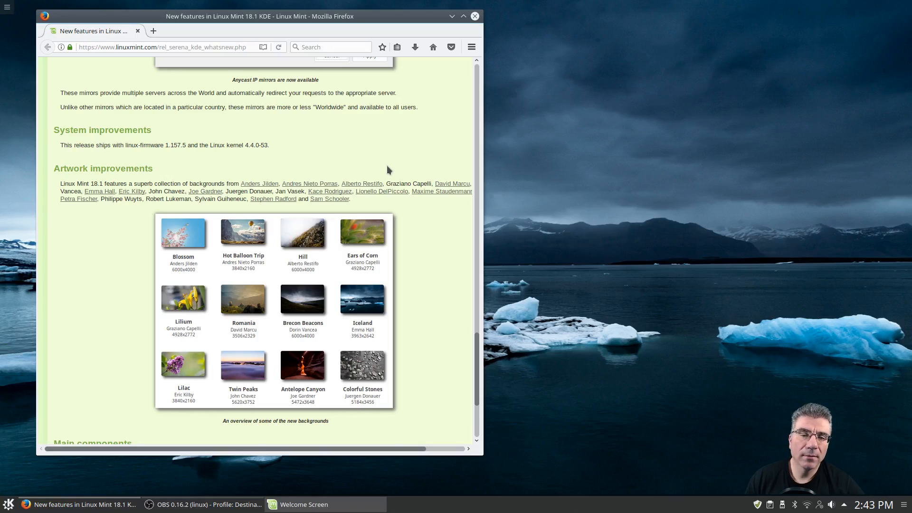
scroll("down", 3)
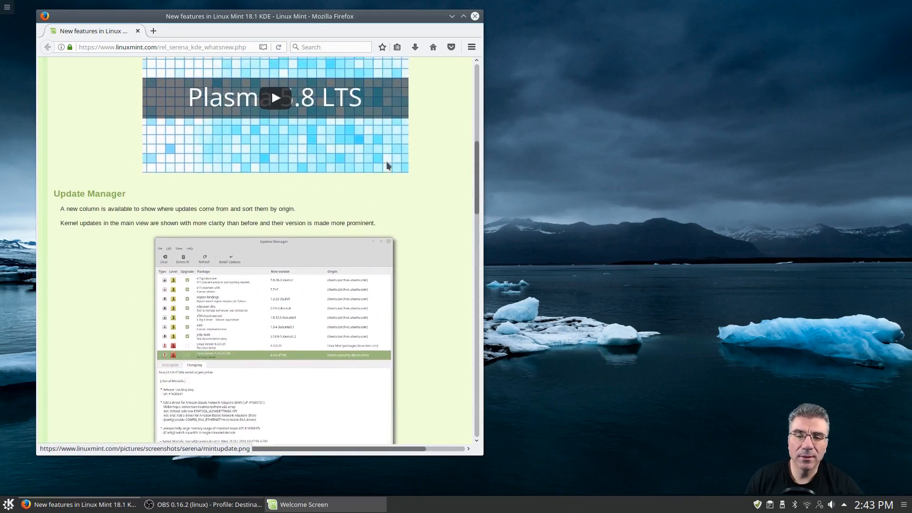
scroll("up", 3)
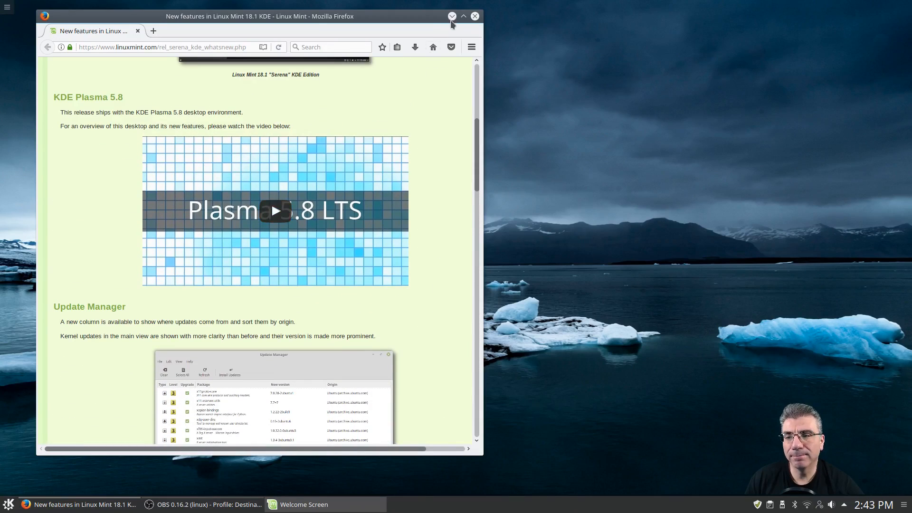
Minimize Firefox, view About System (Plasma 5.8.5, kernel 4.4.0-53) and briefly check Update Manager
left_click(451, 15)
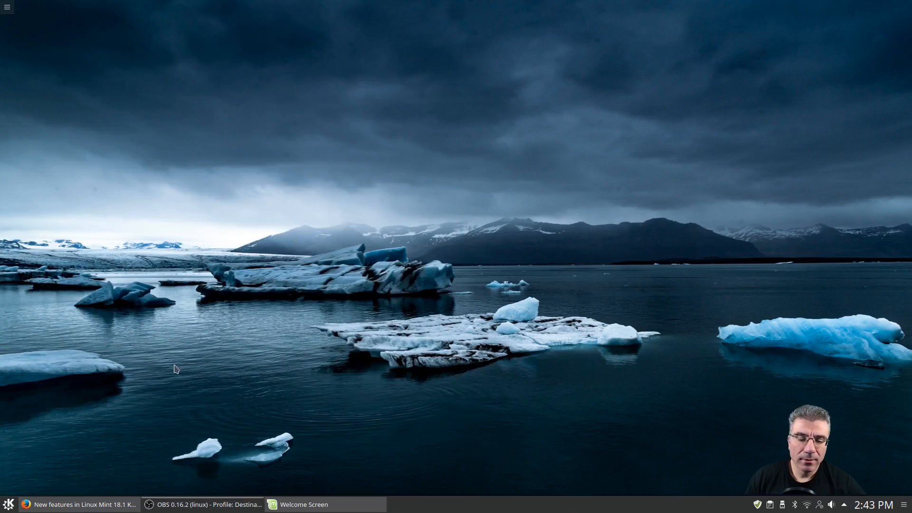
left_click(8, 504)
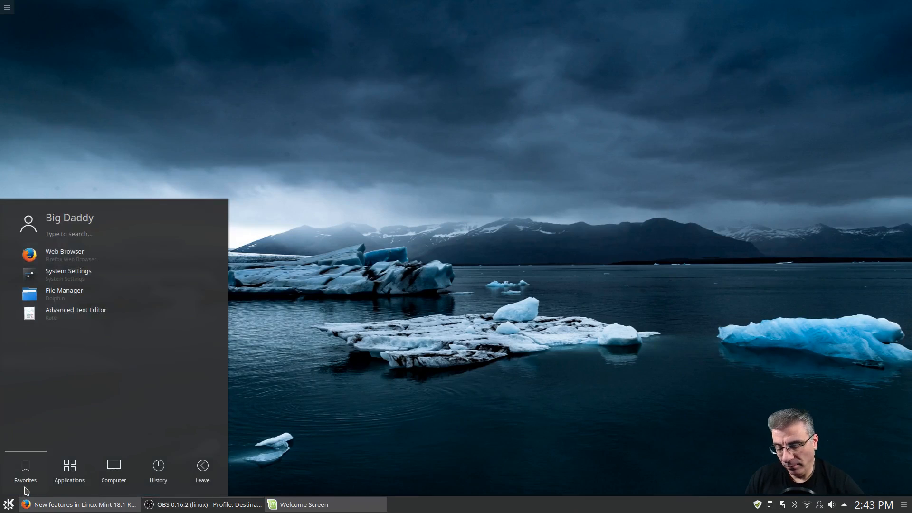
left_click(68, 274)
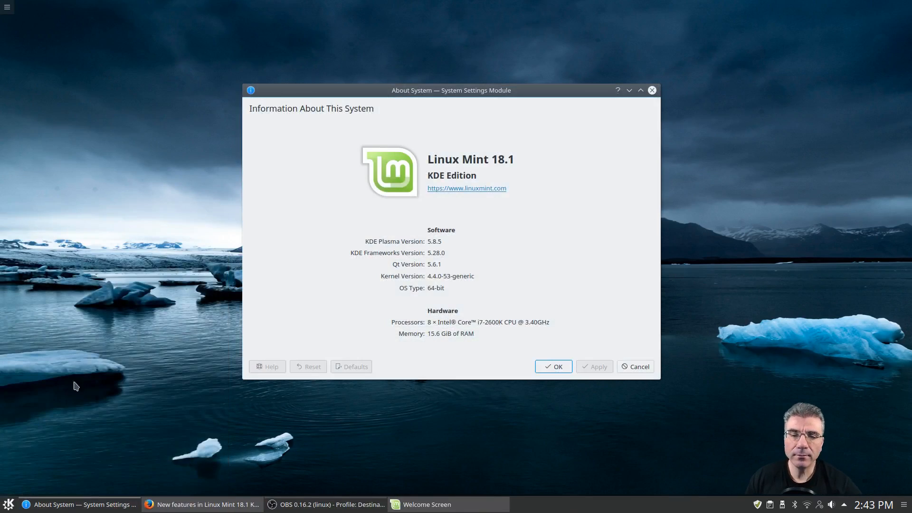
mouse_move(446, 245)
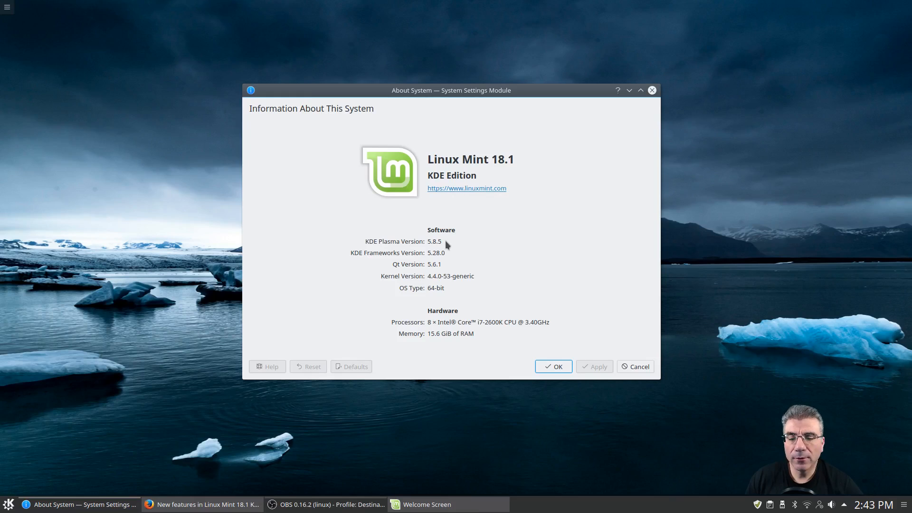
mouse_move(443, 259)
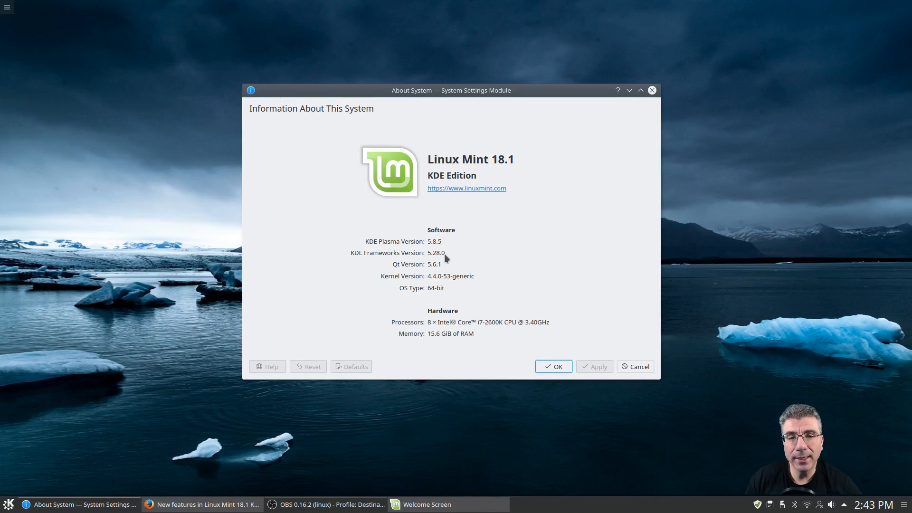
mouse_move(442, 271)
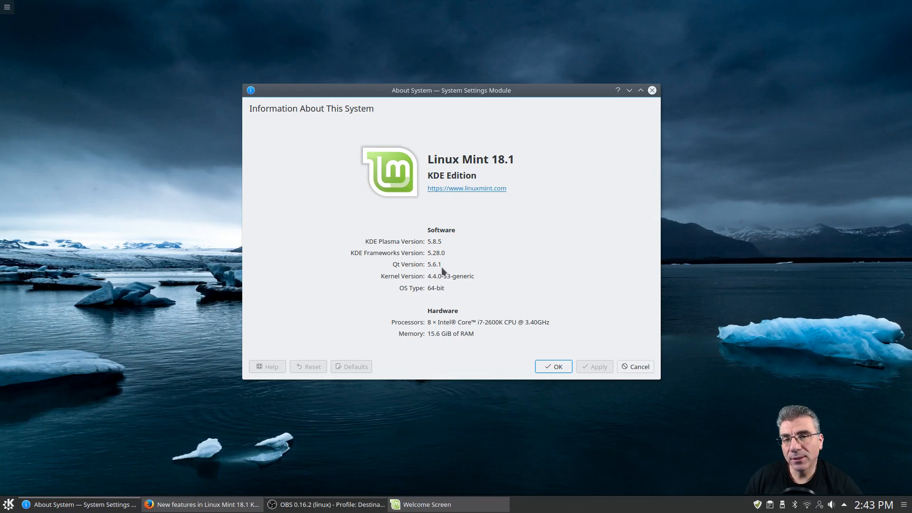
mouse_move(433, 283)
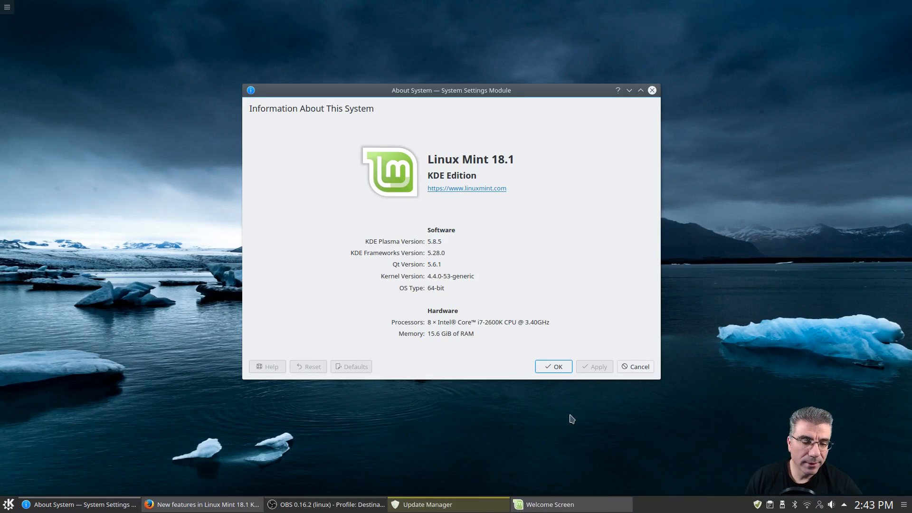
left_click(427, 504)
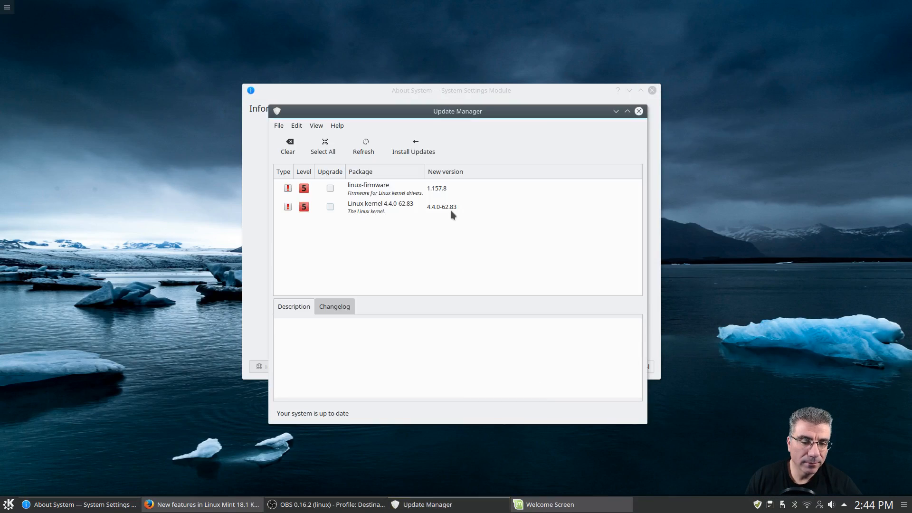
left_click(638, 111)
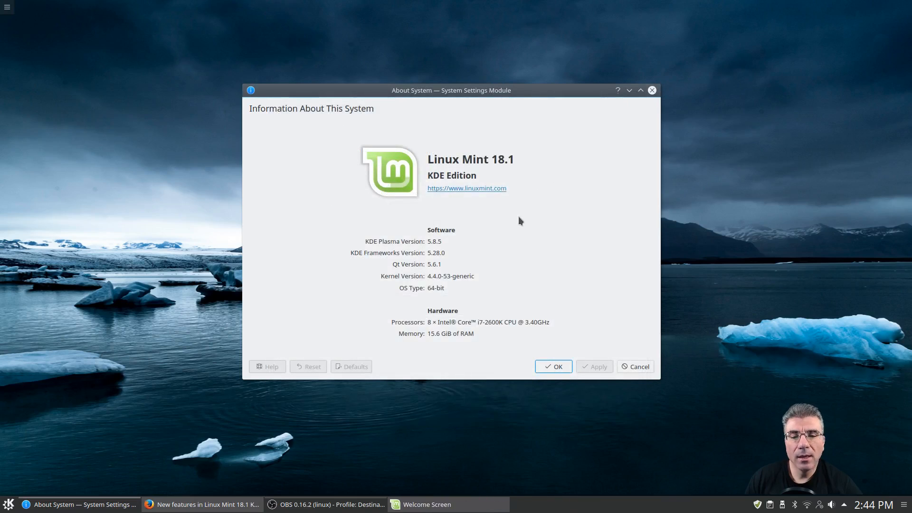
mouse_move(486, 261)
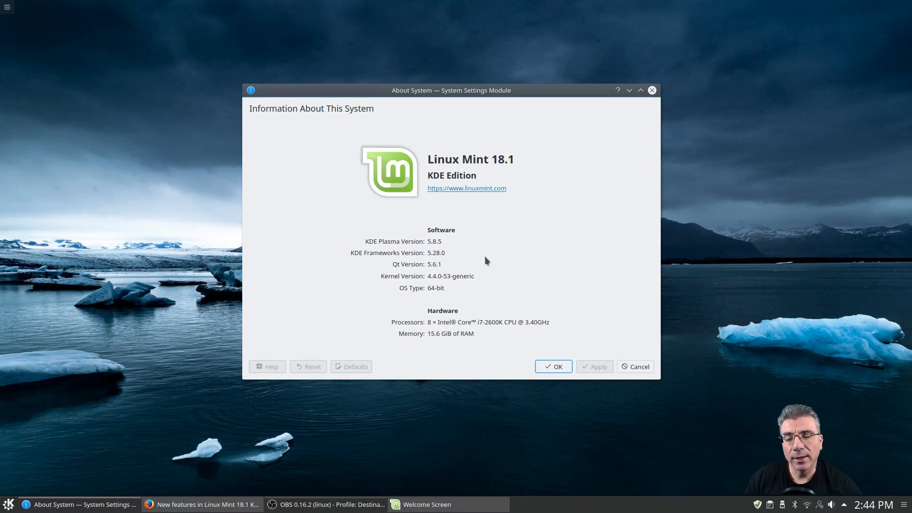
mouse_move(496, 336)
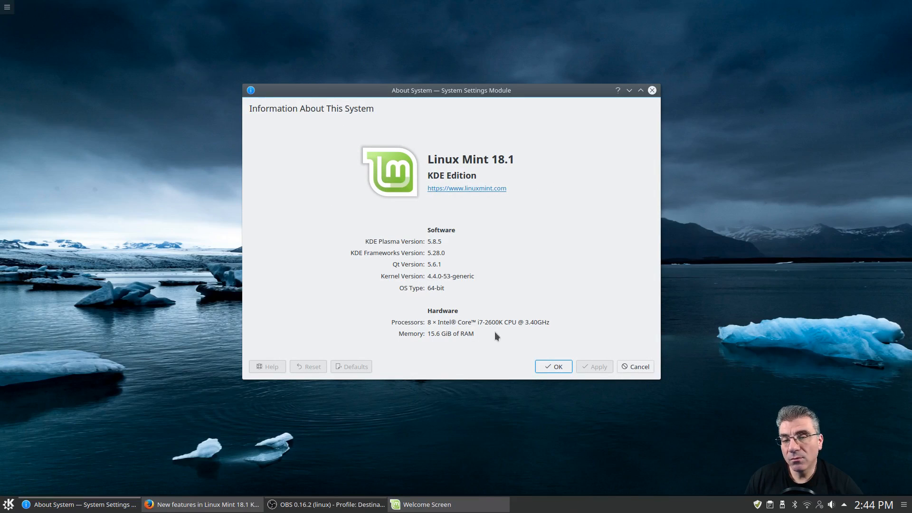
mouse_move(470, 344)
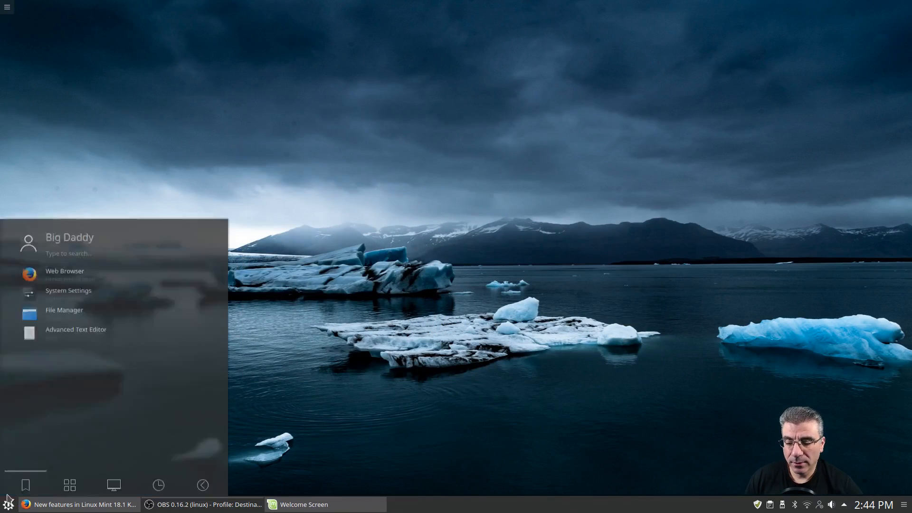
Show System Monitor, check its ~18% CPU and 2.3 GiB memory graphs, then close it
type("mon")
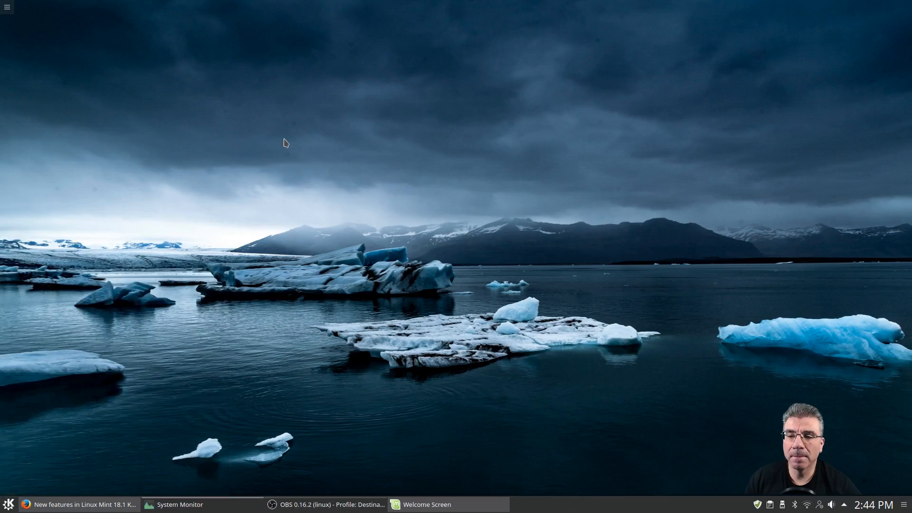
left_click(179, 505)
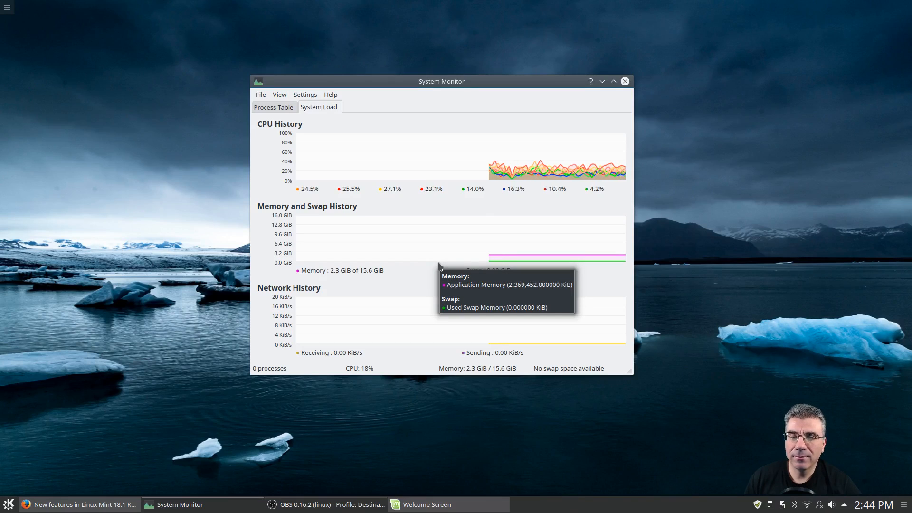
mouse_move(481, 85)
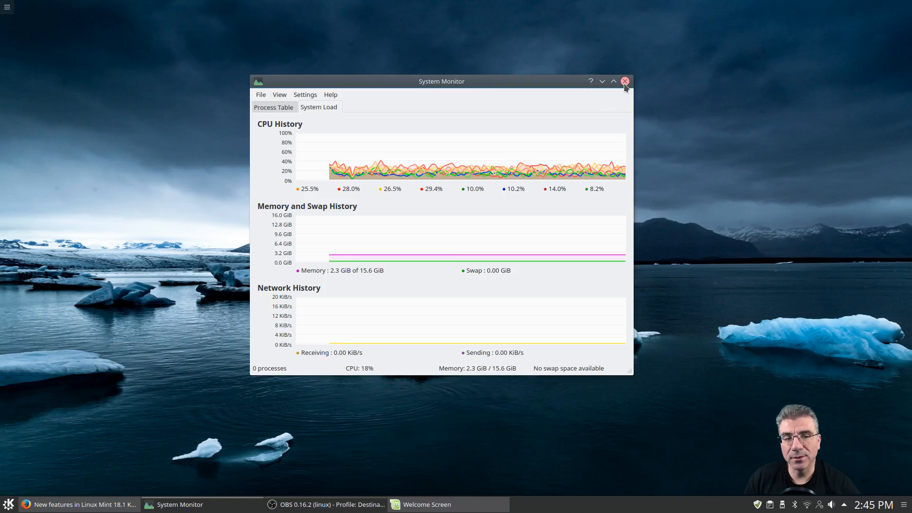
left_click(625, 81)
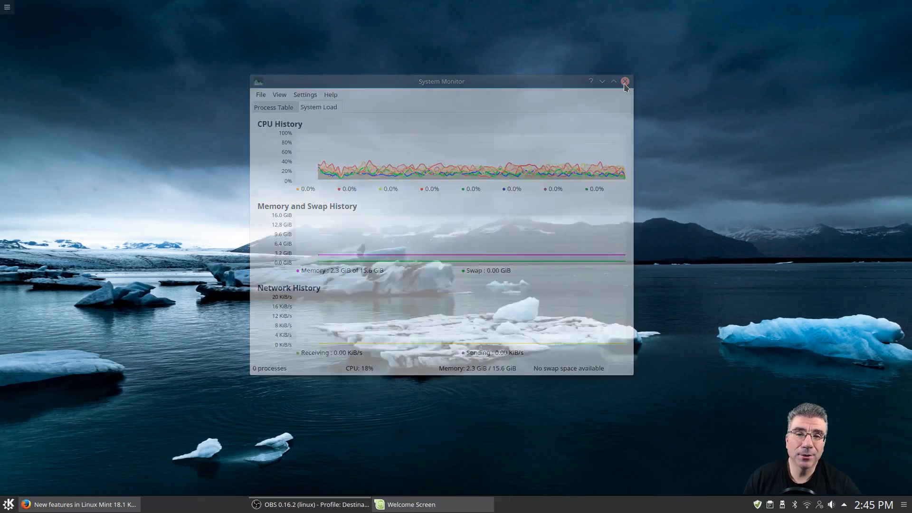
Bring up the Welcome Screen and launch its Apps installer, authorizing with the password
left_click(625, 81)
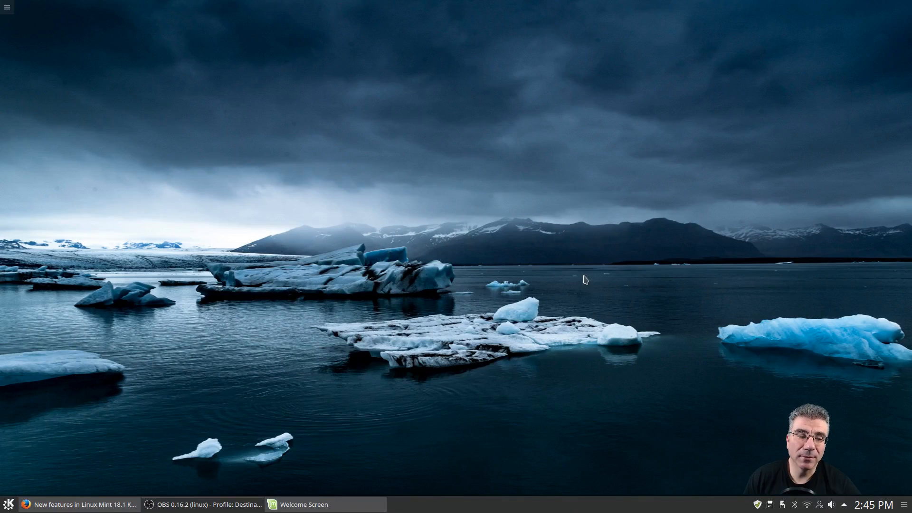
mouse_move(374, 432)
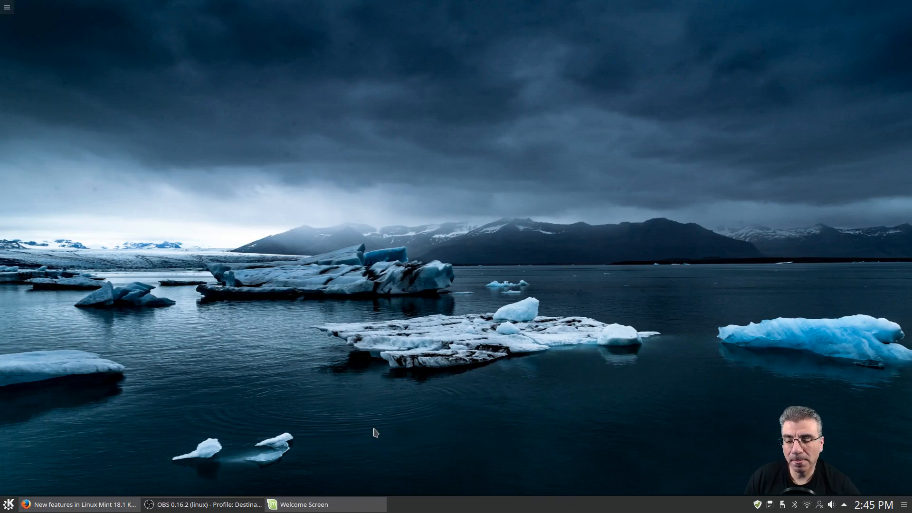
mouse_move(377, 459)
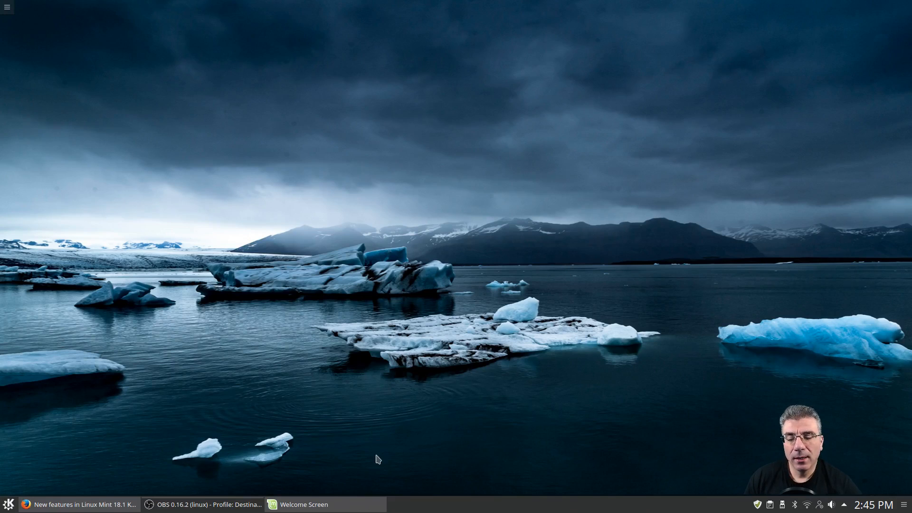
left_click(303, 504)
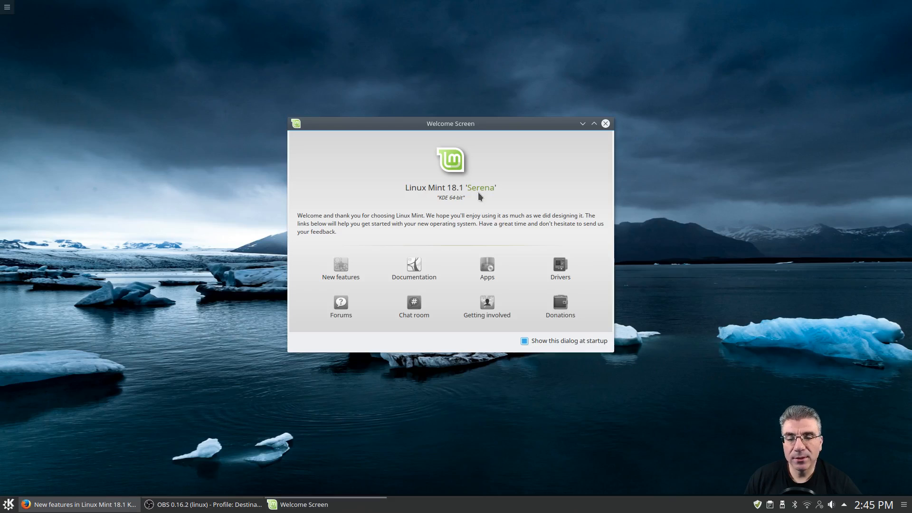
mouse_move(373, 271)
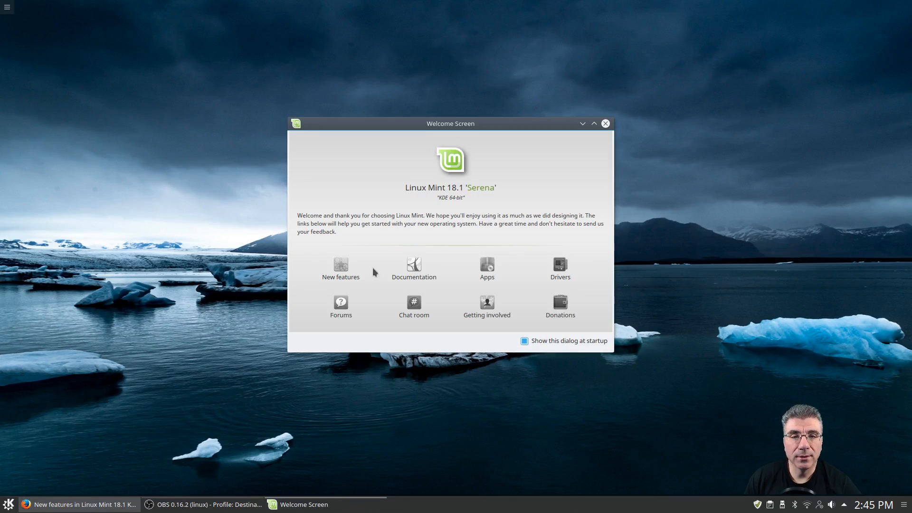
mouse_move(341, 266)
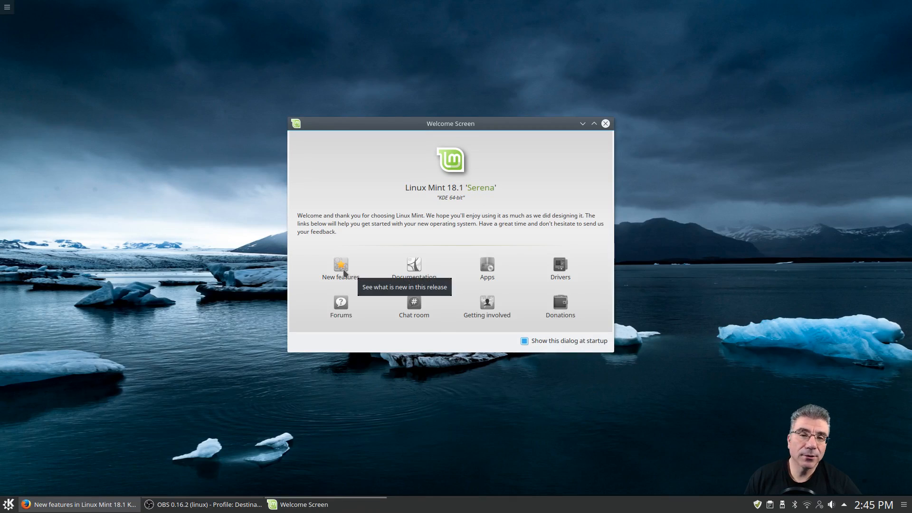
mouse_move(413, 268)
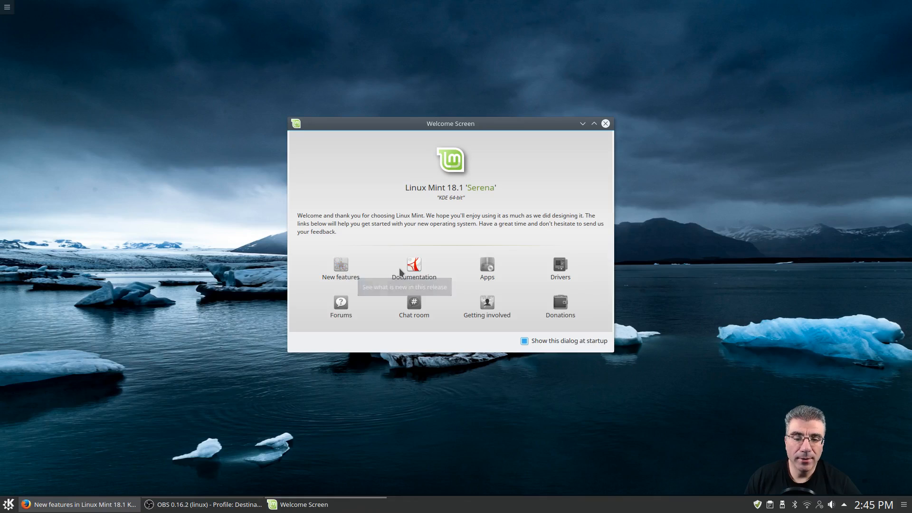
mouse_move(487, 269)
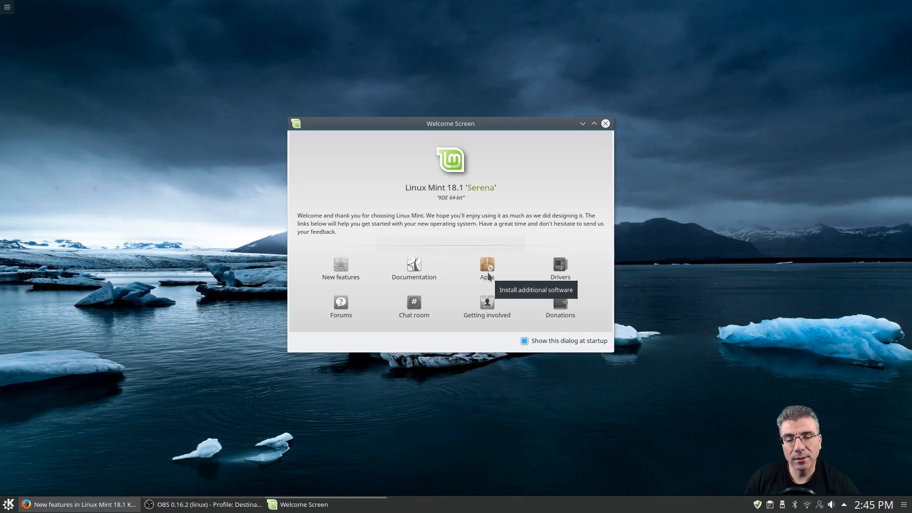
left_click(486, 266)
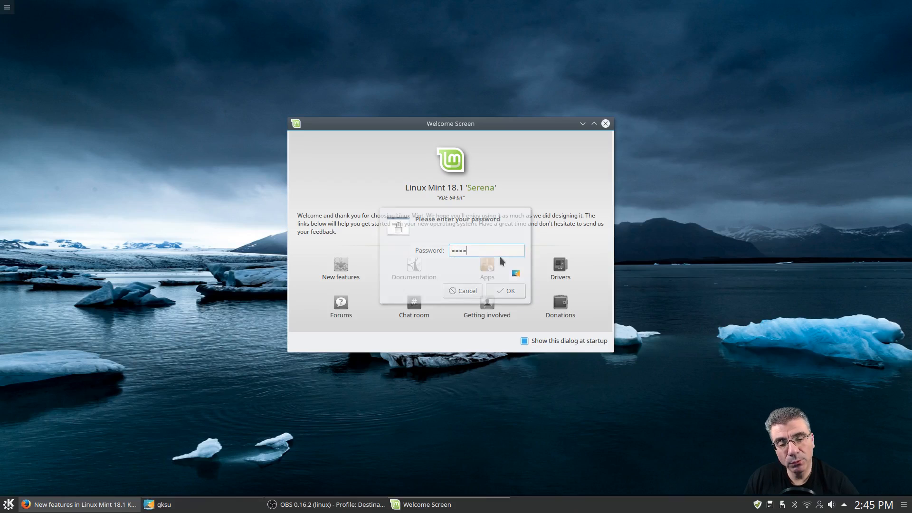
left_click(505, 291)
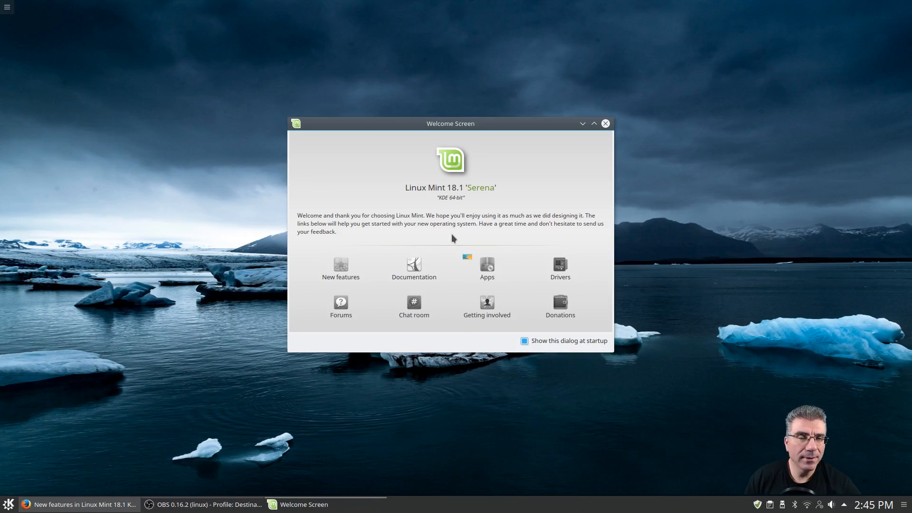
Let Software Manager open on its Categories view with 84,170 packages available
left_click(487, 265)
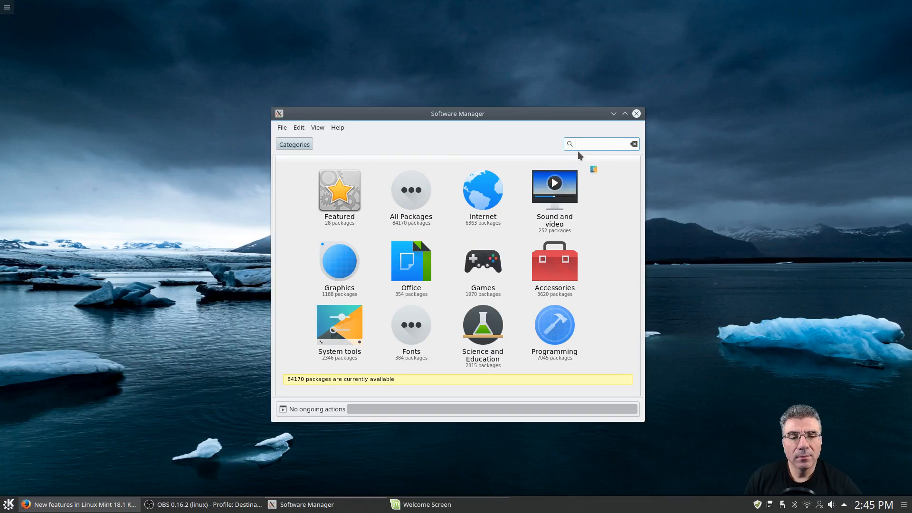
mouse_move(586, 194)
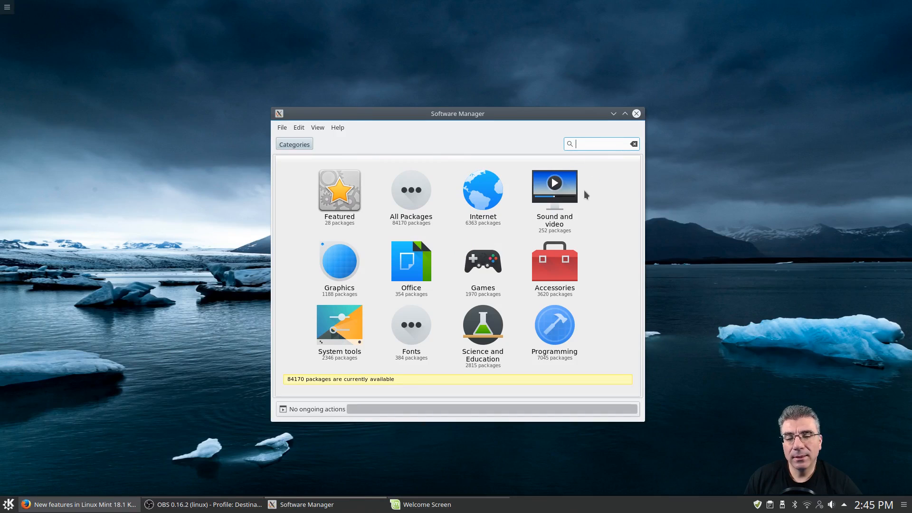
mouse_move(570, 198)
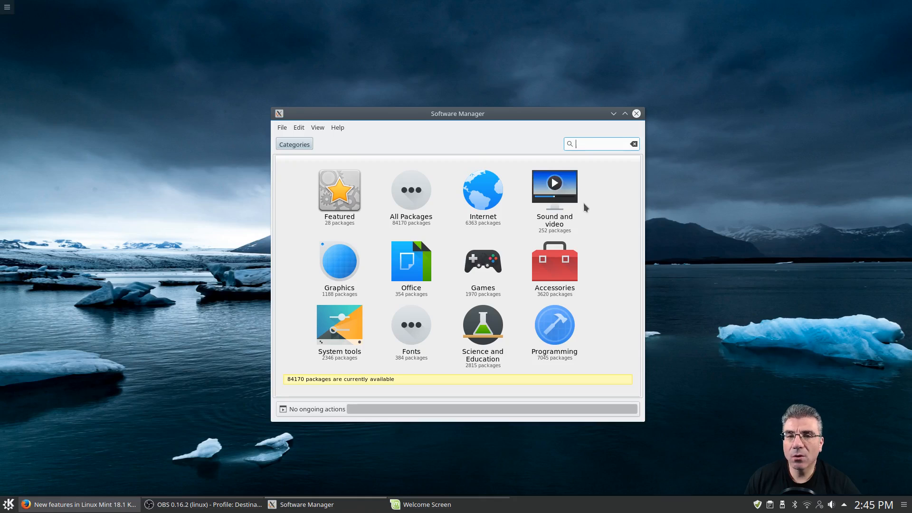
mouse_move(593, 199)
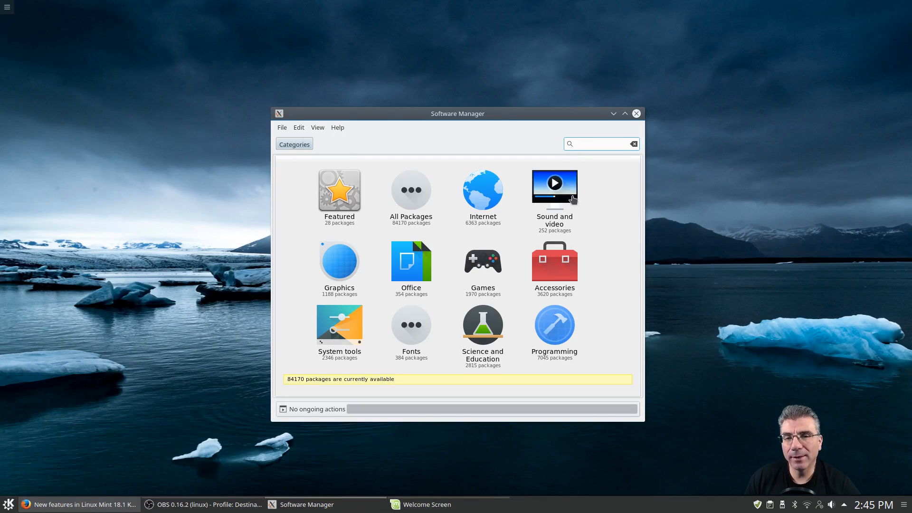
left_click(601, 143)
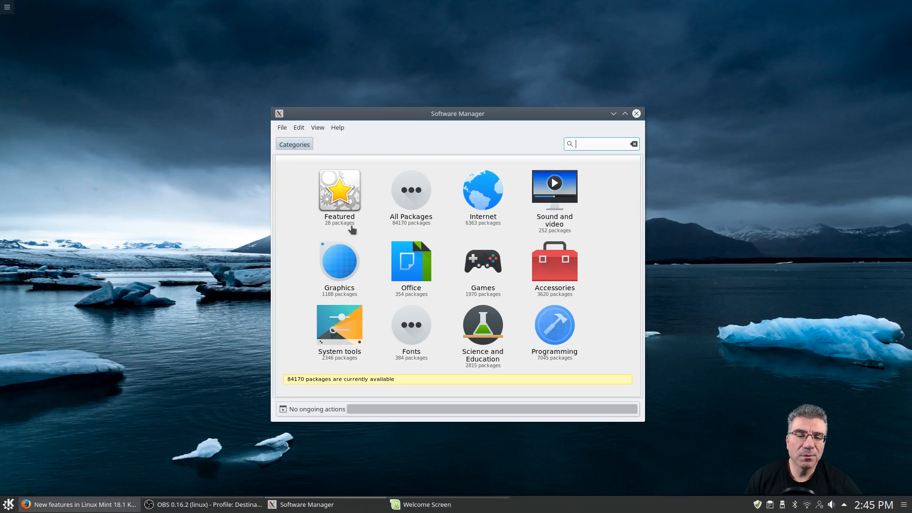
Open the Sound and video category, with VLC ranked at the top
left_click(553, 188)
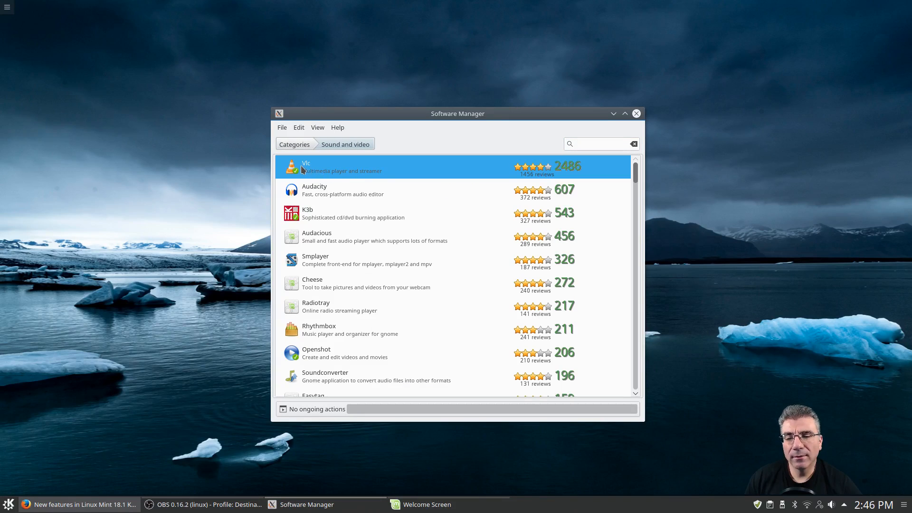
mouse_move(296, 173)
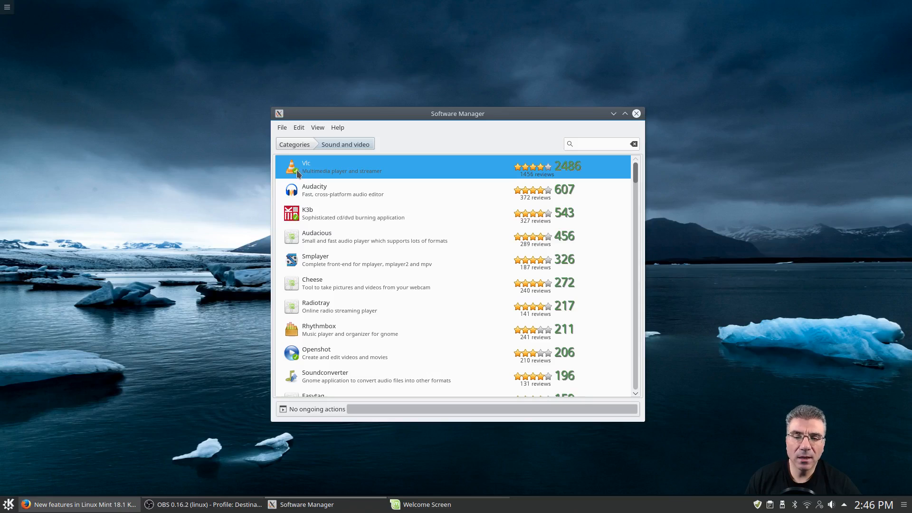
mouse_move(296, 306)
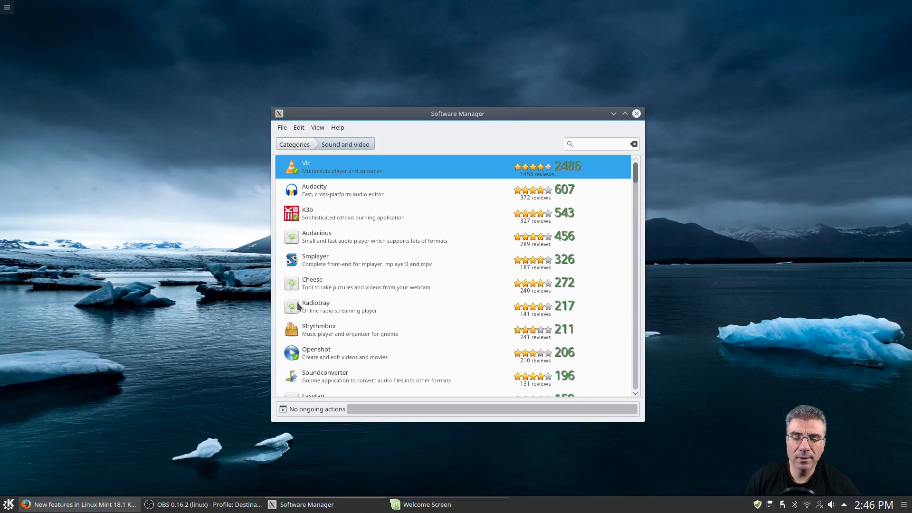
mouse_move(552, 170)
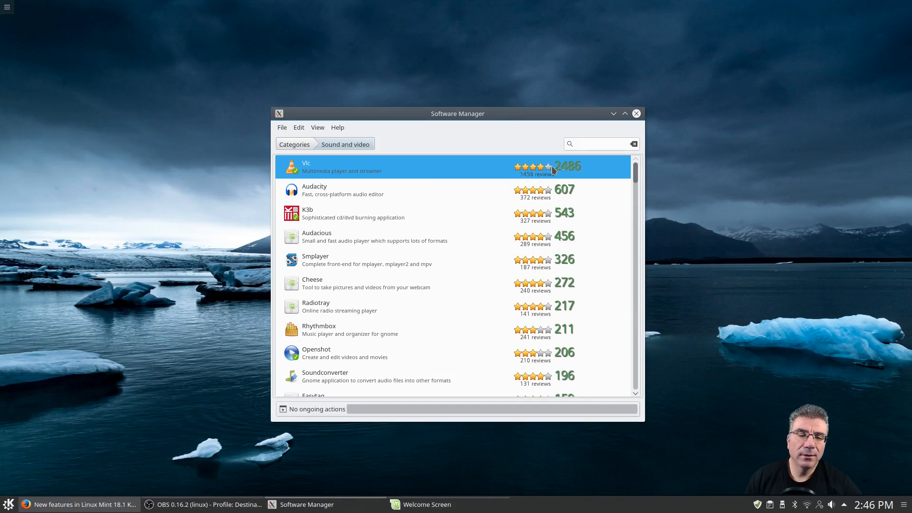
mouse_move(417, 167)
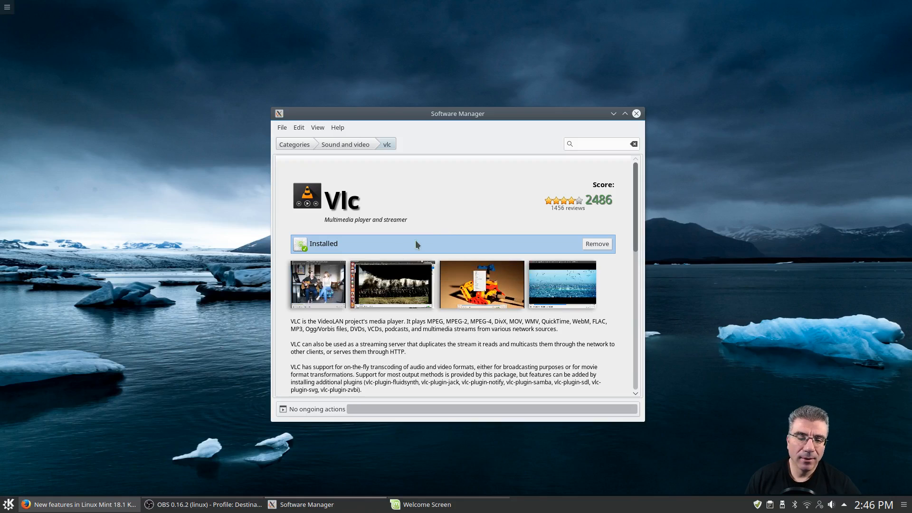
left_click(317, 284)
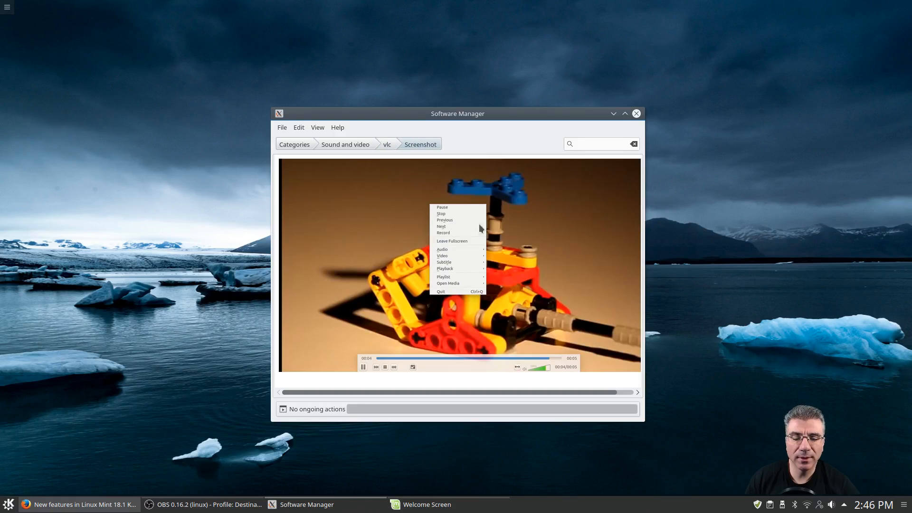
left_click(386, 144)
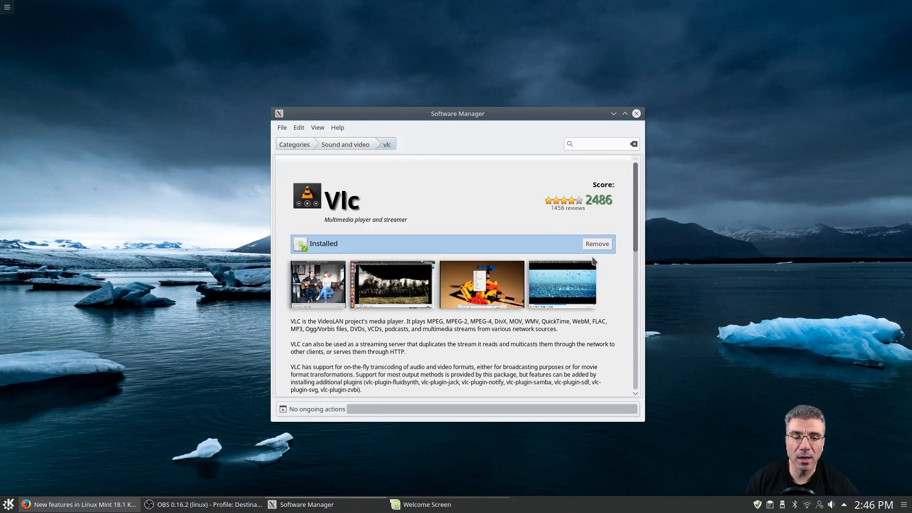
mouse_move(589, 245)
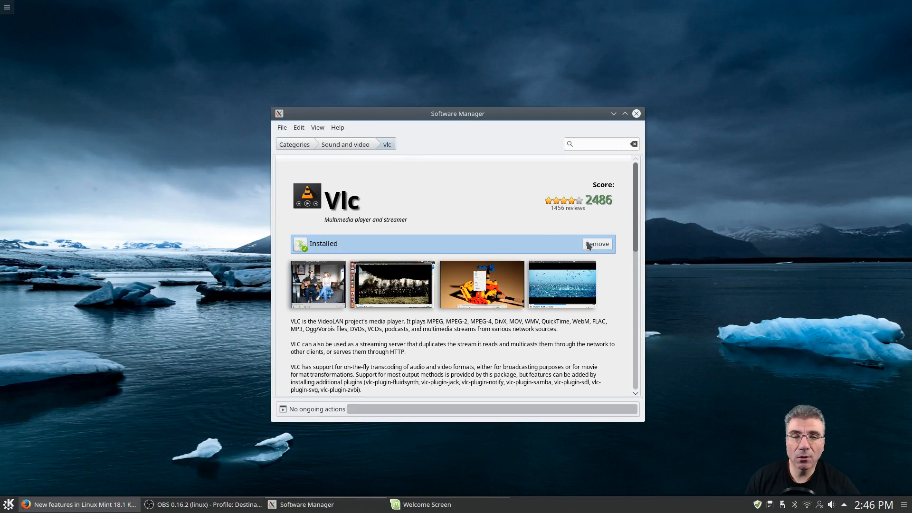
mouse_move(421, 217)
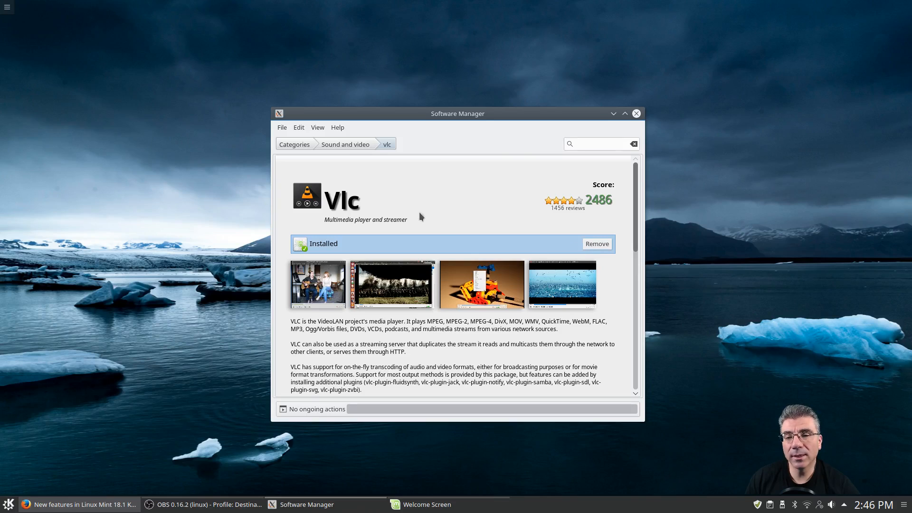
left_click(295, 145)
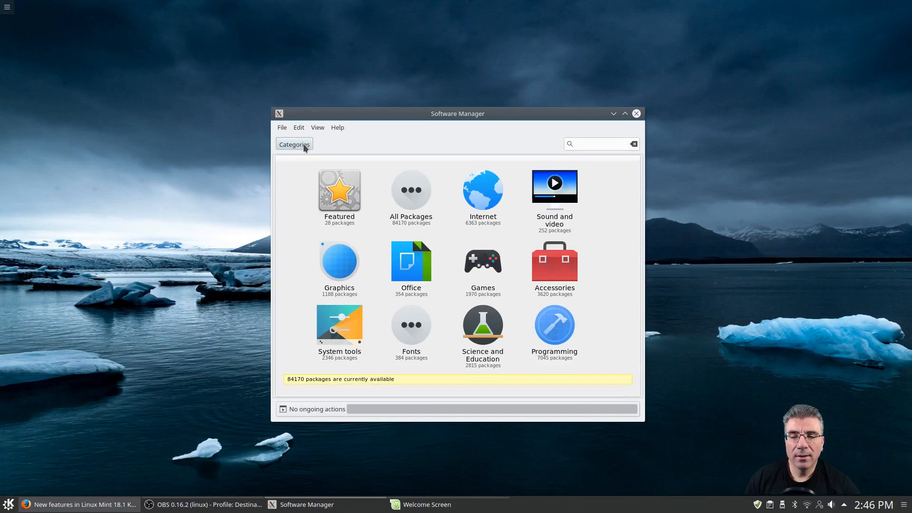
mouse_move(553, 181)
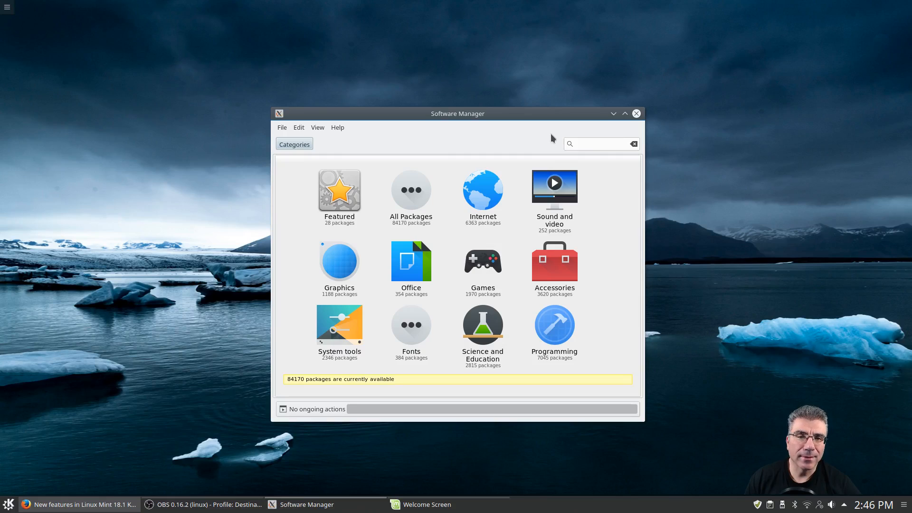
mouse_move(373, 164)
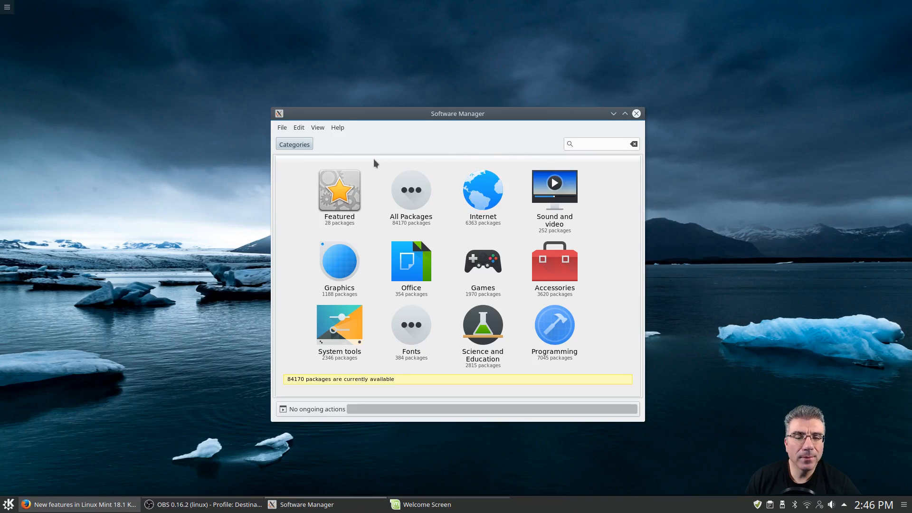
mouse_move(459, 132)
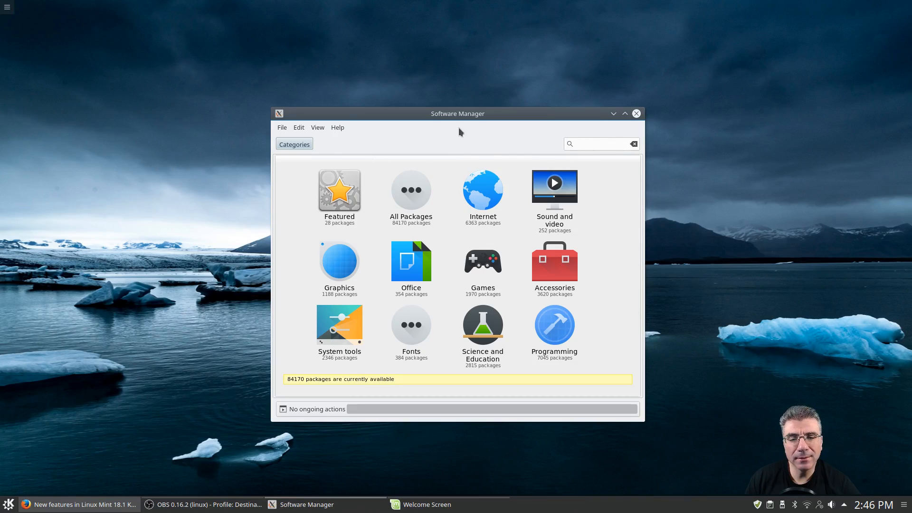
mouse_move(442, 215)
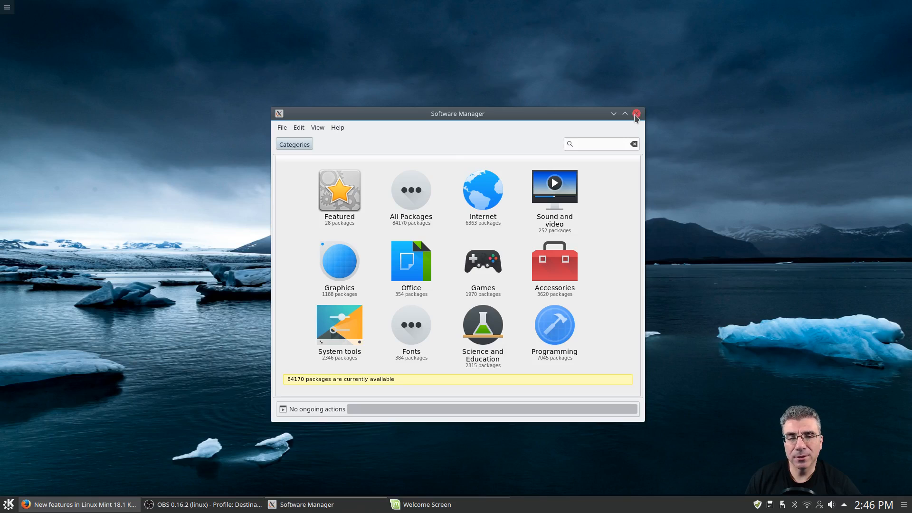
Close Software Manager and launch Driver Manager from the Welcome Screen with the password
left_click(635, 114)
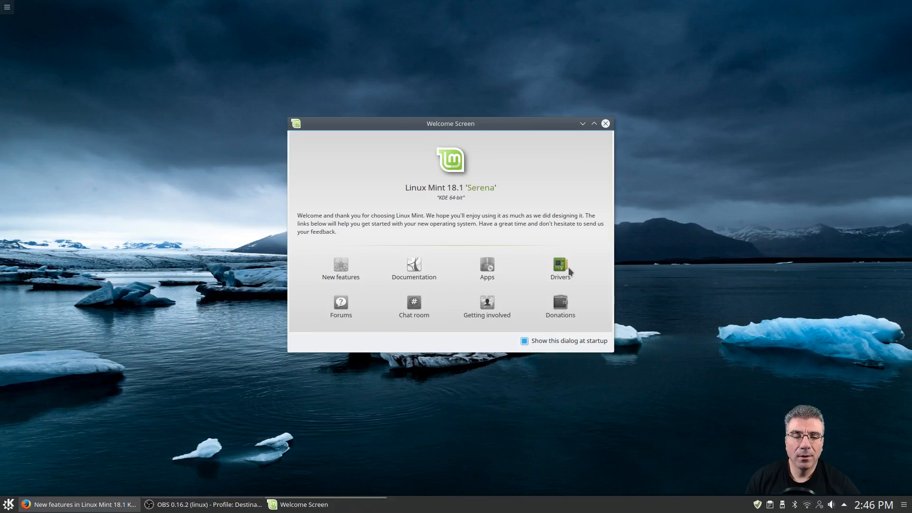
left_click(559, 266)
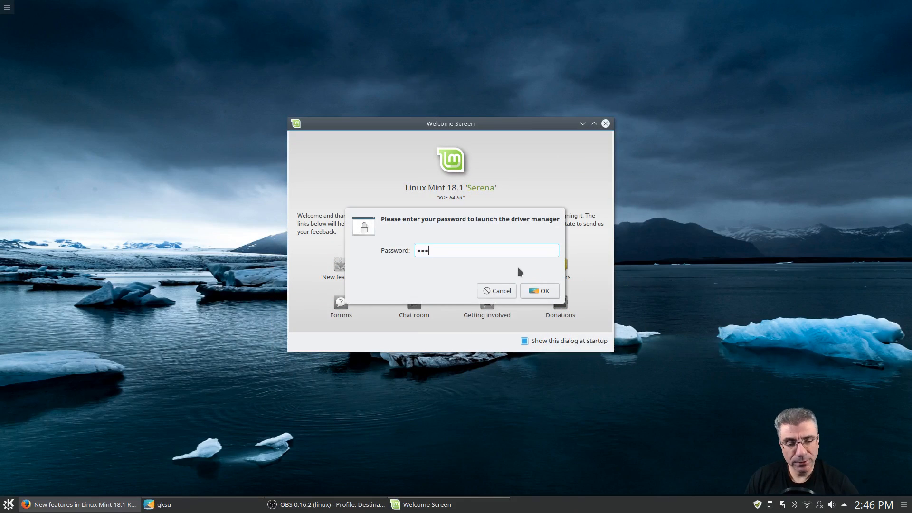
left_click(539, 290)
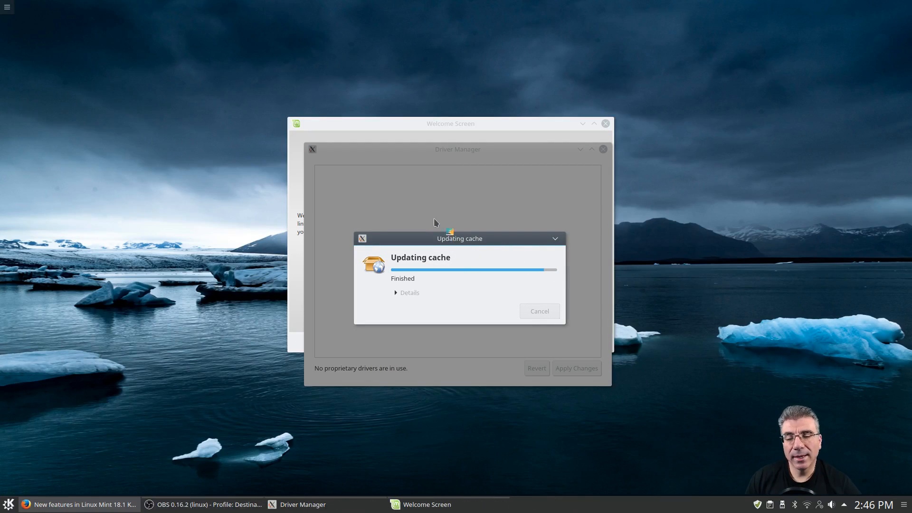
mouse_move(442, 214)
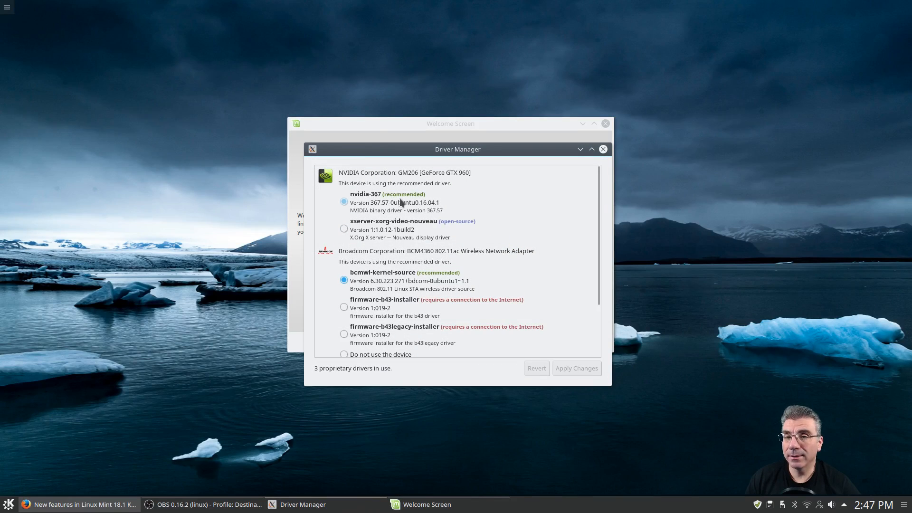
mouse_move(427, 211)
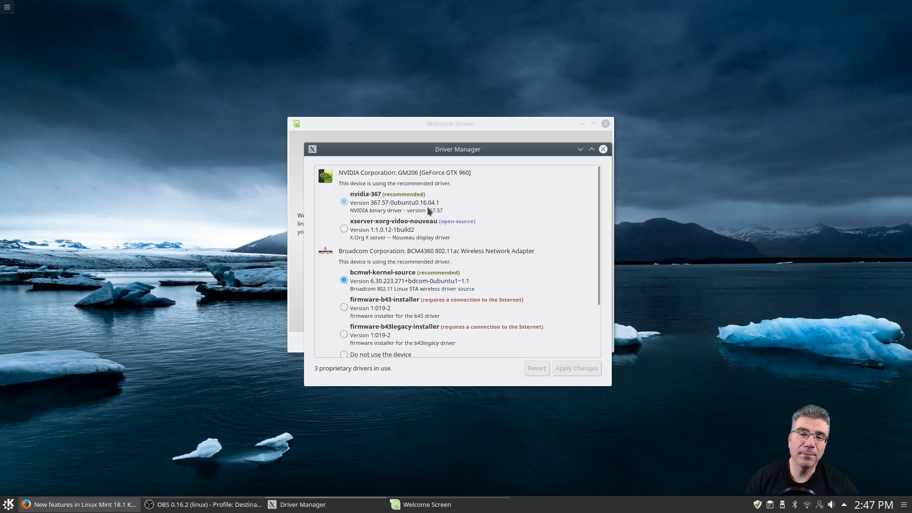
mouse_move(440, 202)
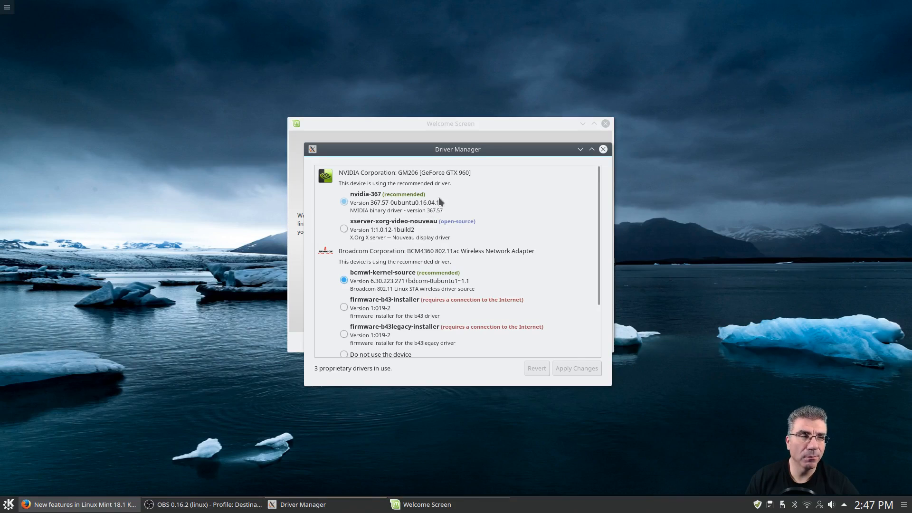
mouse_move(399, 202)
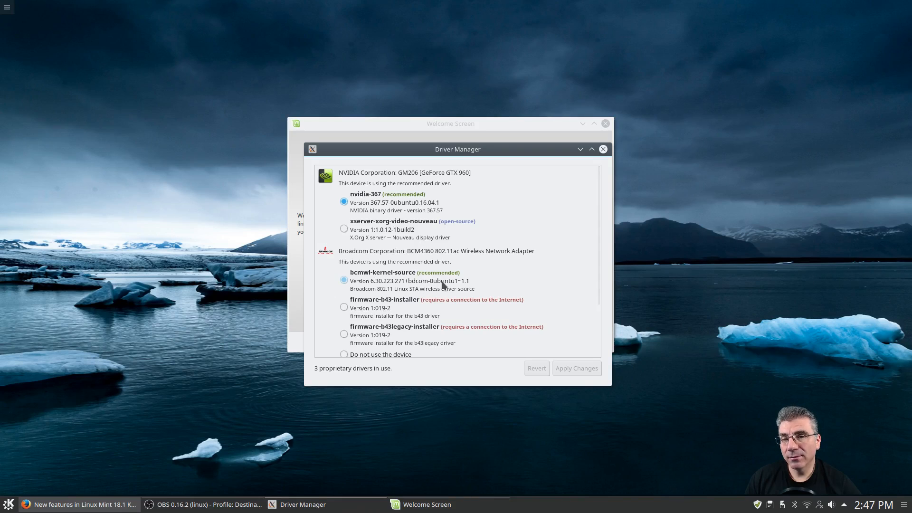
Scroll the drivers in use (nvidia-367, bcmwl-kernel-source), then close Driver Manager
scroll("down", 3)
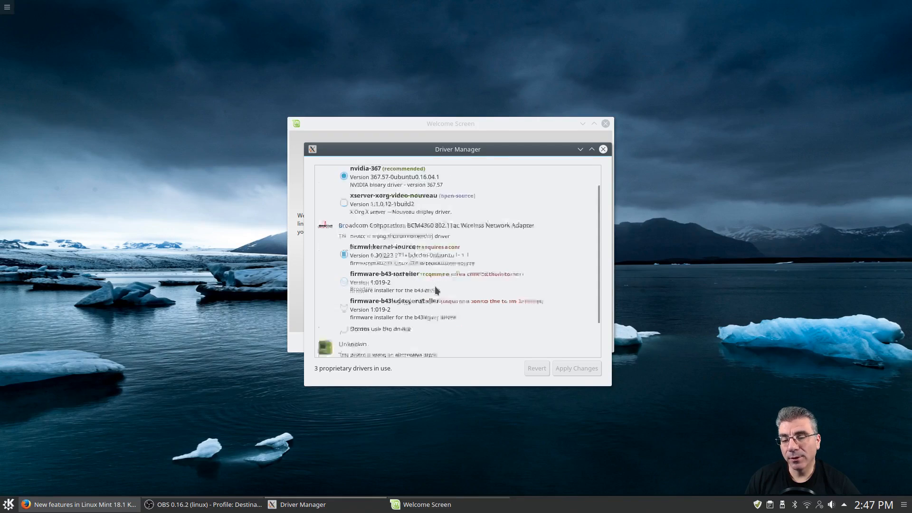
left_click(603, 149)
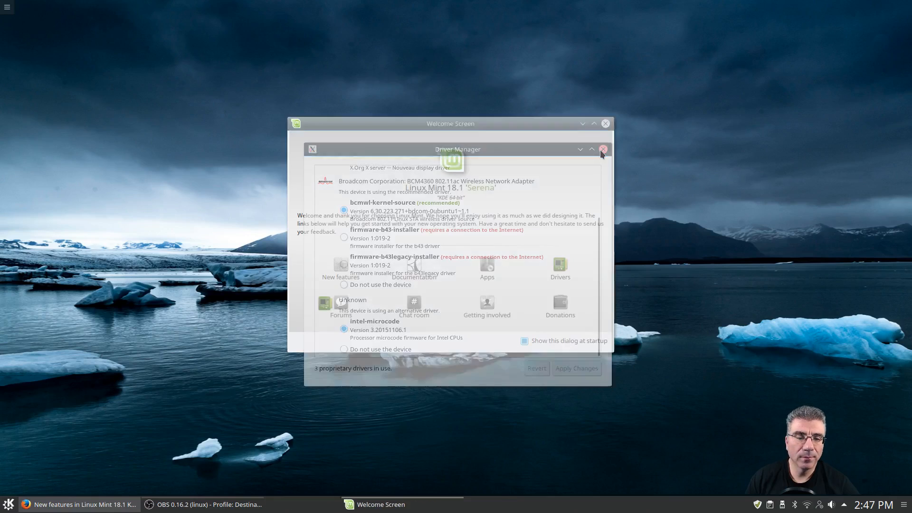
Close the Linux Mint Welcome Screen window, leaving only the empty desktop
left_click(604, 149)
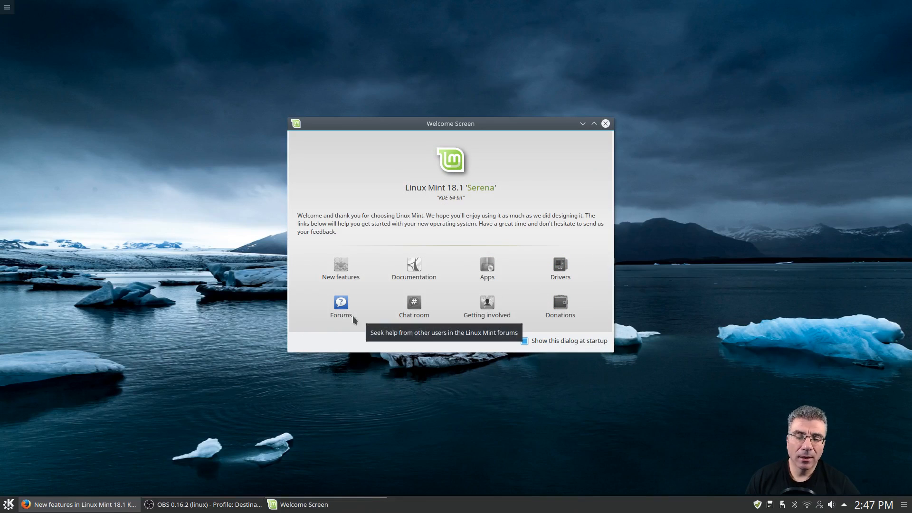
mouse_move(559, 303)
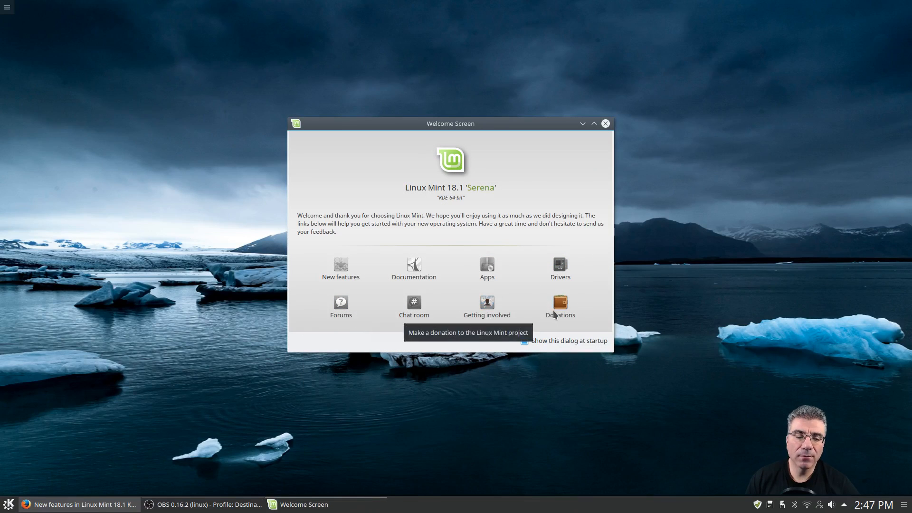
left_click(604, 124)
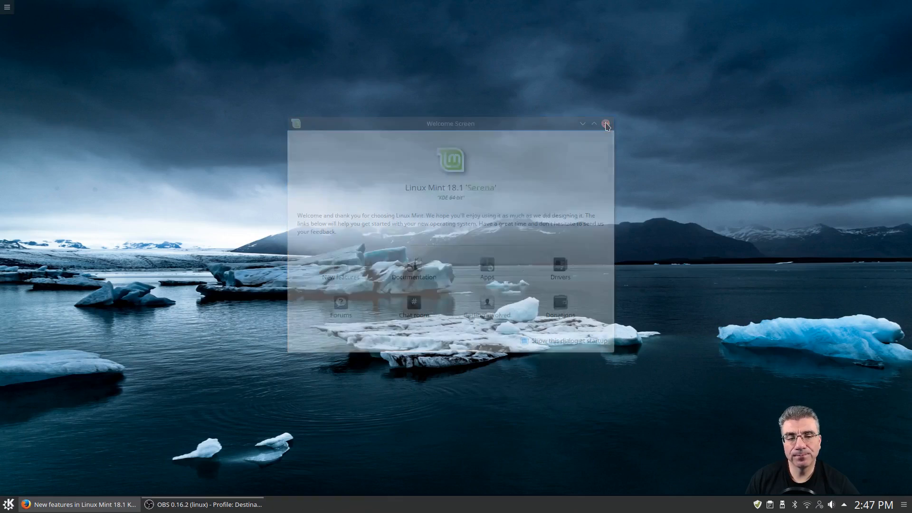
left_click(606, 123)
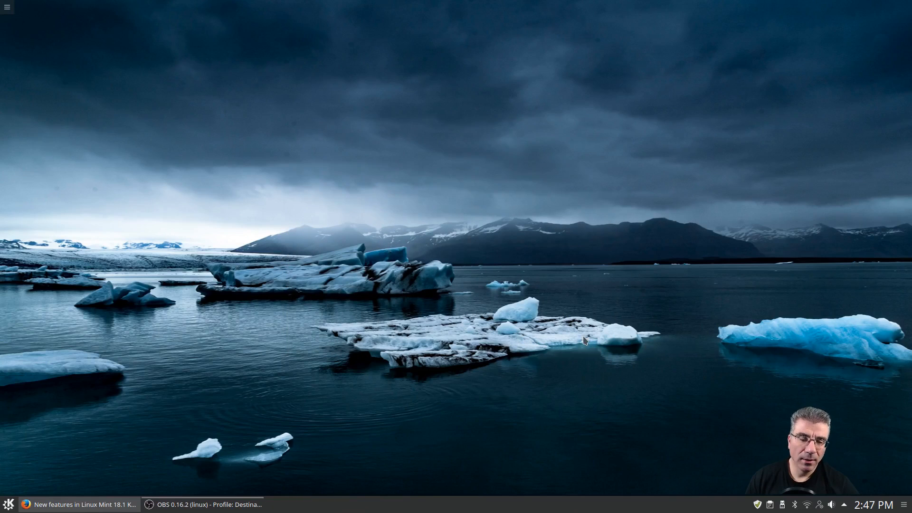
mouse_move(666, 373)
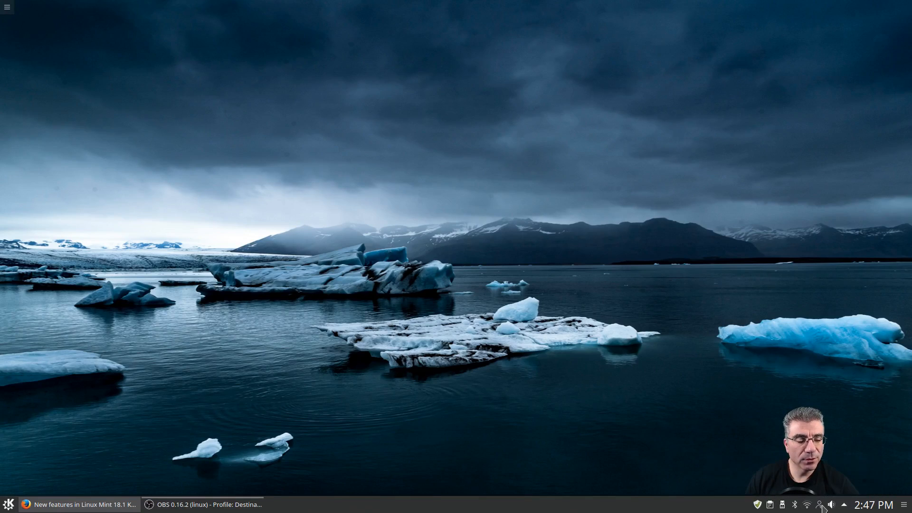
mouse_move(435, 420)
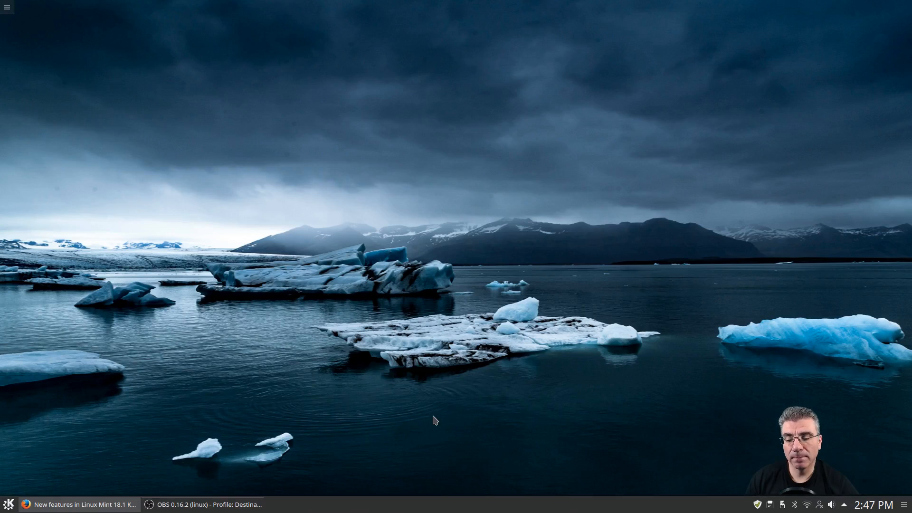
mouse_move(204, 504)
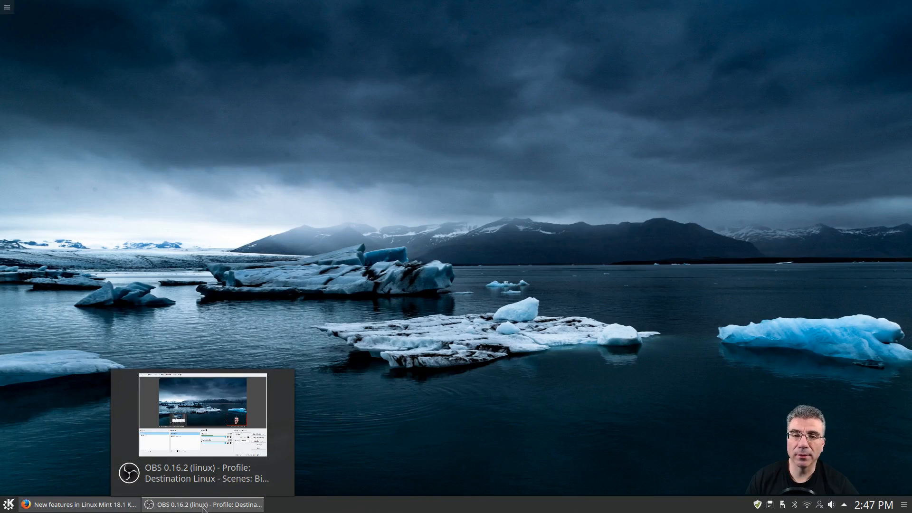
mouse_move(8, 504)
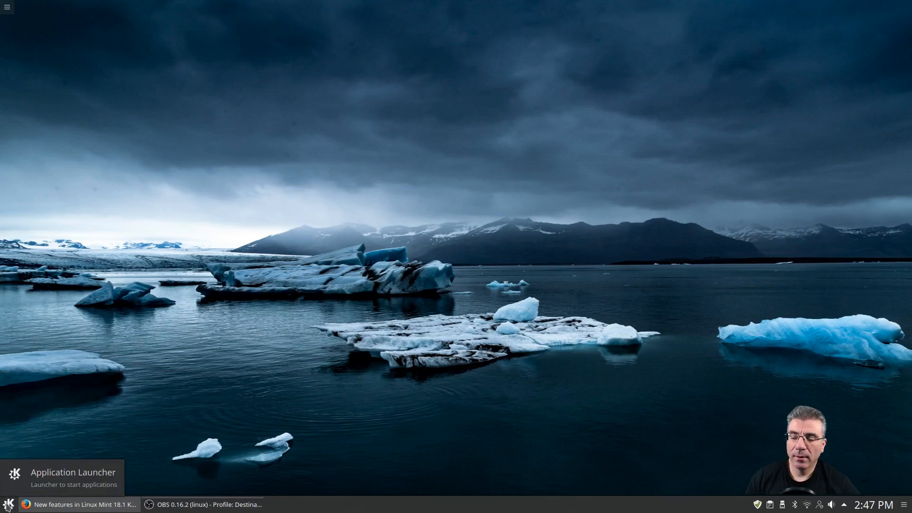
Show launcher alternatives: Application Launcher, Application Dashboard and Application Menu
left_click(8, 504)
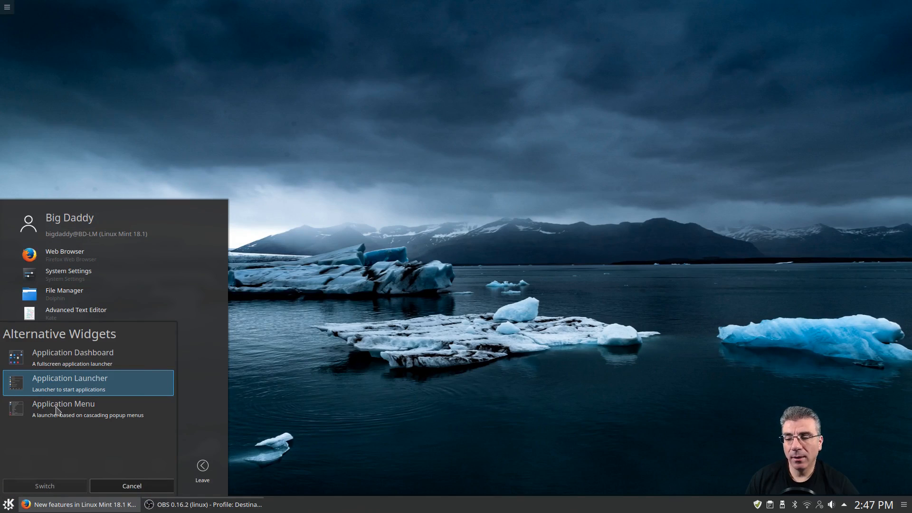
mouse_move(62, 374)
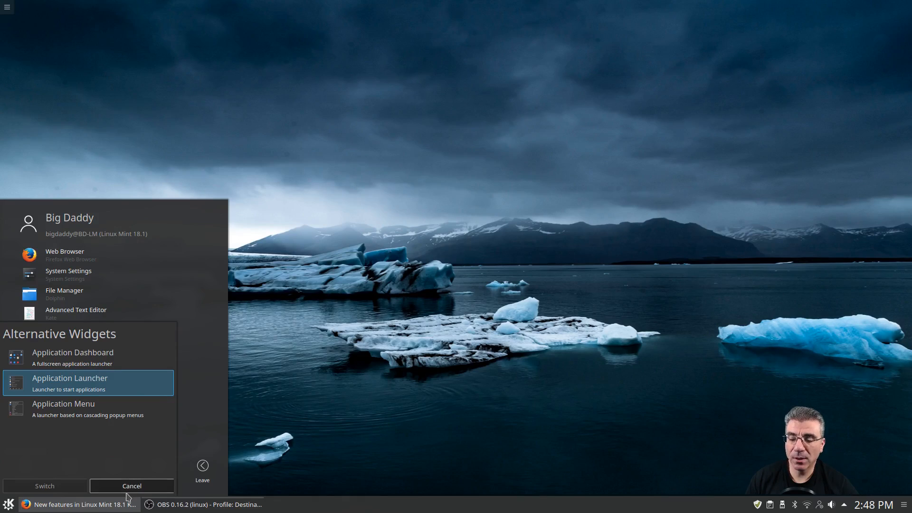
Keep the current launcher and browse its Graphics, Internet and Multimedia categories
left_click(131, 486)
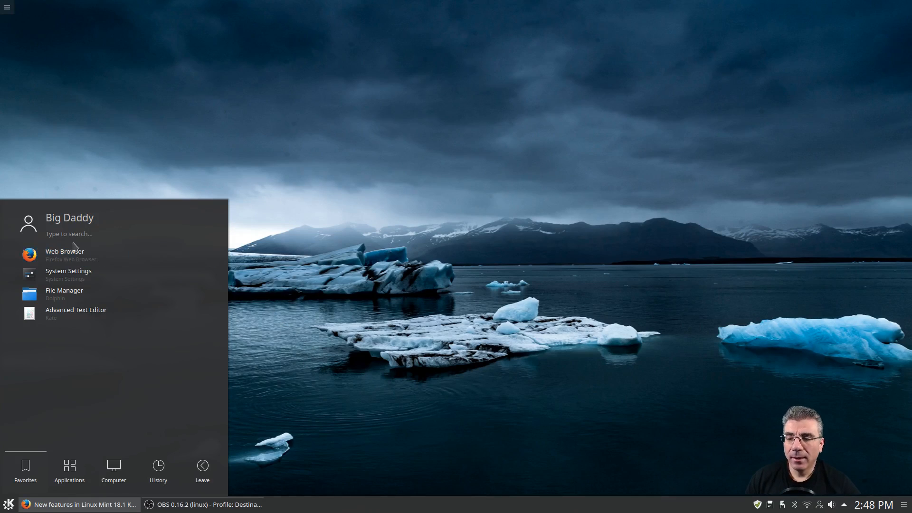
mouse_move(67, 274)
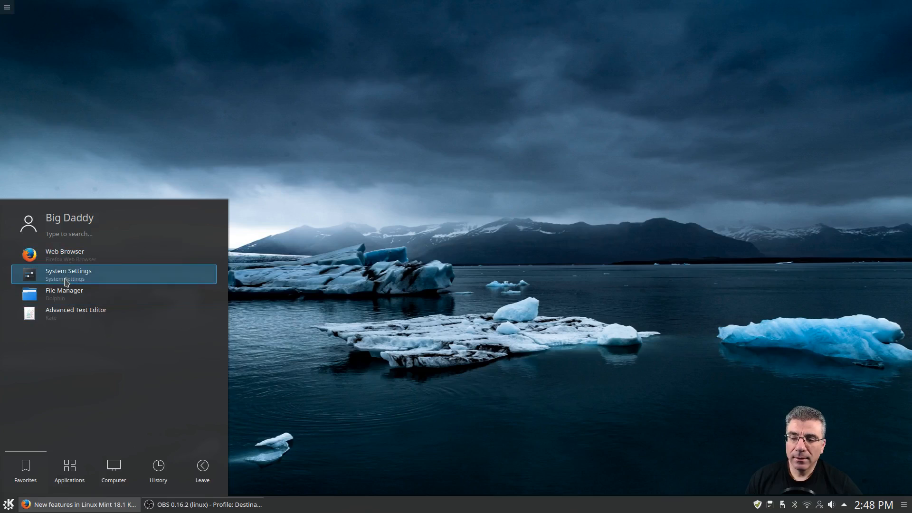
left_click(68, 471)
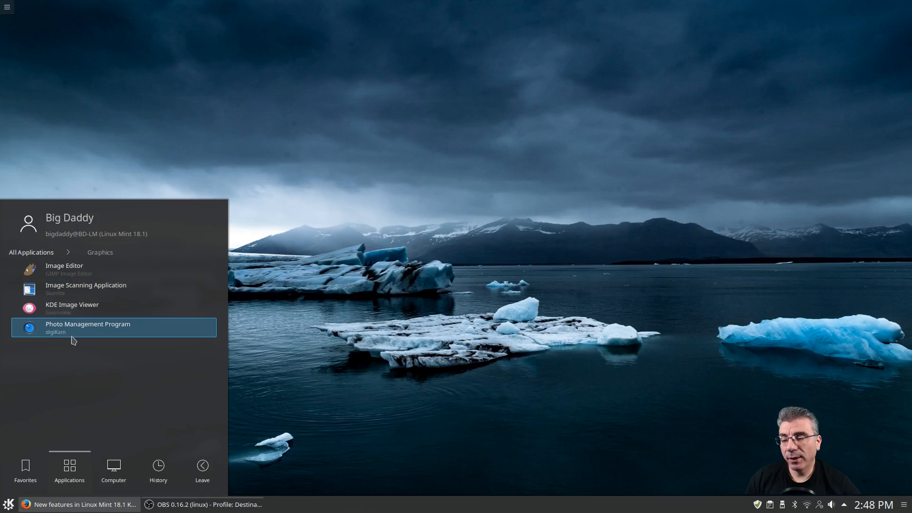
left_click(32, 252)
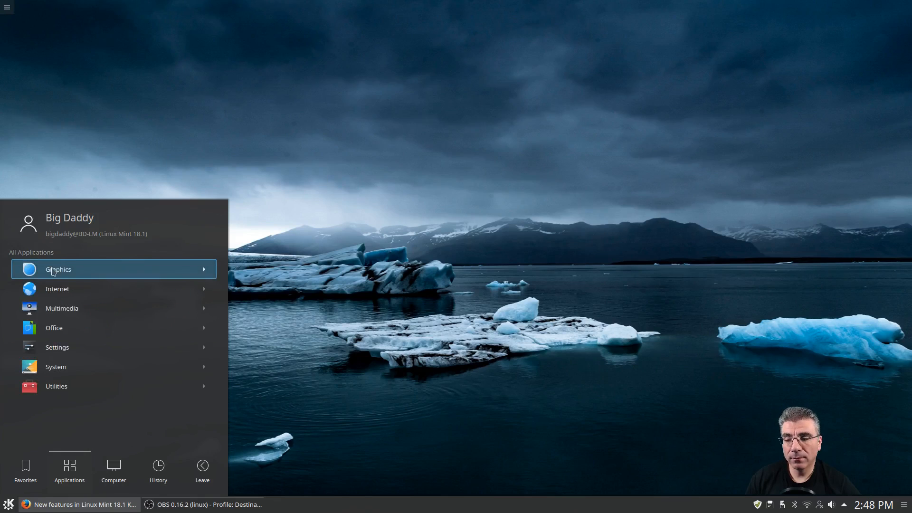
left_click(57, 289)
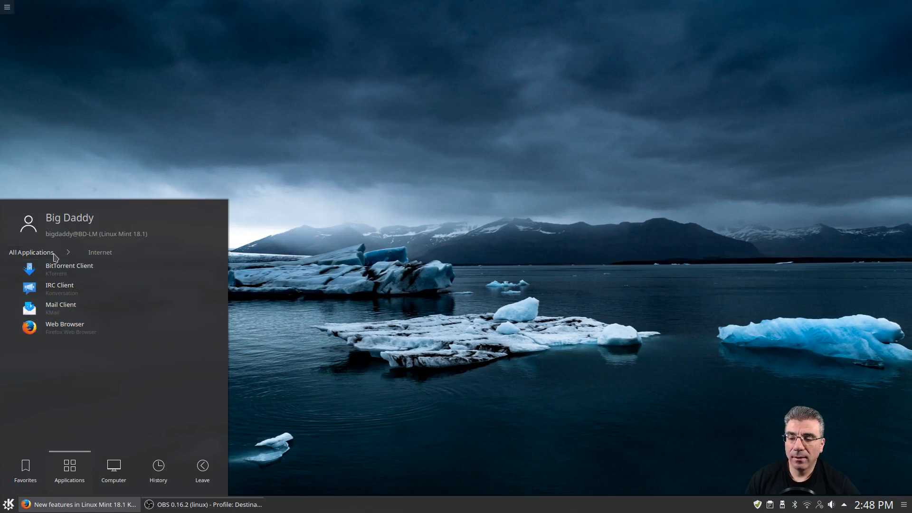
left_click(31, 252)
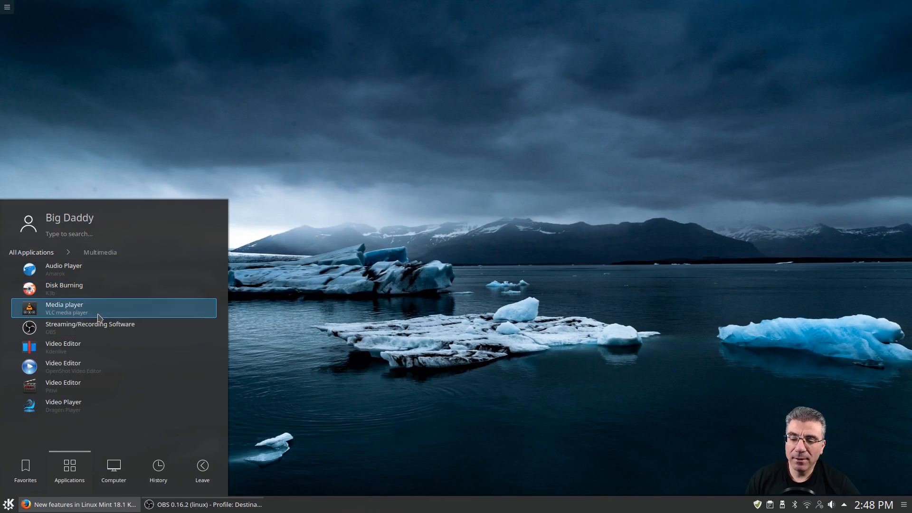
mouse_move(38, 247)
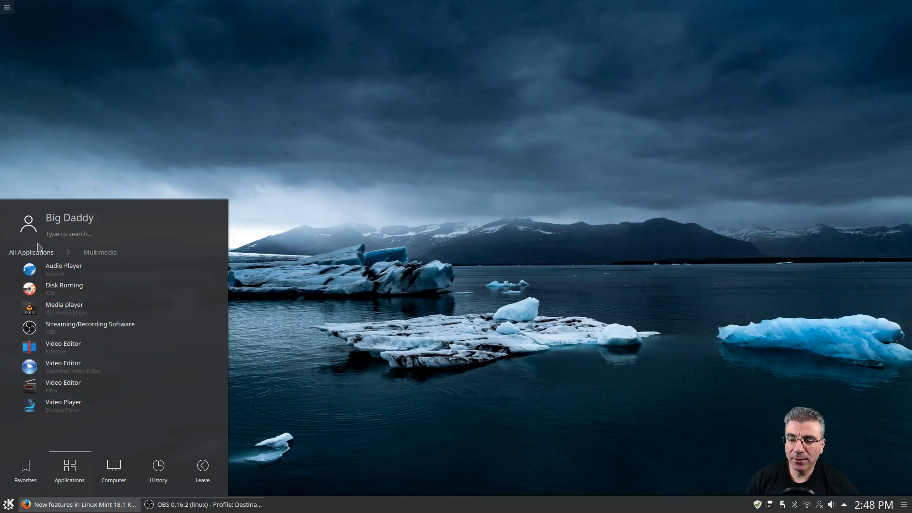
Return to the launcher's category list to reach the Settings applications
left_click(31, 252)
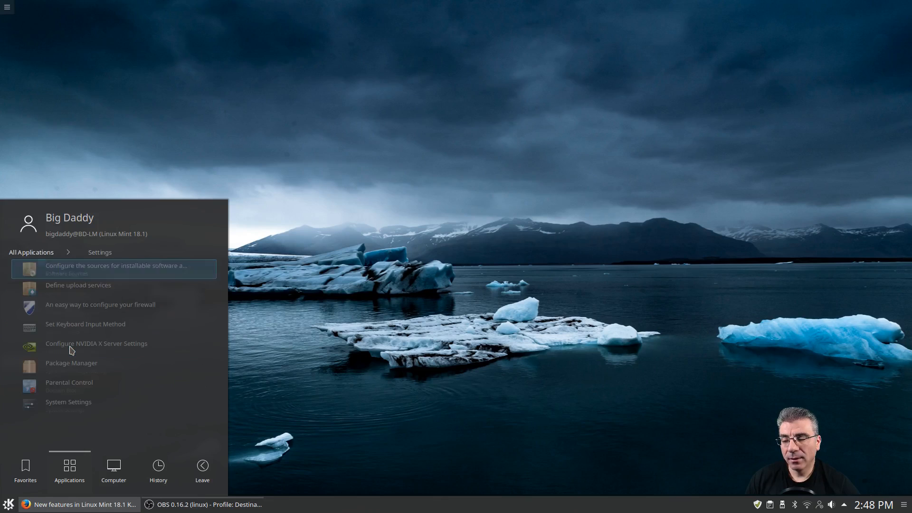
mouse_move(114, 347)
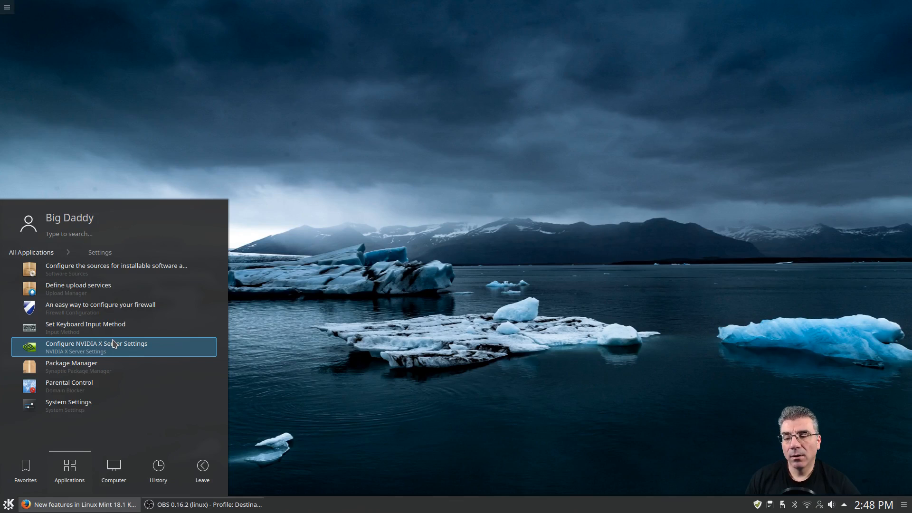
mouse_move(119, 289)
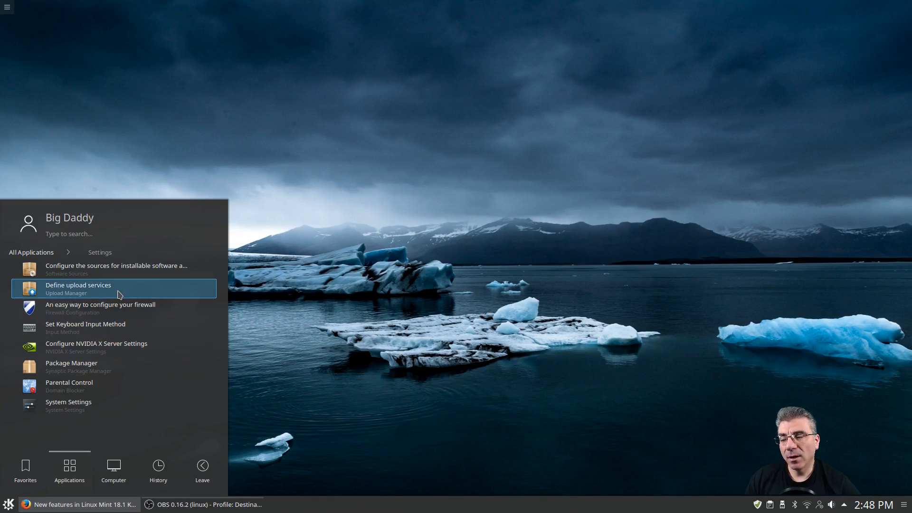
mouse_move(113, 347)
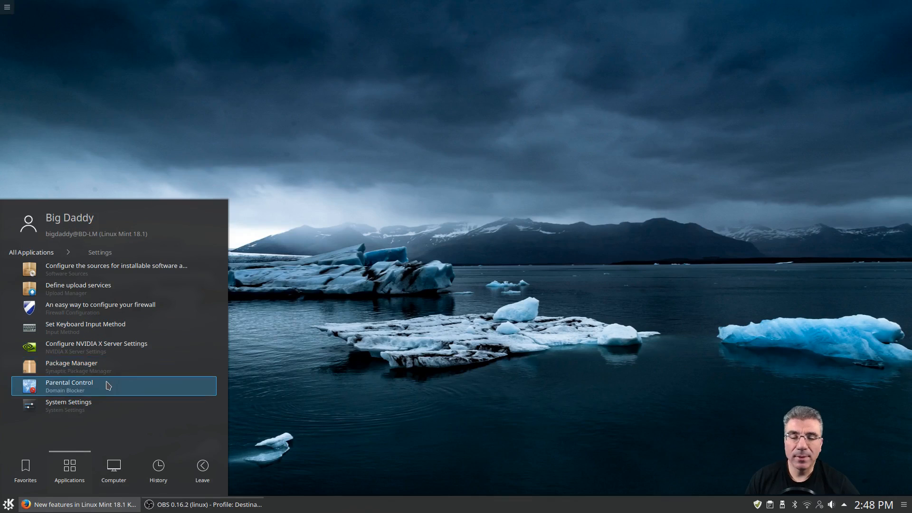
mouse_move(99, 308)
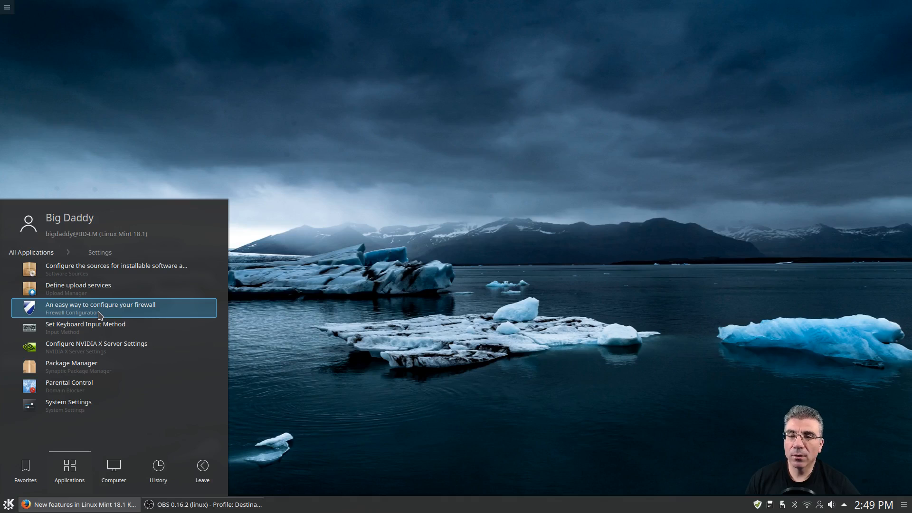
mouse_move(96, 327)
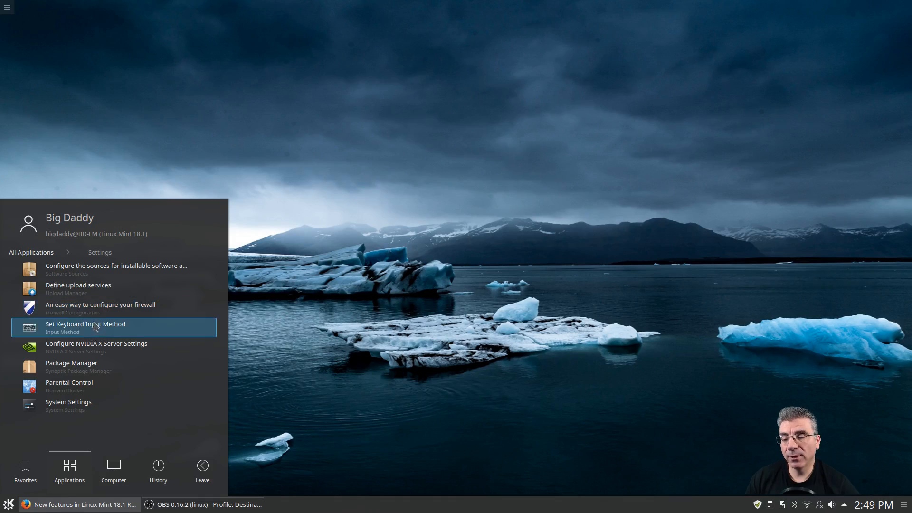
mouse_move(85, 366)
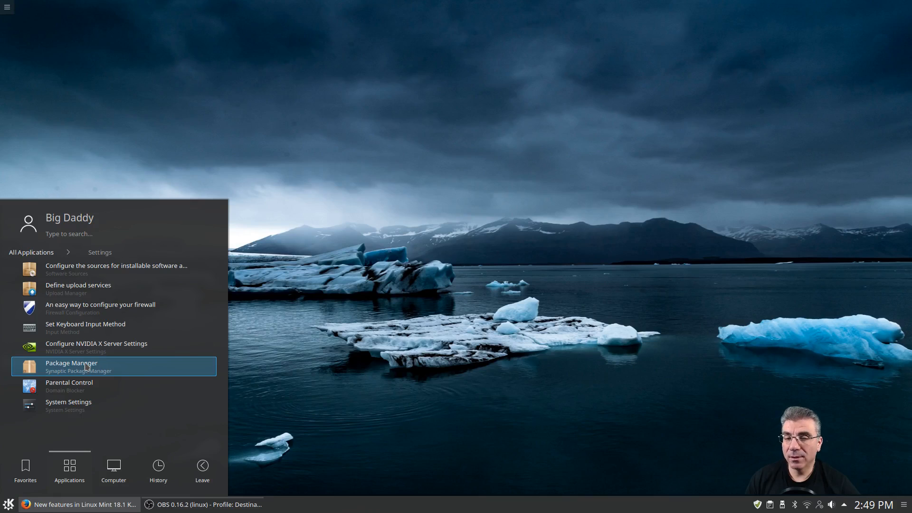
mouse_move(85, 327)
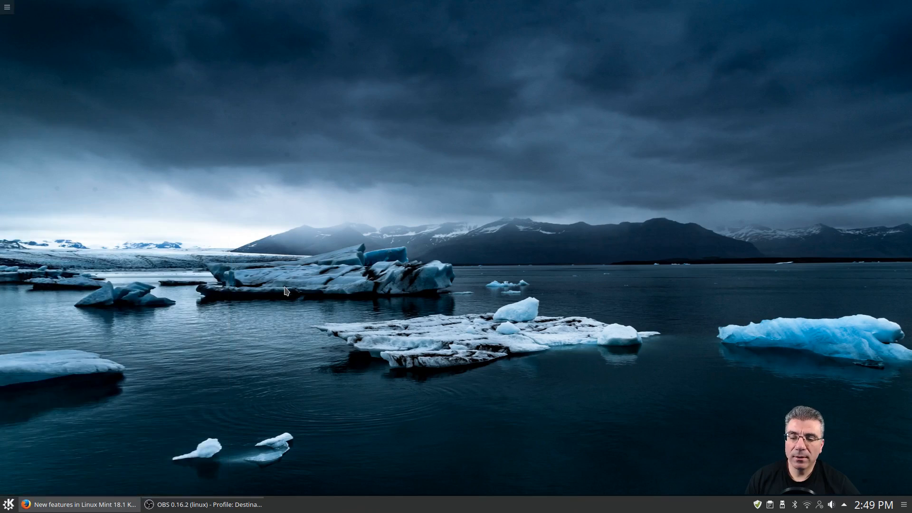
mouse_move(323, 300)
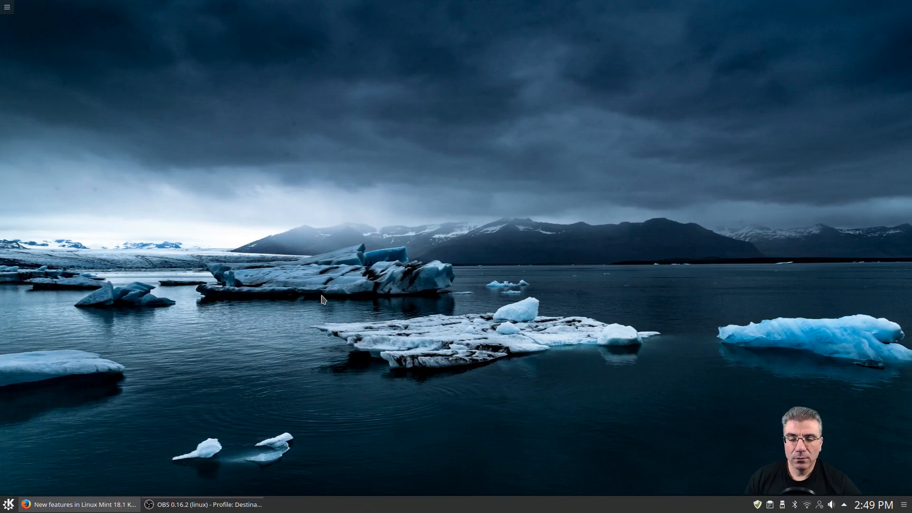
mouse_move(396, 298)
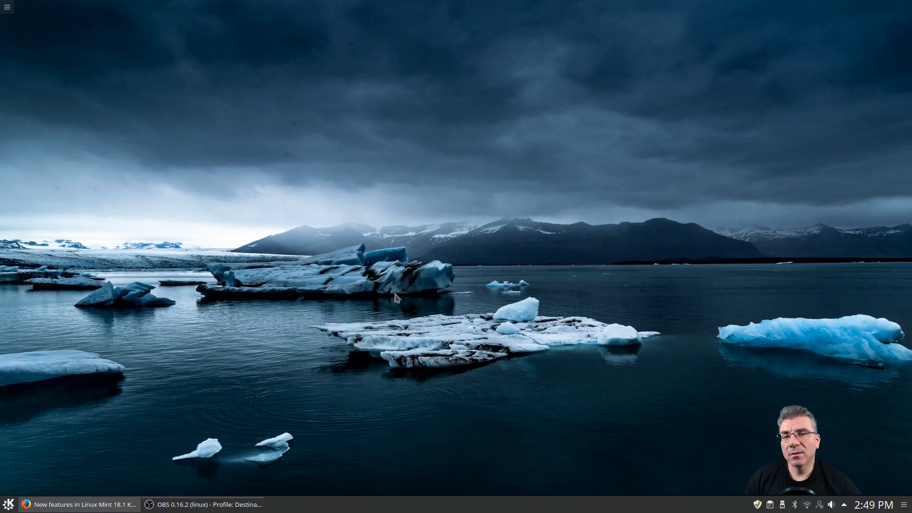
mouse_move(382, 294)
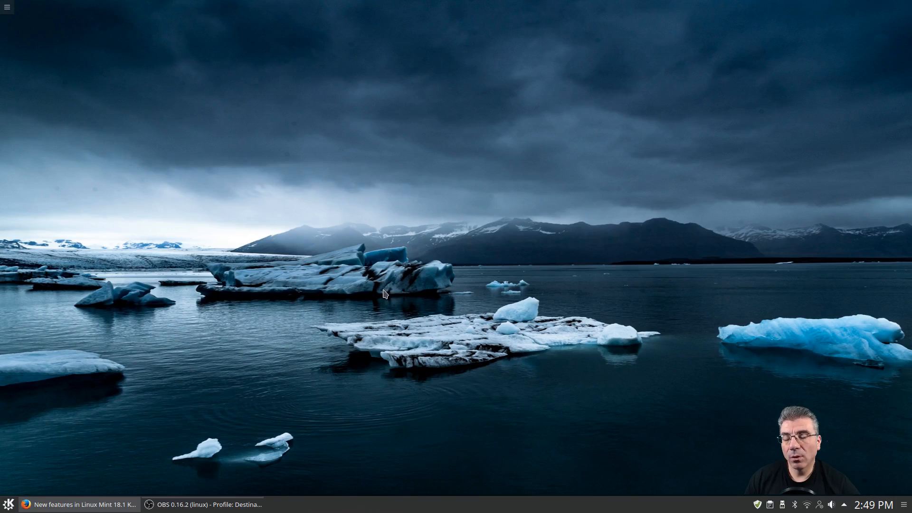
mouse_move(376, 289)
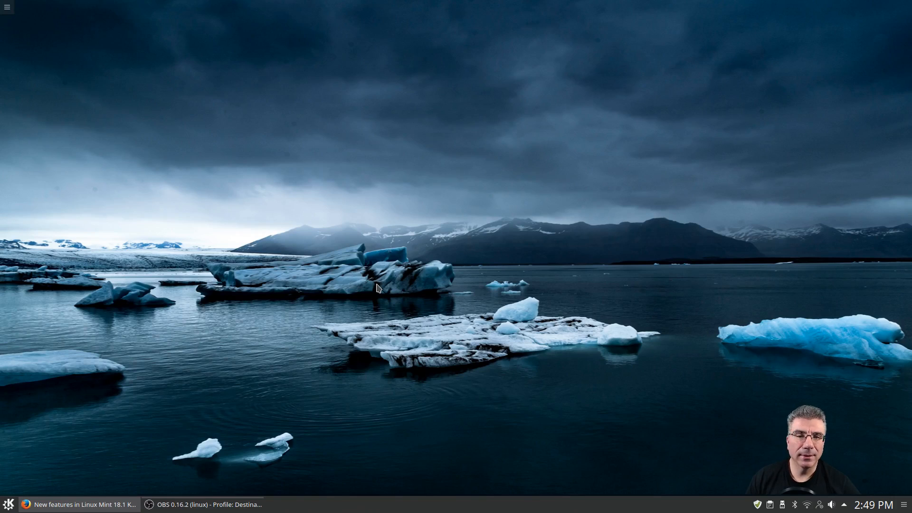
mouse_move(461, 291)
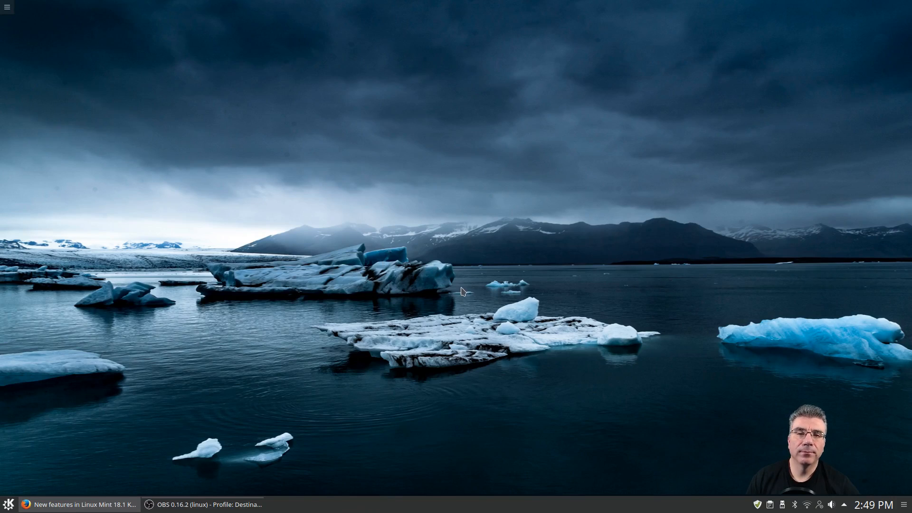
mouse_move(454, 278)
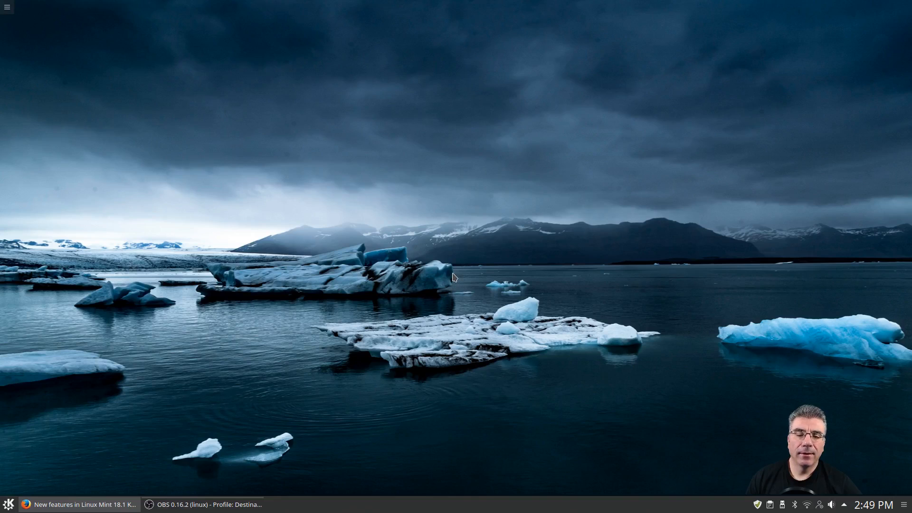
mouse_move(475, 274)
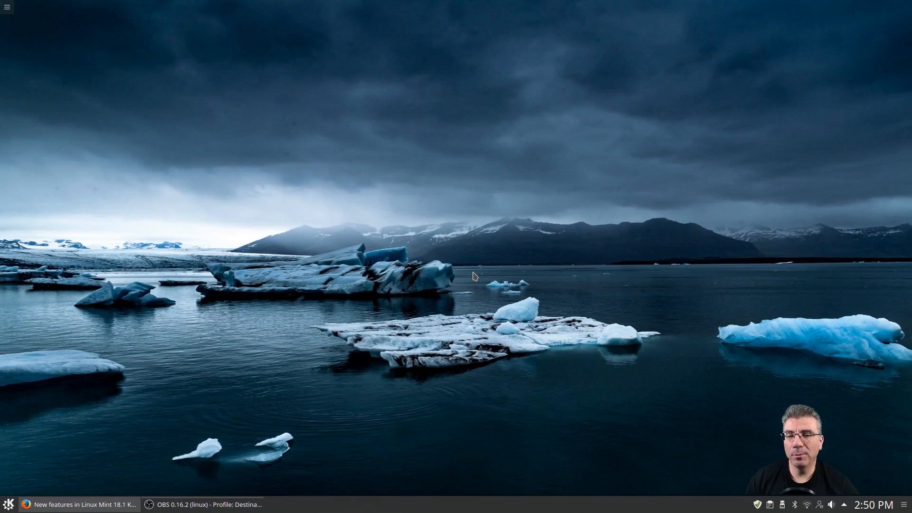
mouse_move(464, 223)
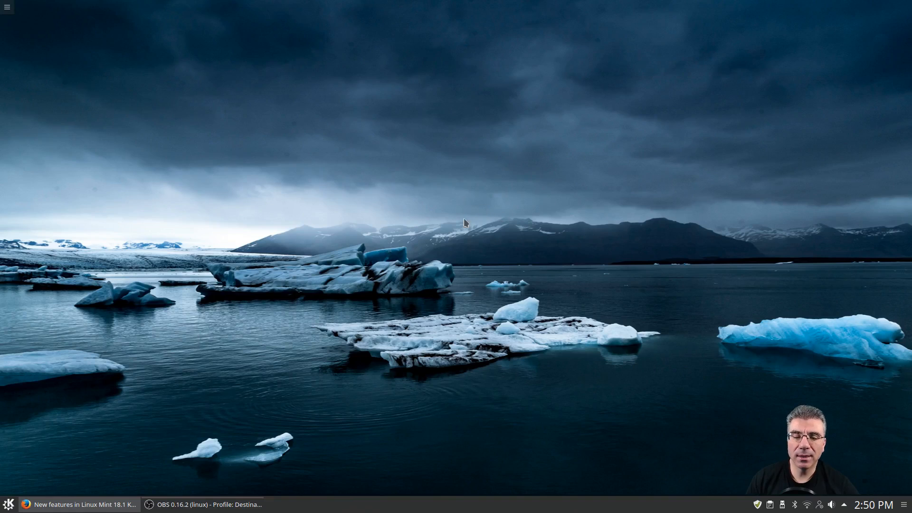
mouse_move(466, 278)
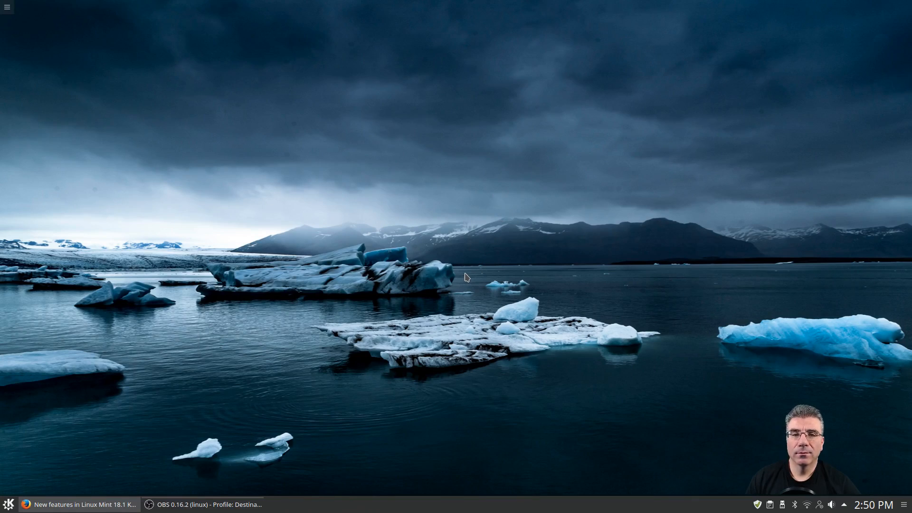
mouse_move(32, 497)
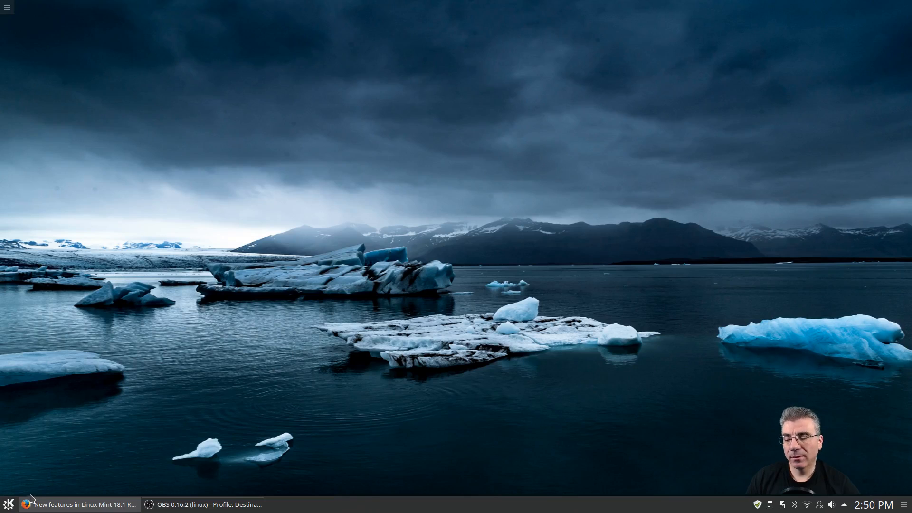
Launch Dolphin on the home folder and bring up the Pictures folder's context menu
left_click(8, 505)
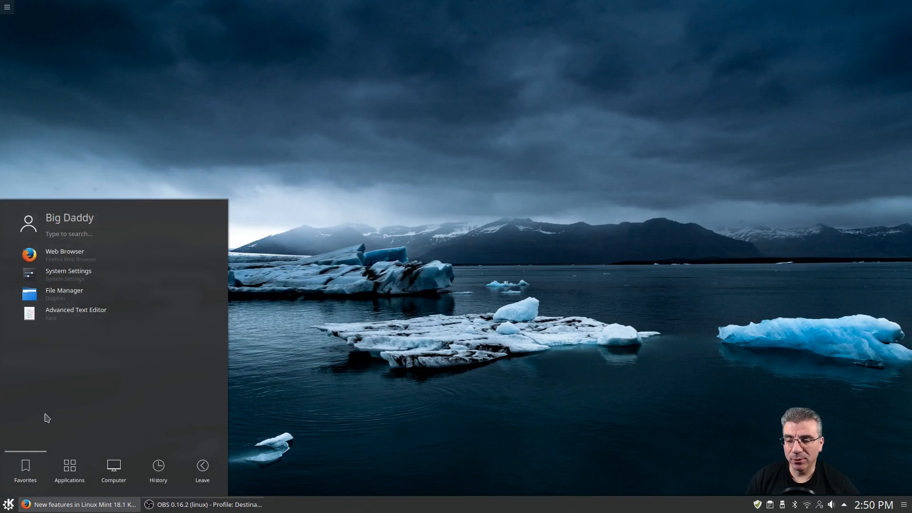
left_click(64, 293)
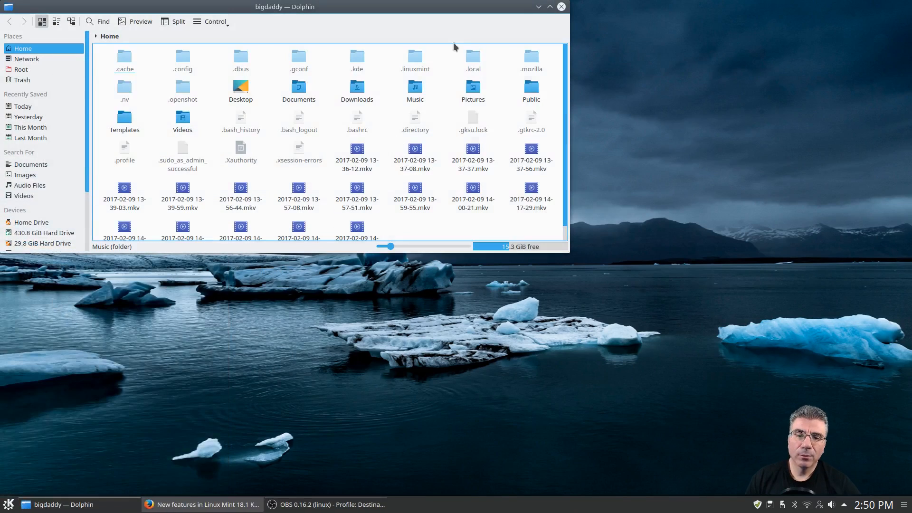
mouse_move(472, 91)
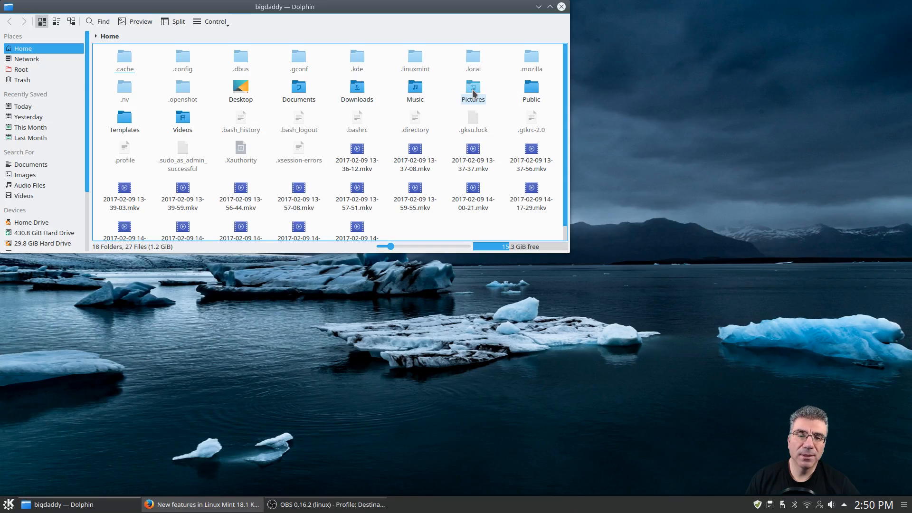
right_click(472, 92)
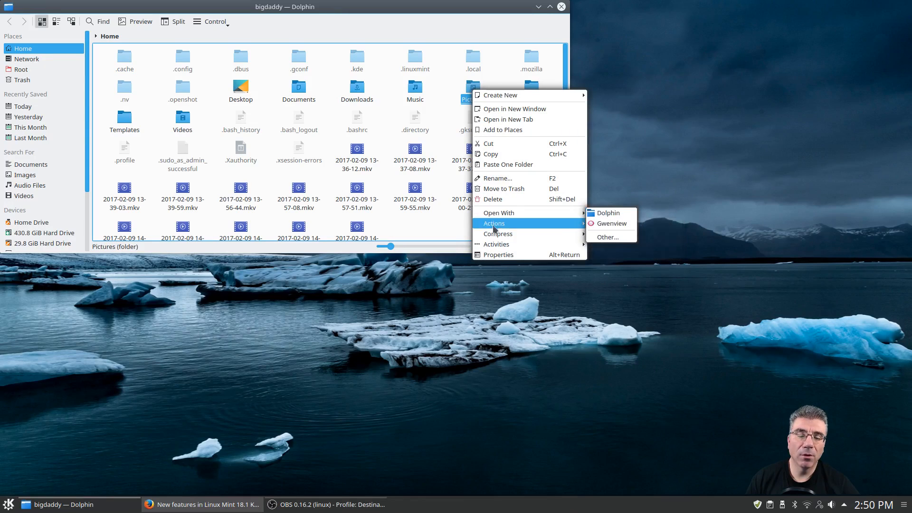
mouse_move(497, 233)
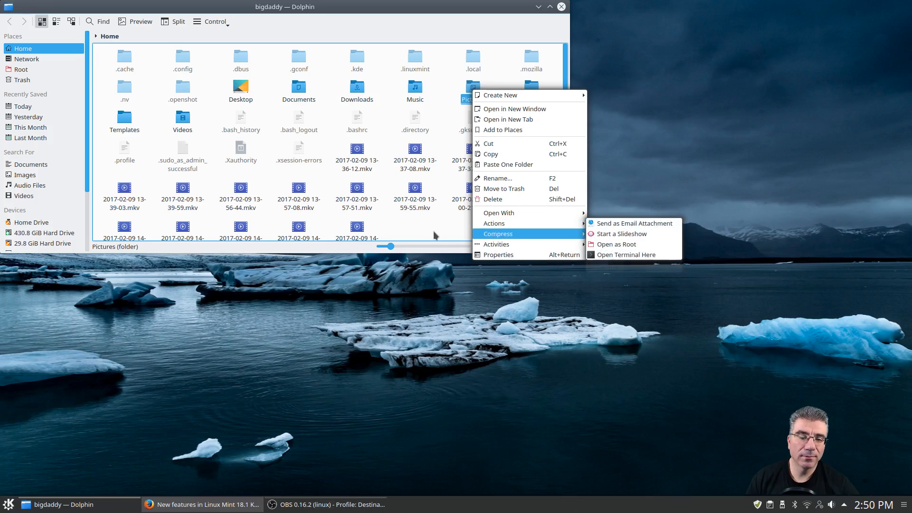
mouse_move(493, 222)
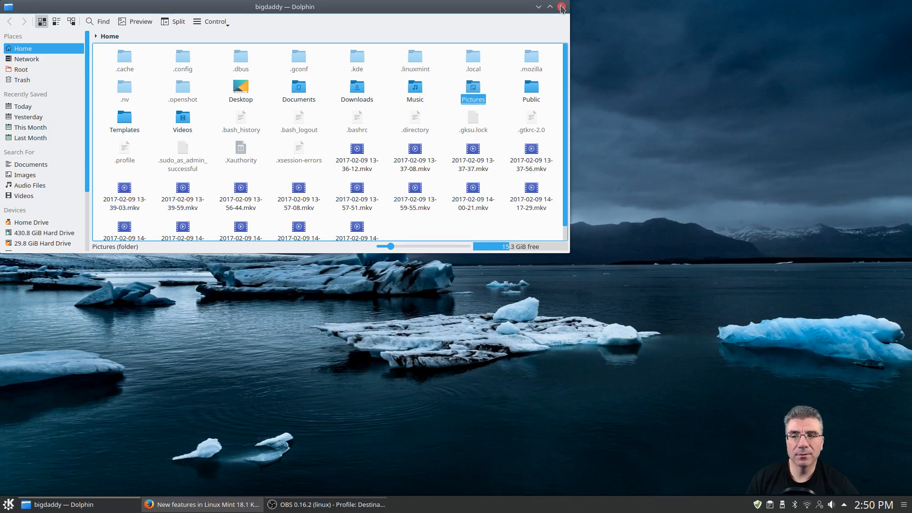
Close Dolphin, launch System Settings to view its overview, then close it
left_click(8, 504)
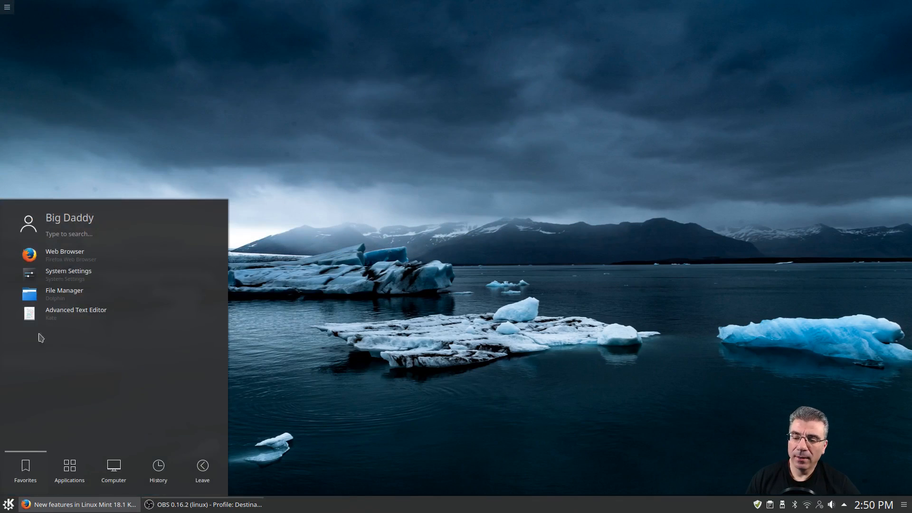
left_click(68, 270)
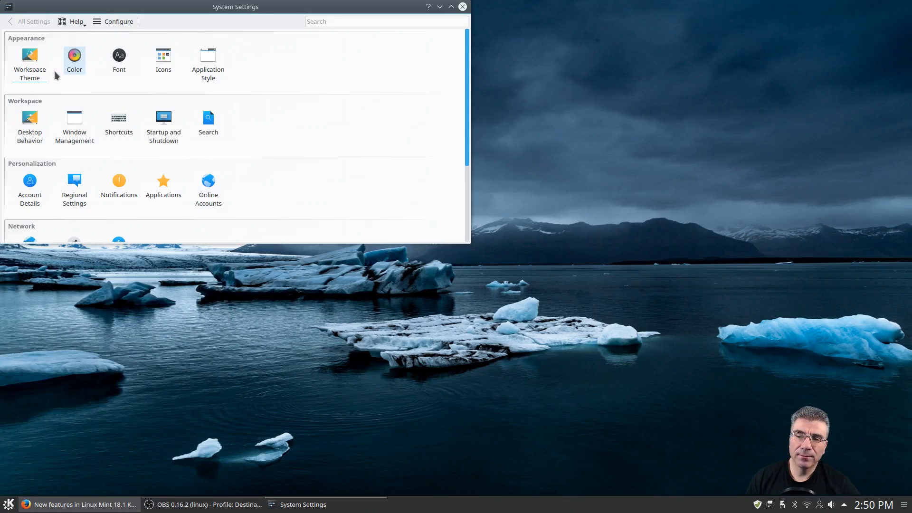
left_click(386, 21)
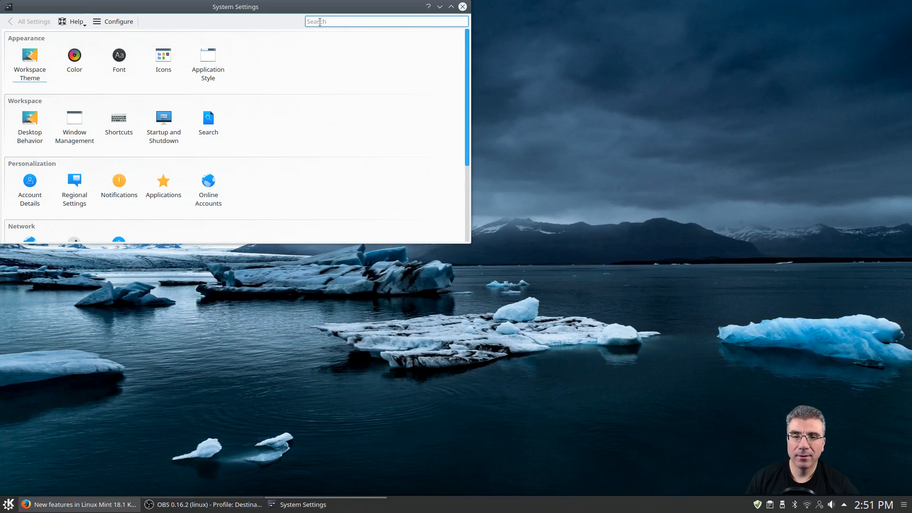
mouse_move(337, 15)
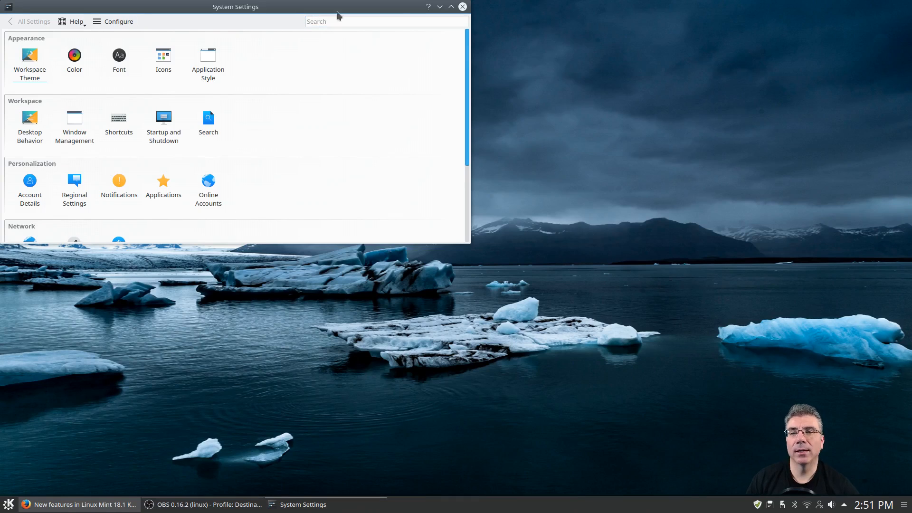
mouse_move(418, 8)
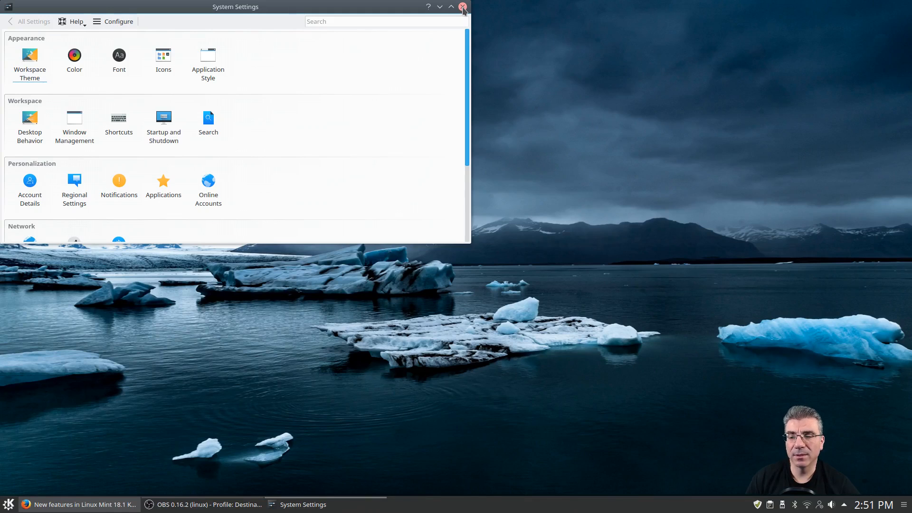
left_click(463, 6)
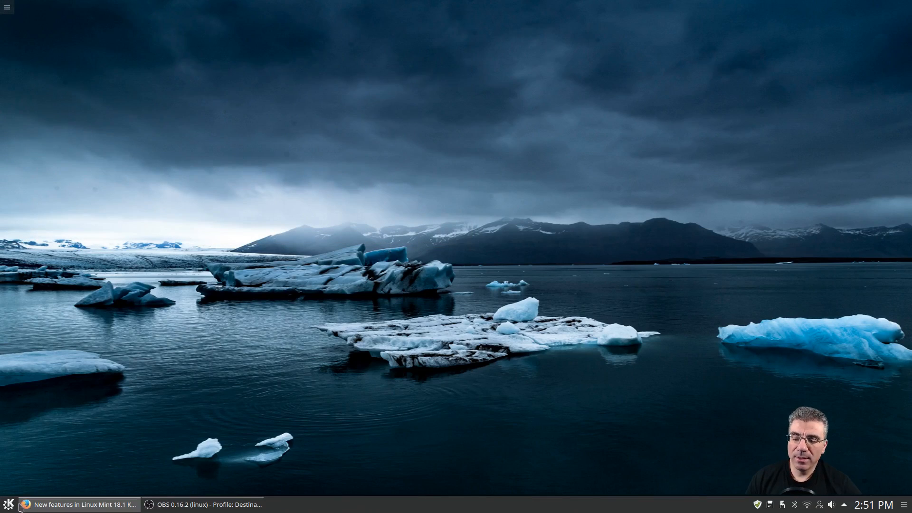
Start Shut Down from the launcher's Leave section, then cancel the countdown
left_click(8, 505)
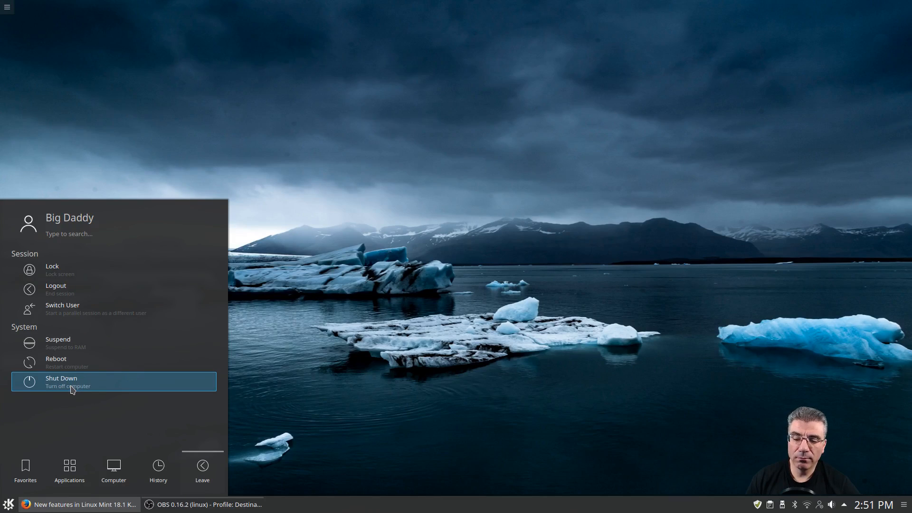
left_click(60, 381)
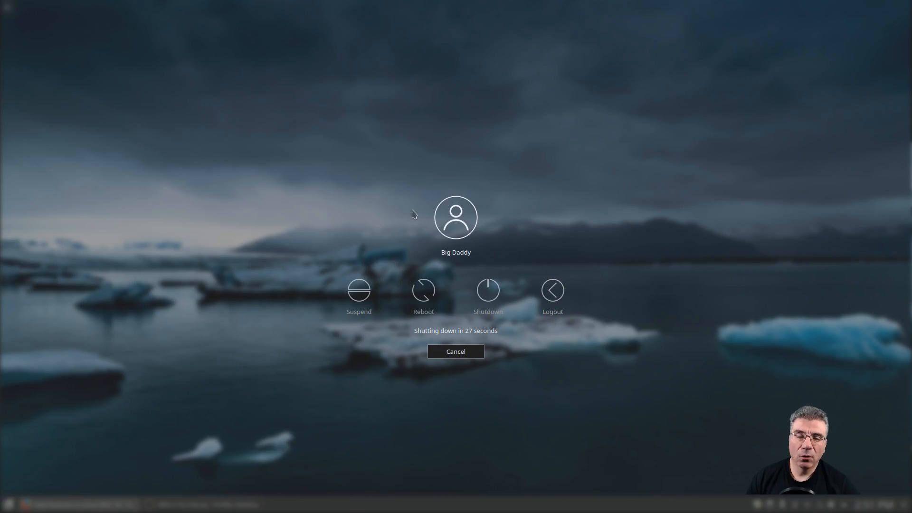
mouse_move(362, 320)
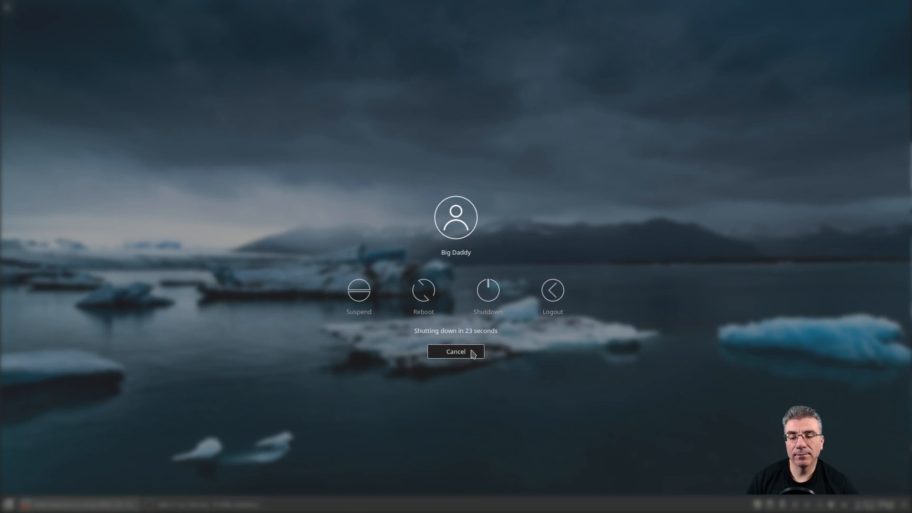
left_click(456, 351)
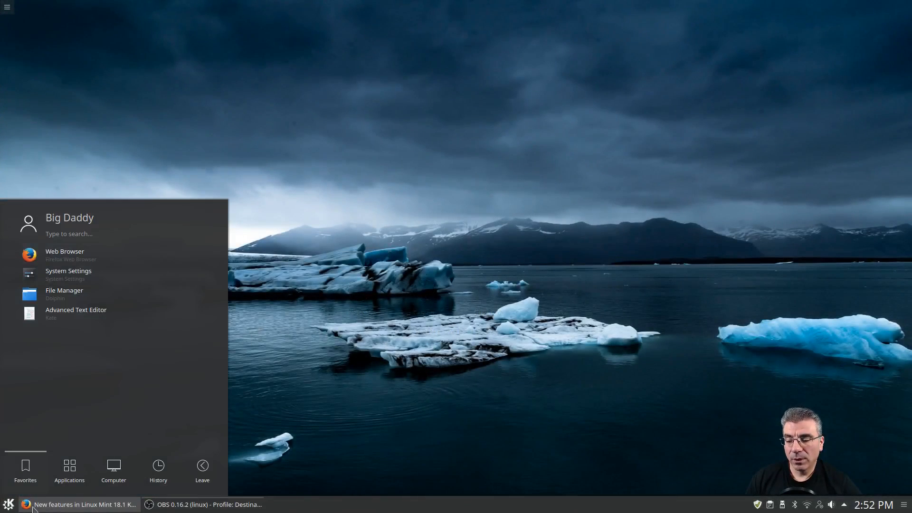
Close the application launcher, leaving the wallpaper and taskbar
left_click(202, 471)
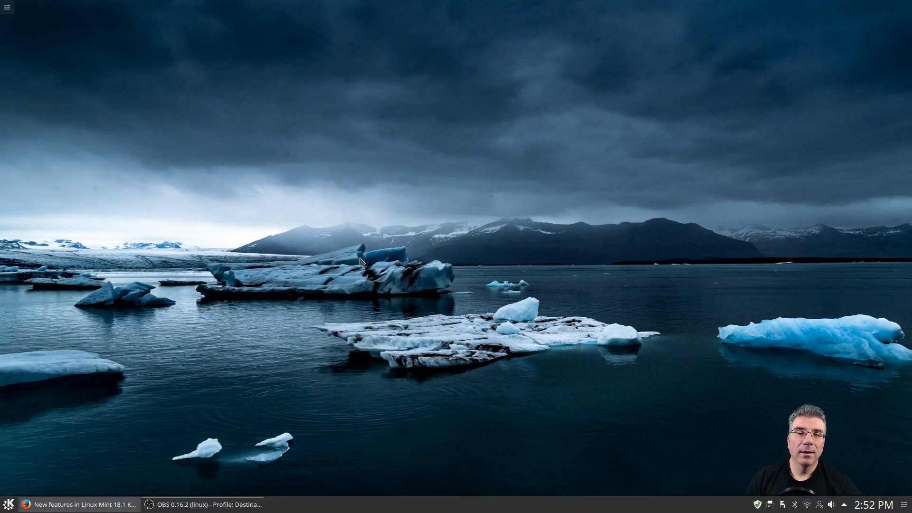
mouse_move(359, 252)
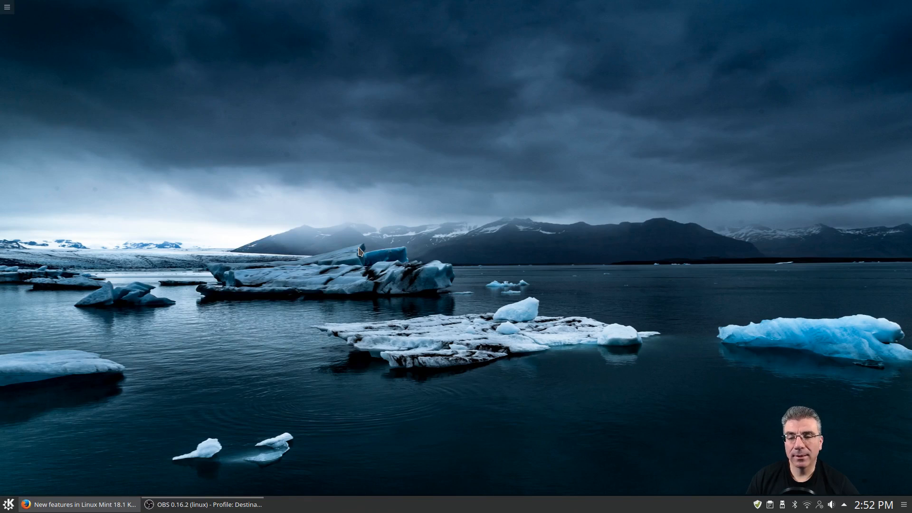
mouse_move(363, 250)
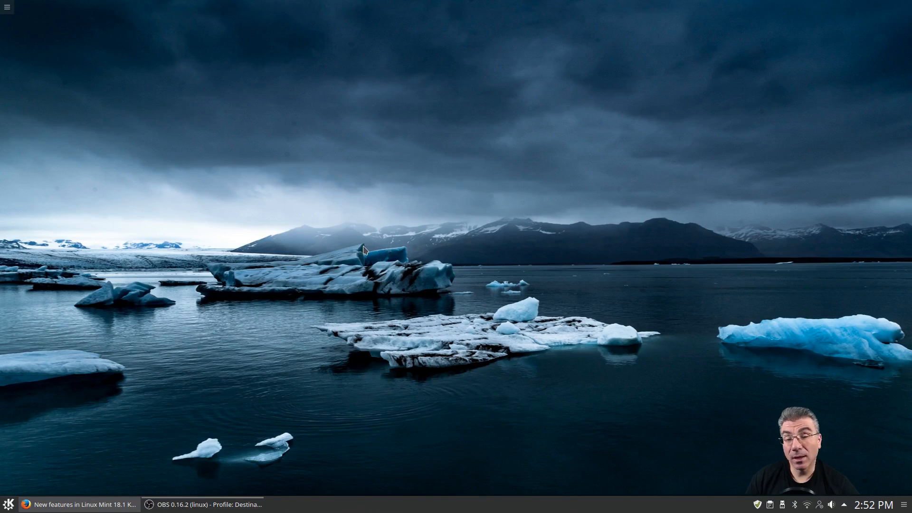
mouse_move(363, 250)
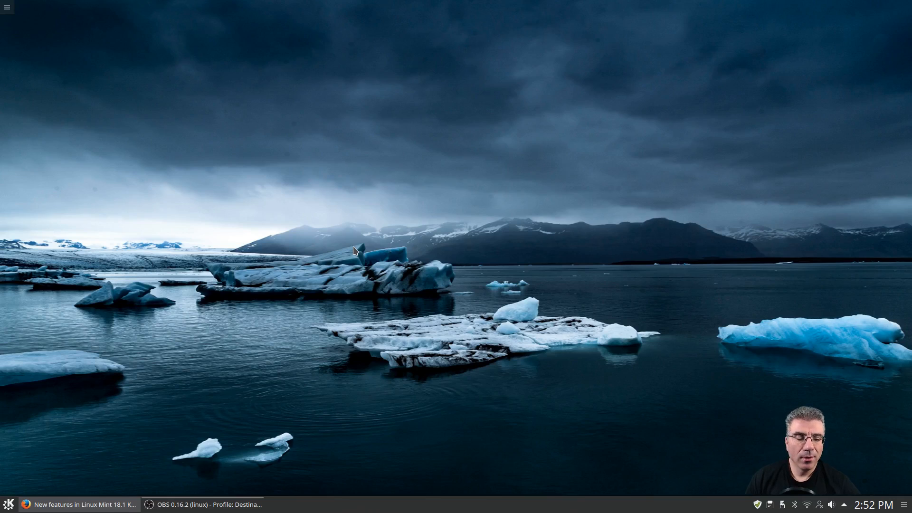
mouse_move(550, 327)
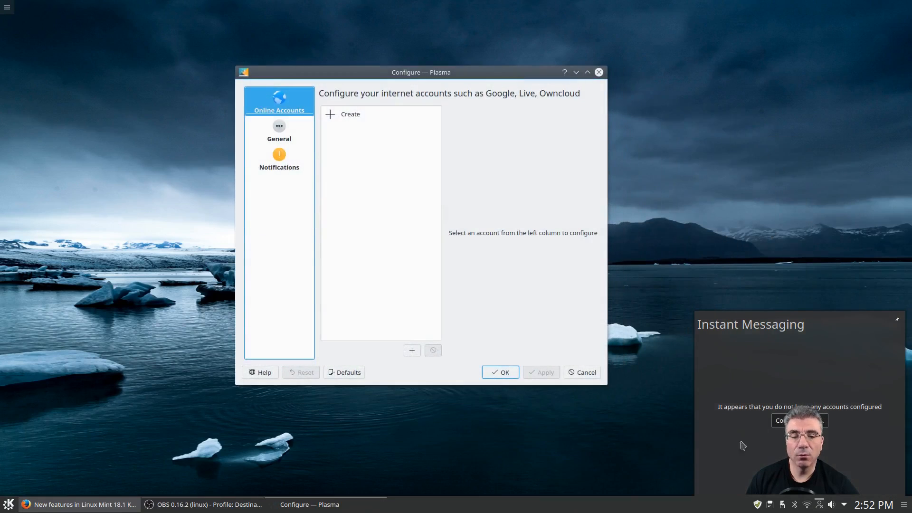
mouse_move(476, 306)
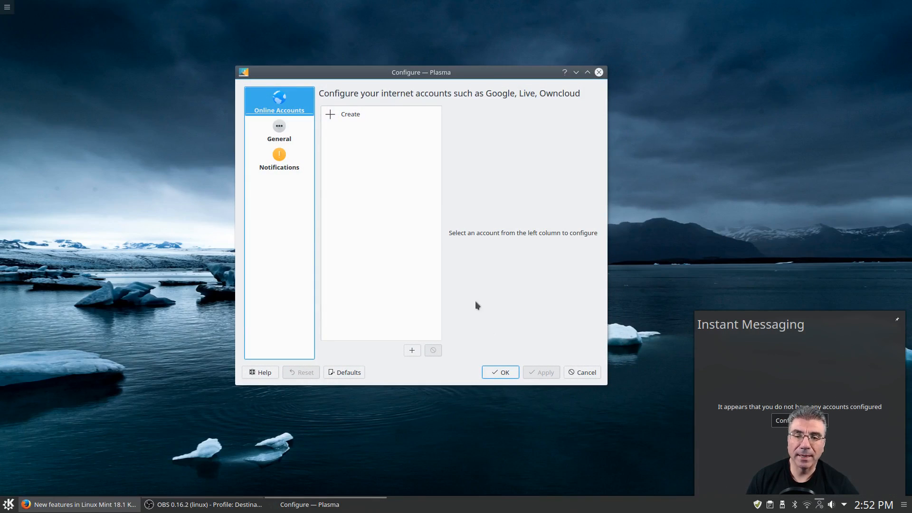
Create a new Google account, then close its sign-in window unfinished
left_click(350, 114)
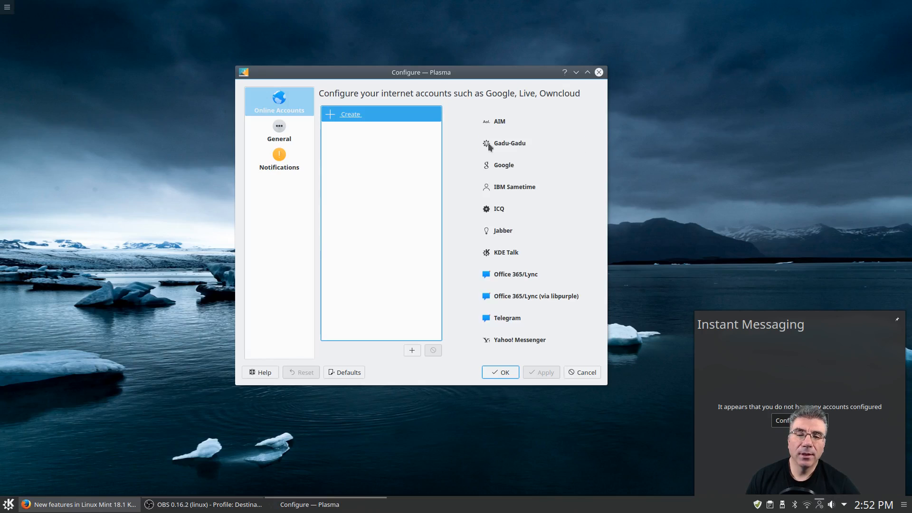
left_click(503, 164)
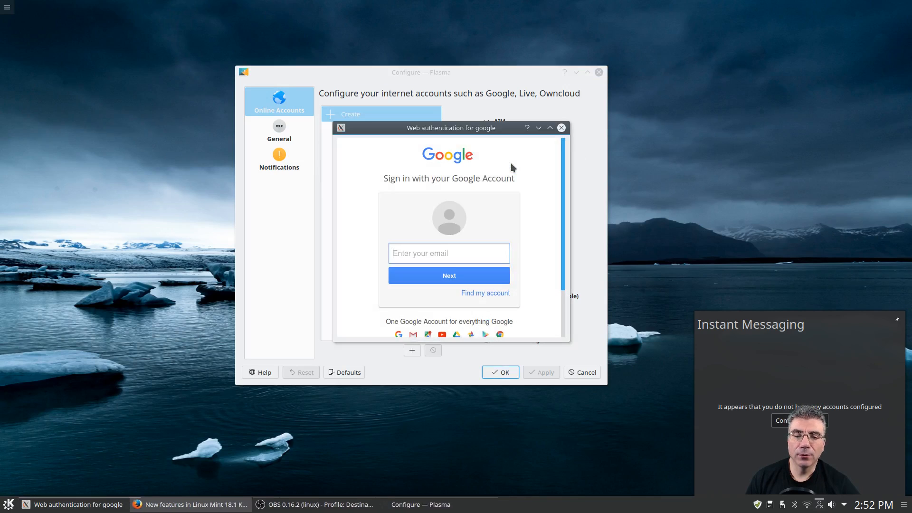
mouse_move(472, 127)
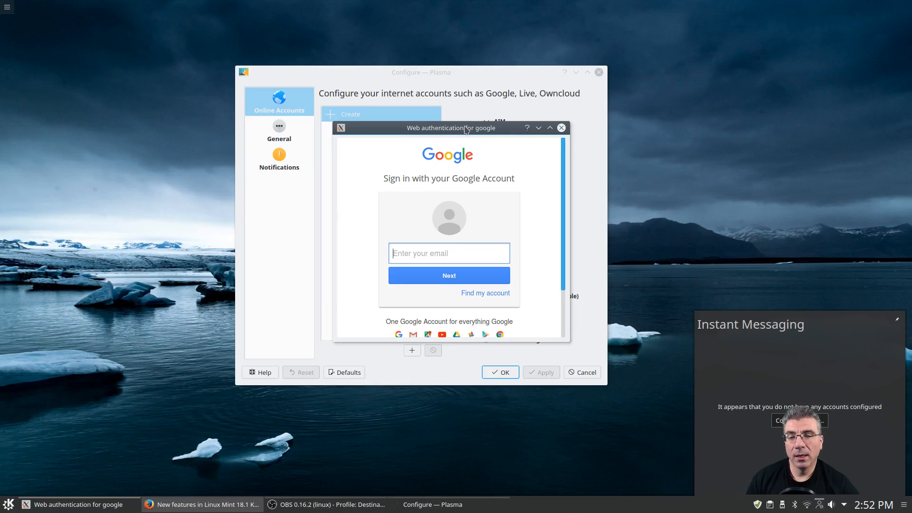
mouse_move(431, 134)
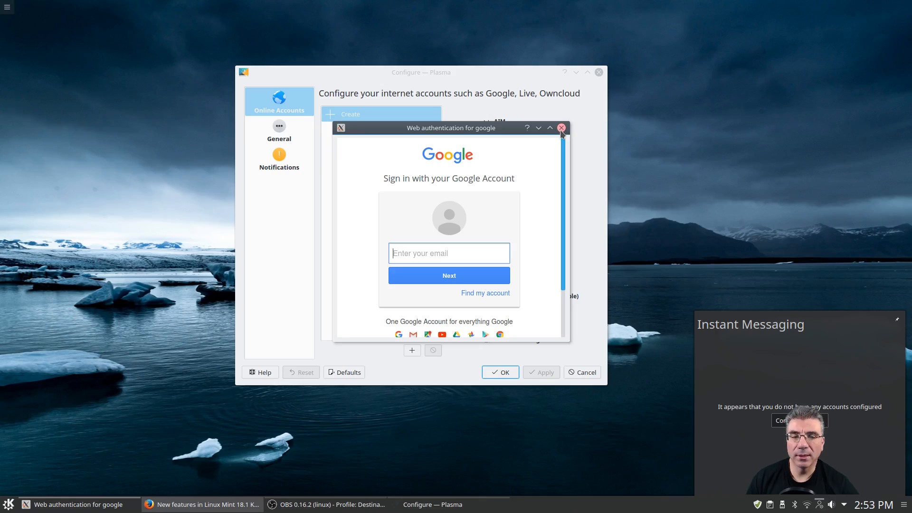
mouse_move(390, 144)
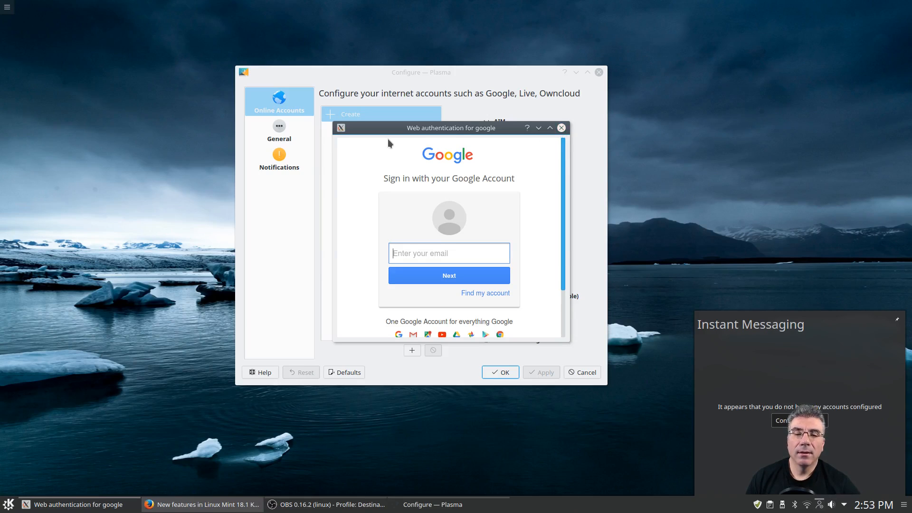
mouse_move(503, 164)
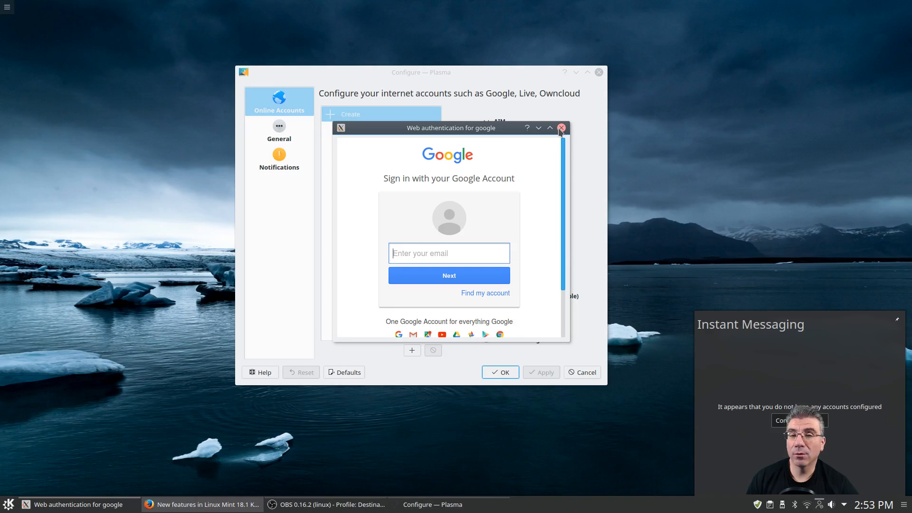
left_click(560, 127)
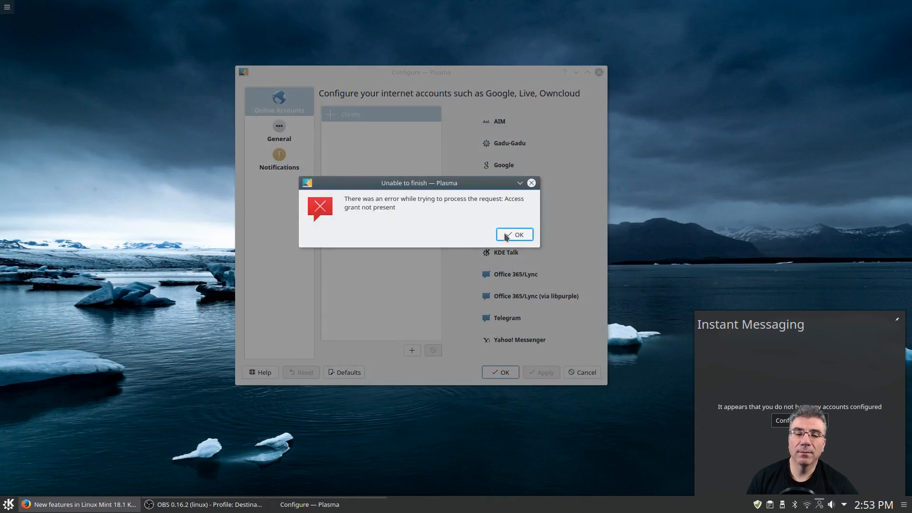
Dismiss the access grant and missing 'morse' errors, then close Online Accounts
left_click(518, 234)
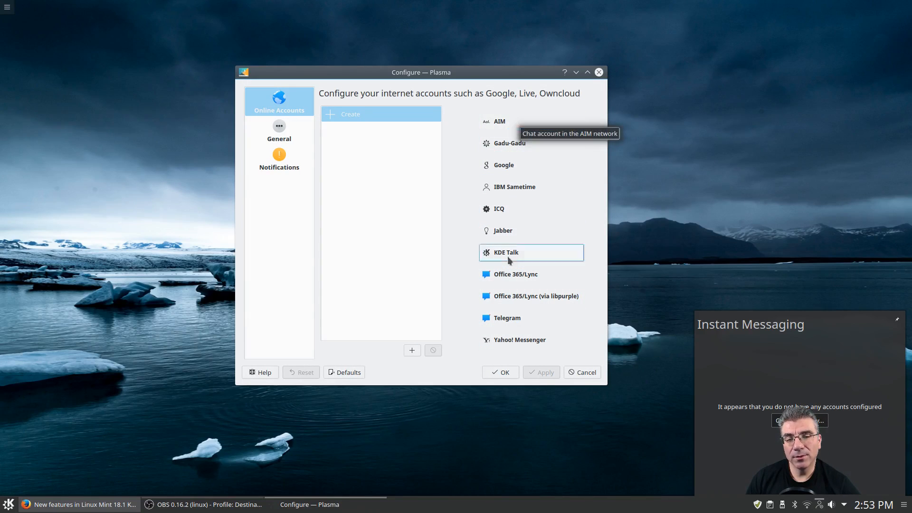
mouse_move(506, 259)
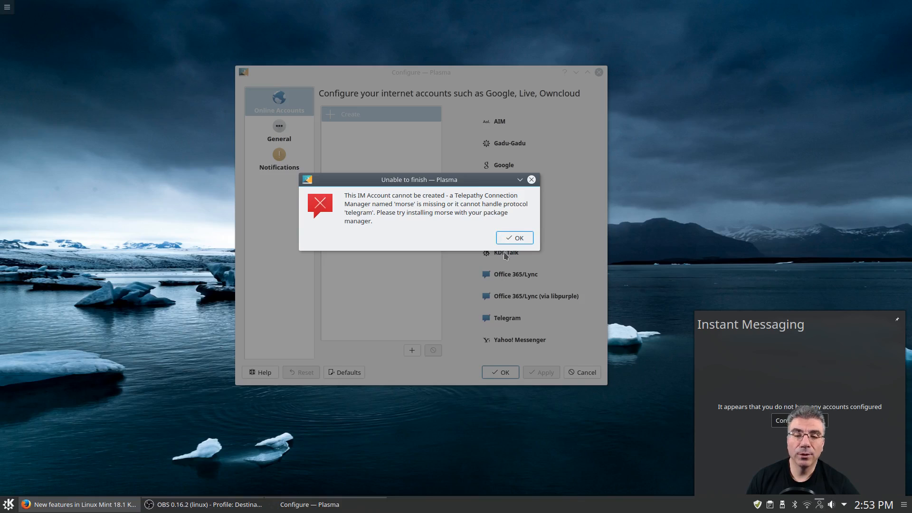
mouse_move(365, 211)
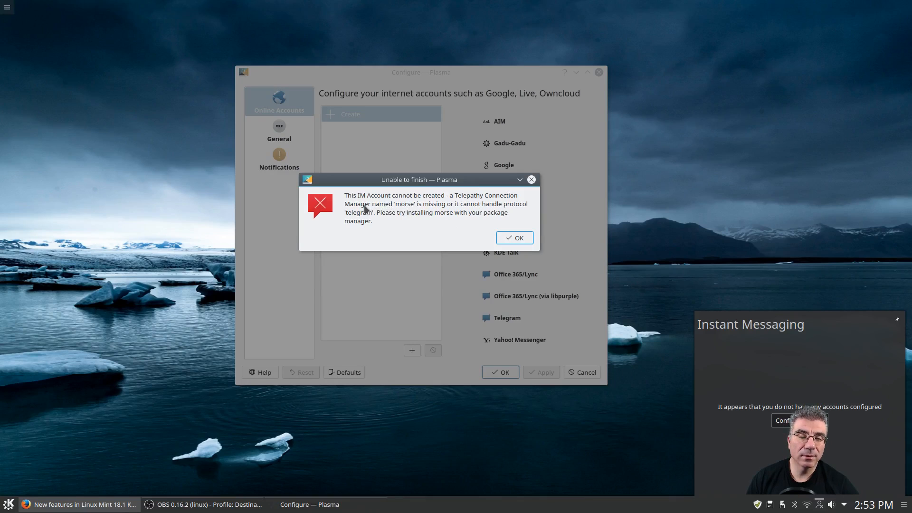
mouse_move(422, 213)
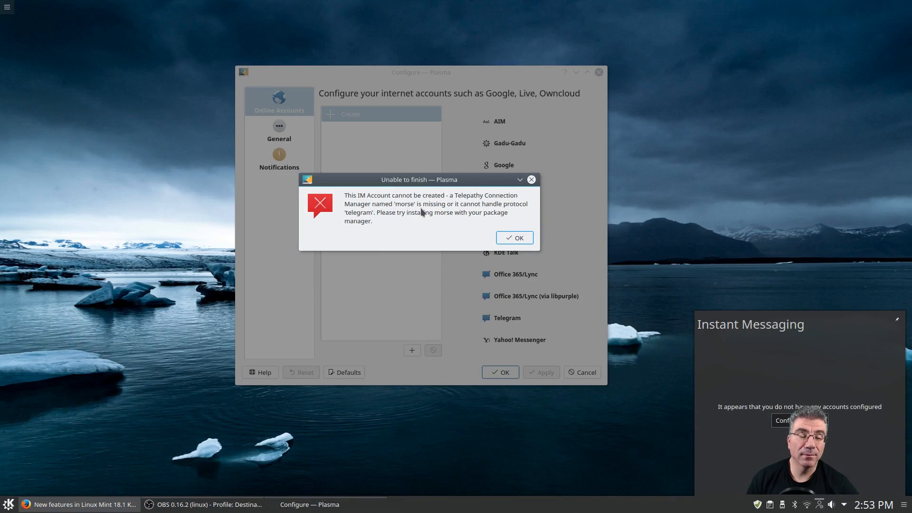
mouse_move(497, 218)
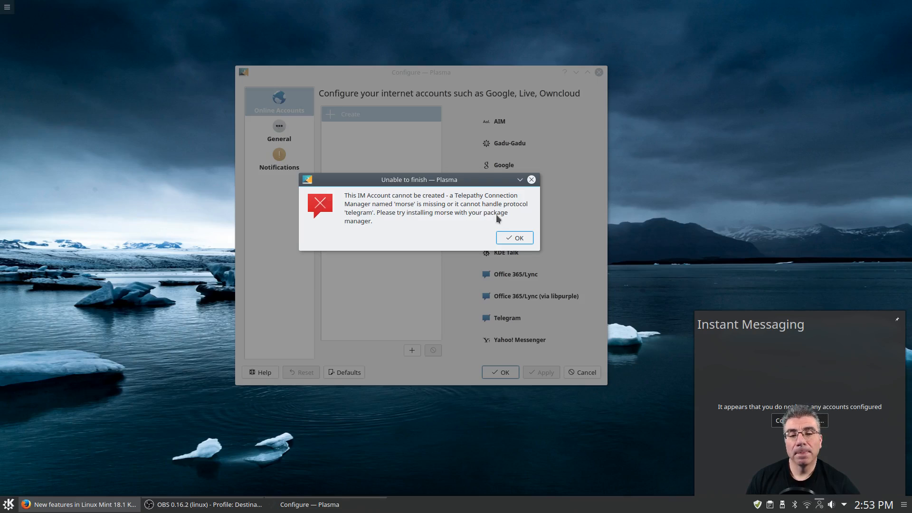
mouse_move(509, 223)
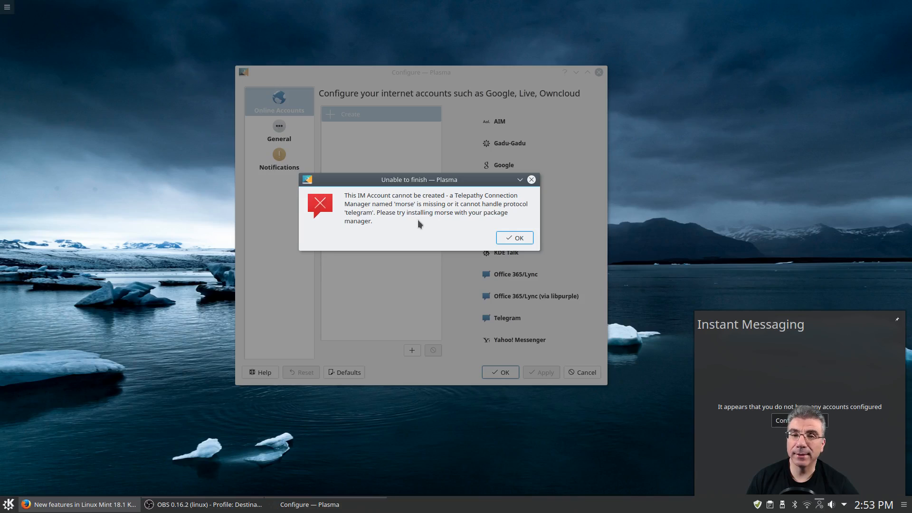
mouse_move(463, 221)
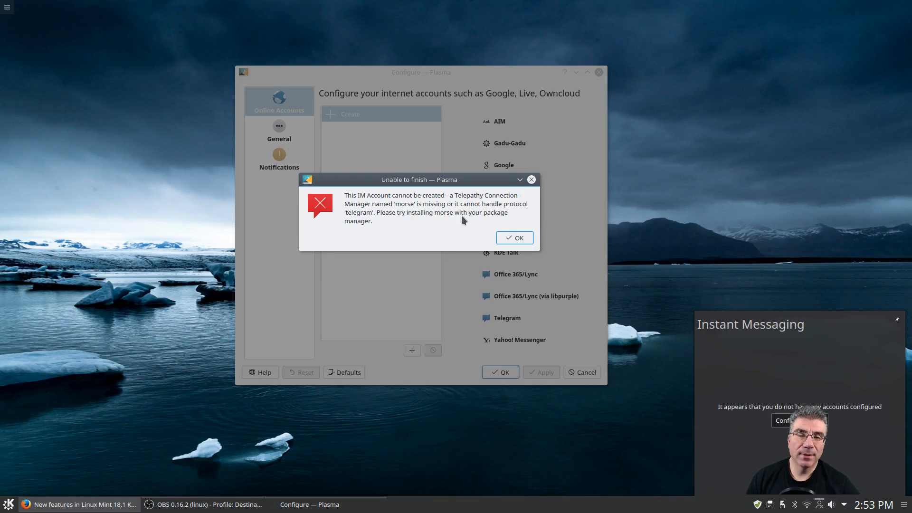
mouse_move(545, 253)
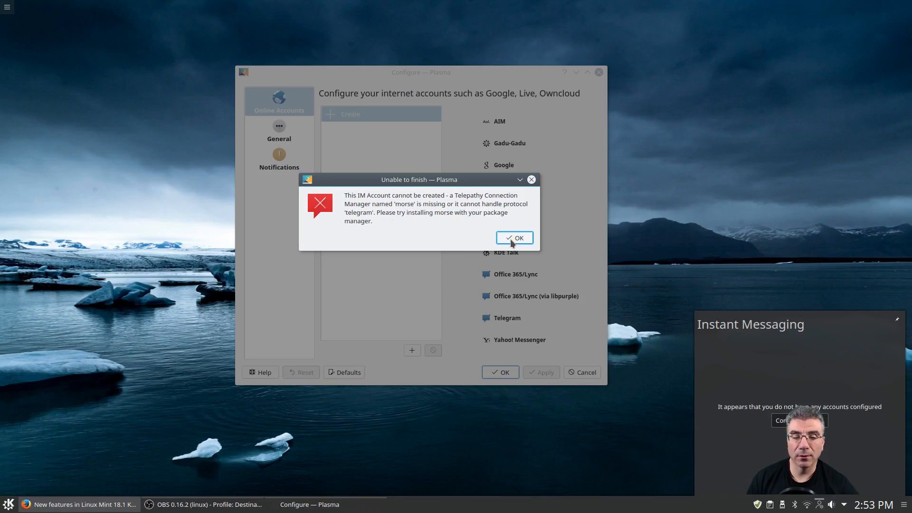
left_click(514, 238)
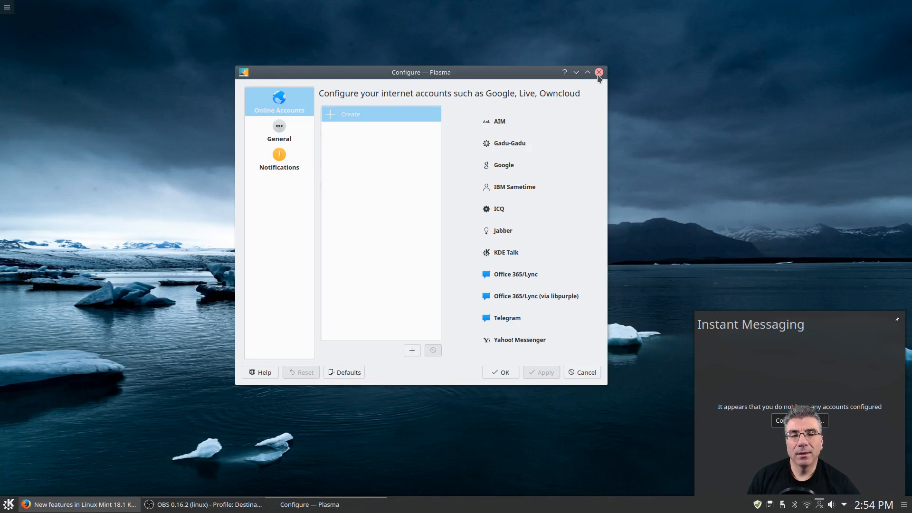
left_click(599, 72)
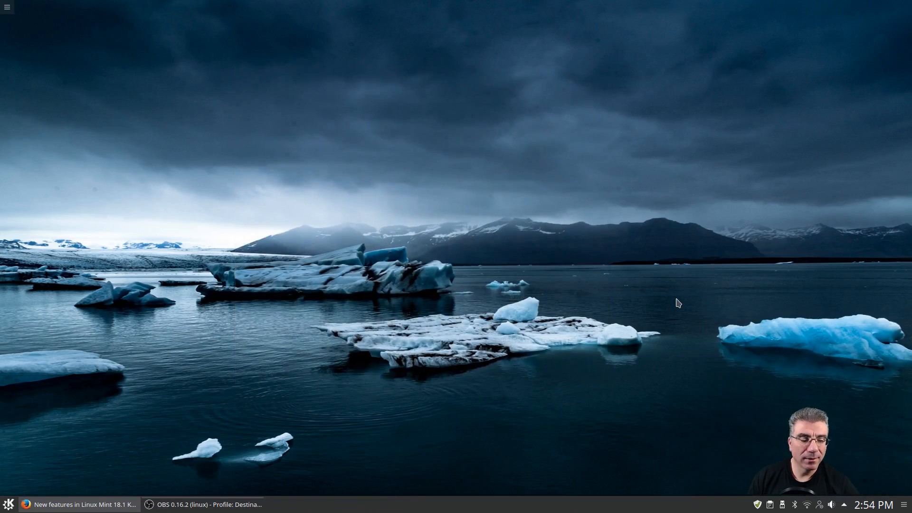
mouse_move(448, 340)
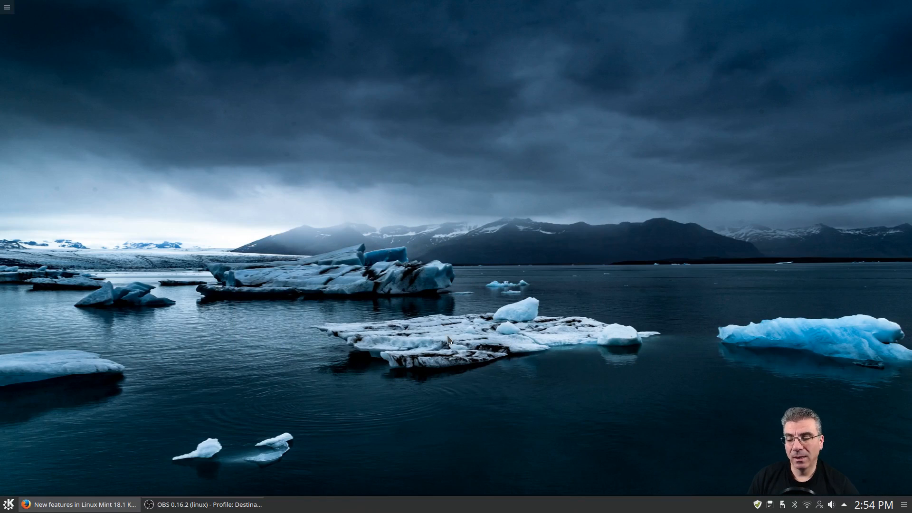